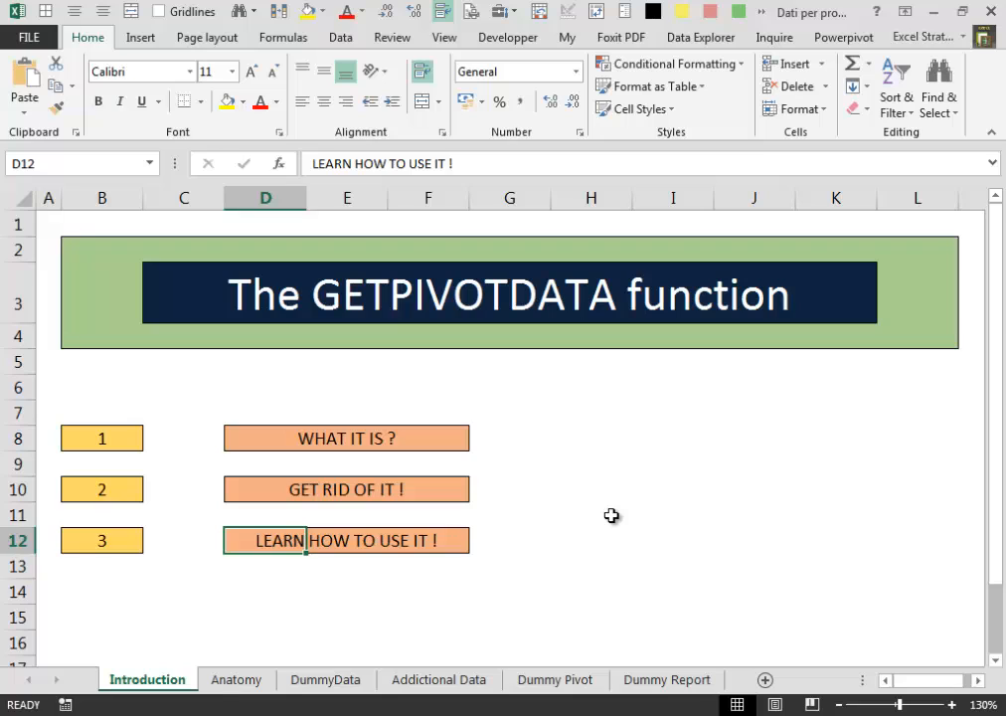
pyautogui.moveTo(607, 513)
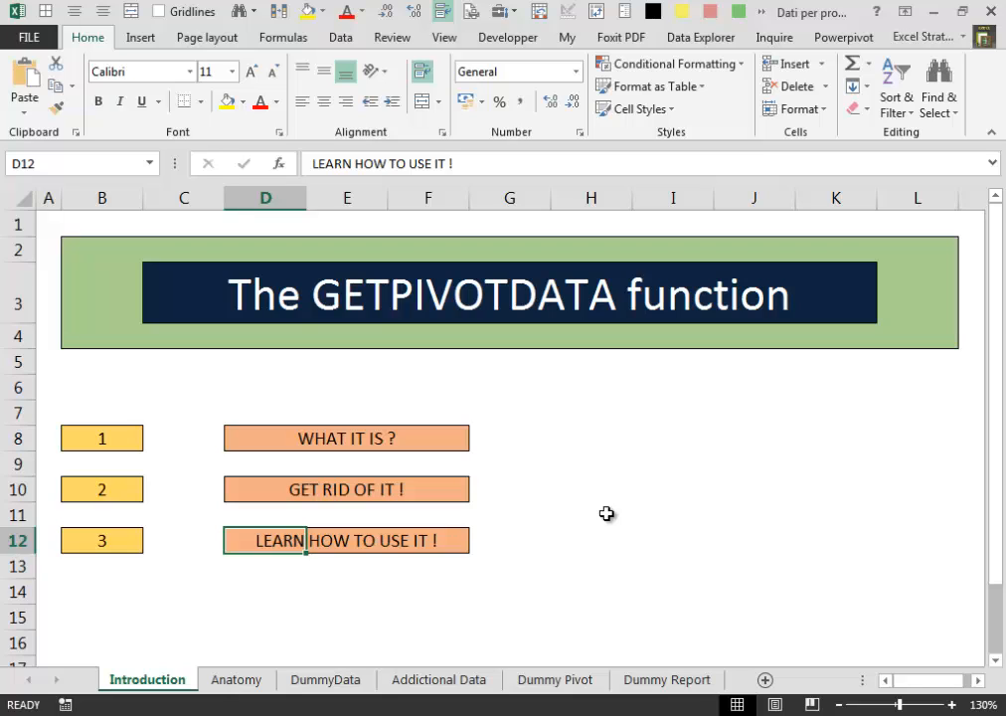
pyautogui.moveTo(636, 493)
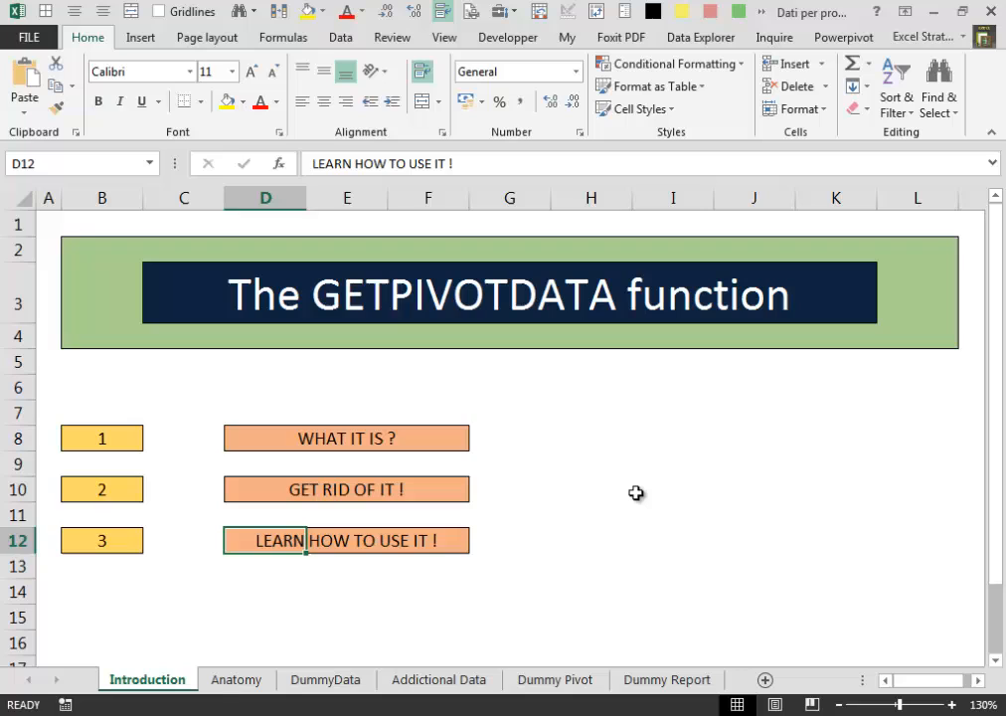
pyautogui.moveTo(271, 437)
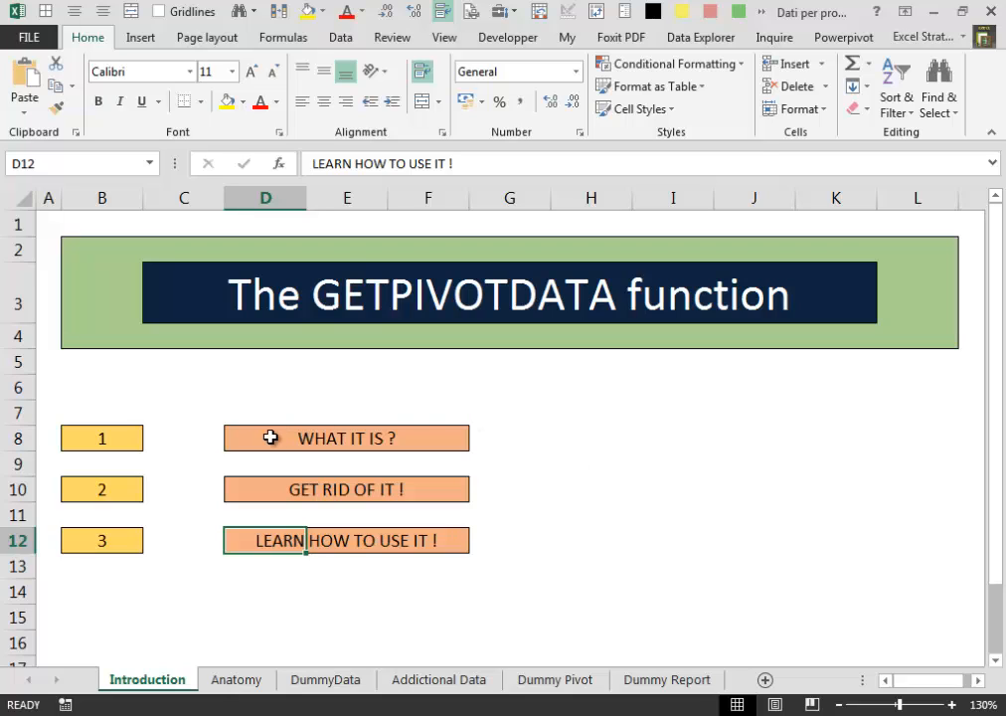
pyautogui.moveTo(613, 442)
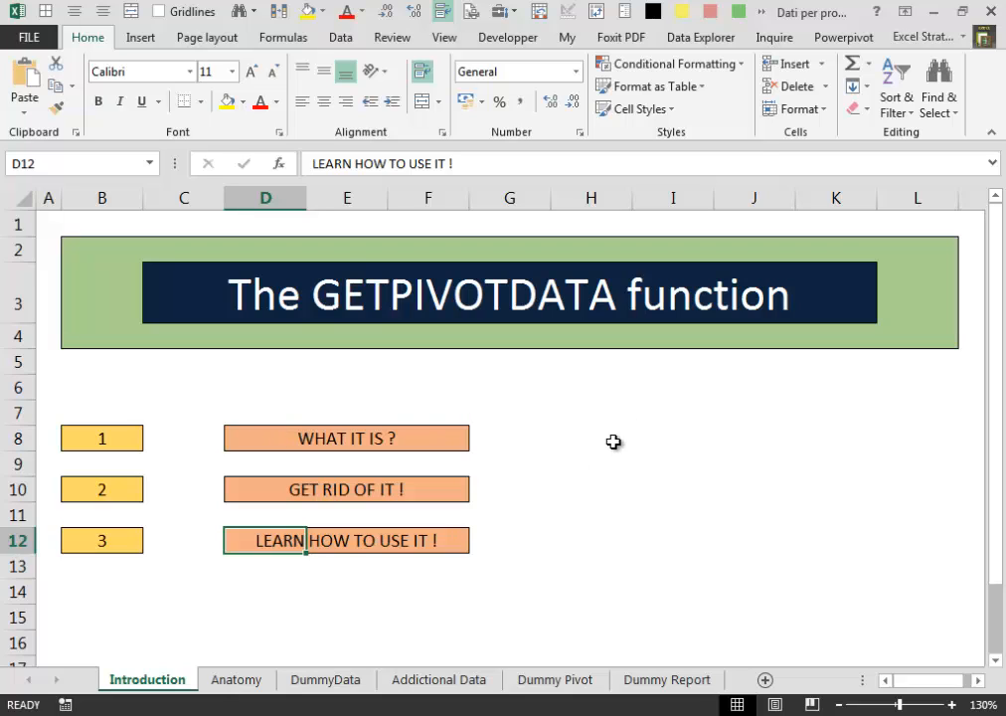
pyautogui.moveTo(676, 282)
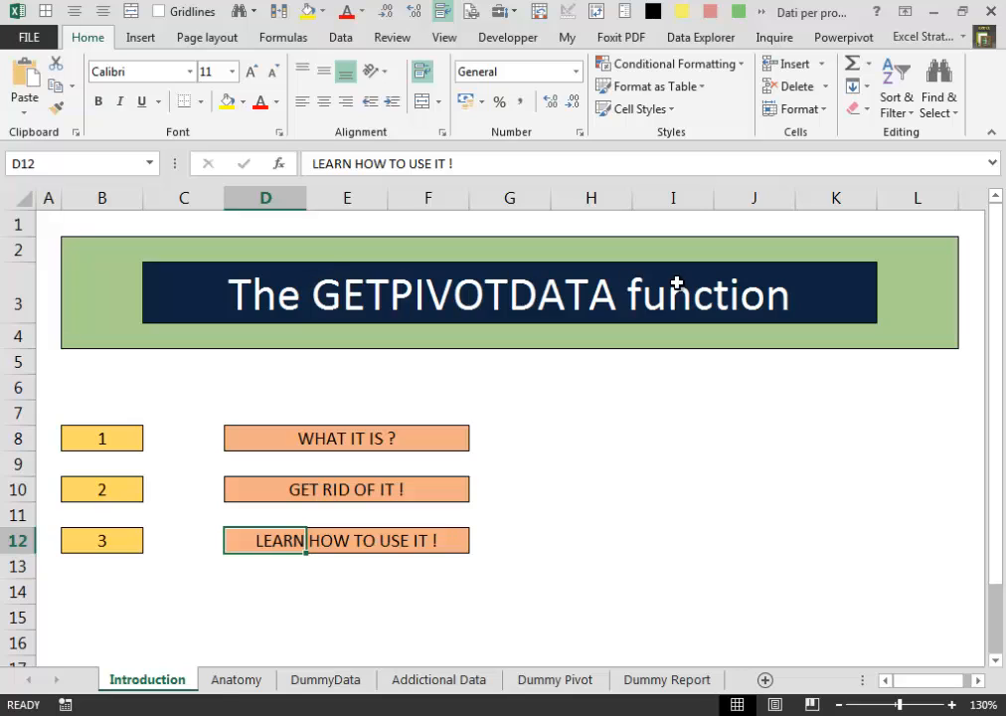
pyautogui.moveTo(648, 374)
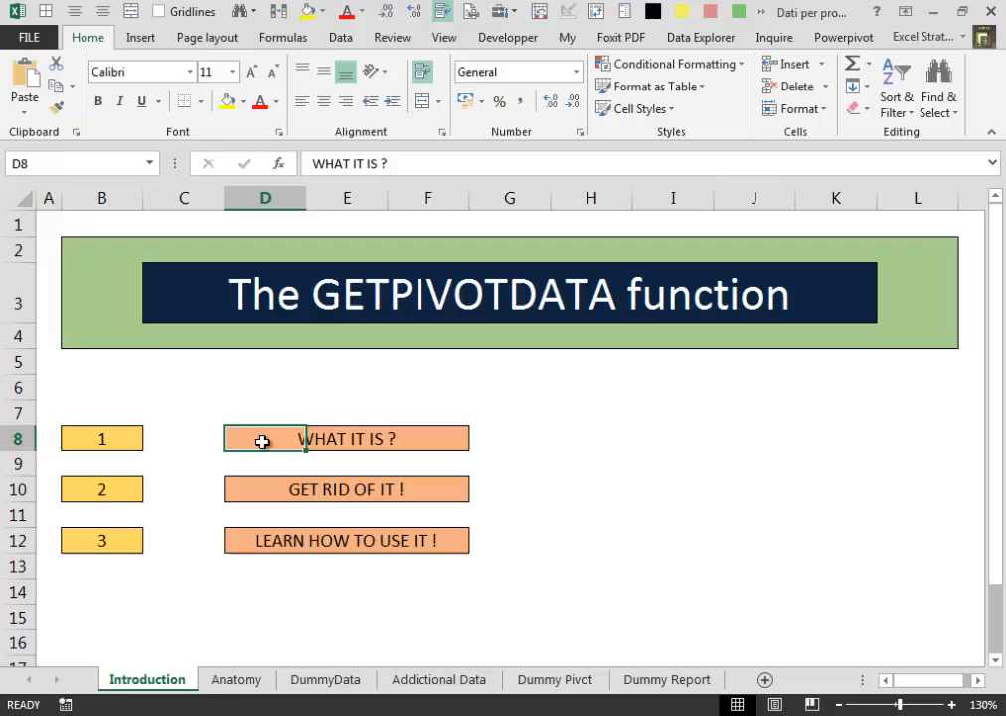
# - Point out the GET RID OF IT topic and switch to the Anatomy sheet's annotated GETPIVOTDATA diagram
pyautogui.click(346, 489)
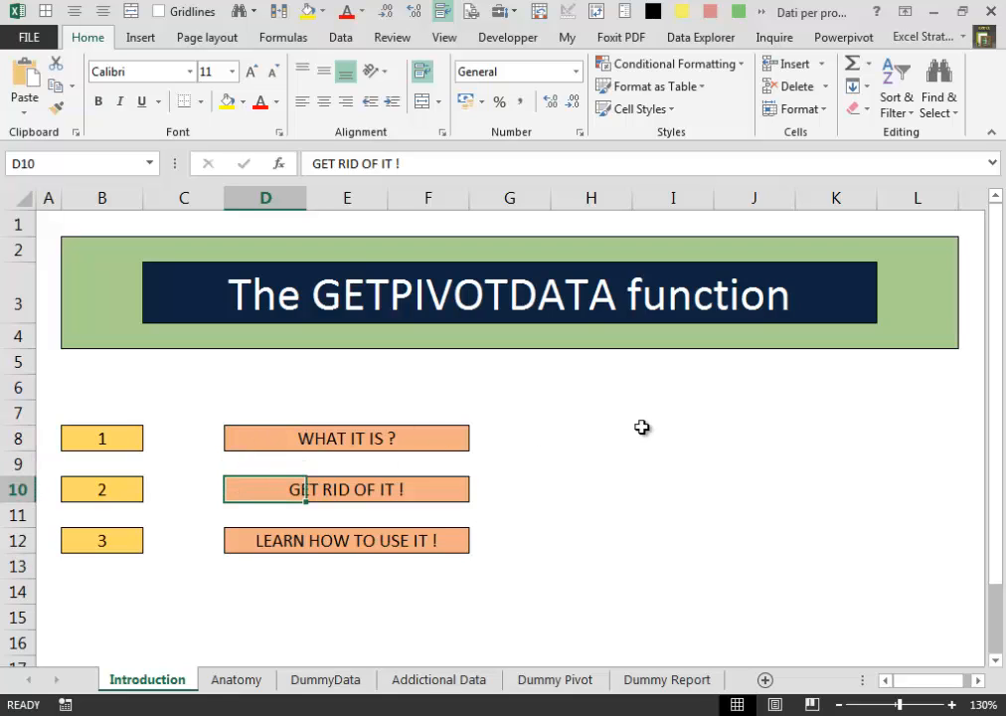
pyautogui.moveTo(674, 446)
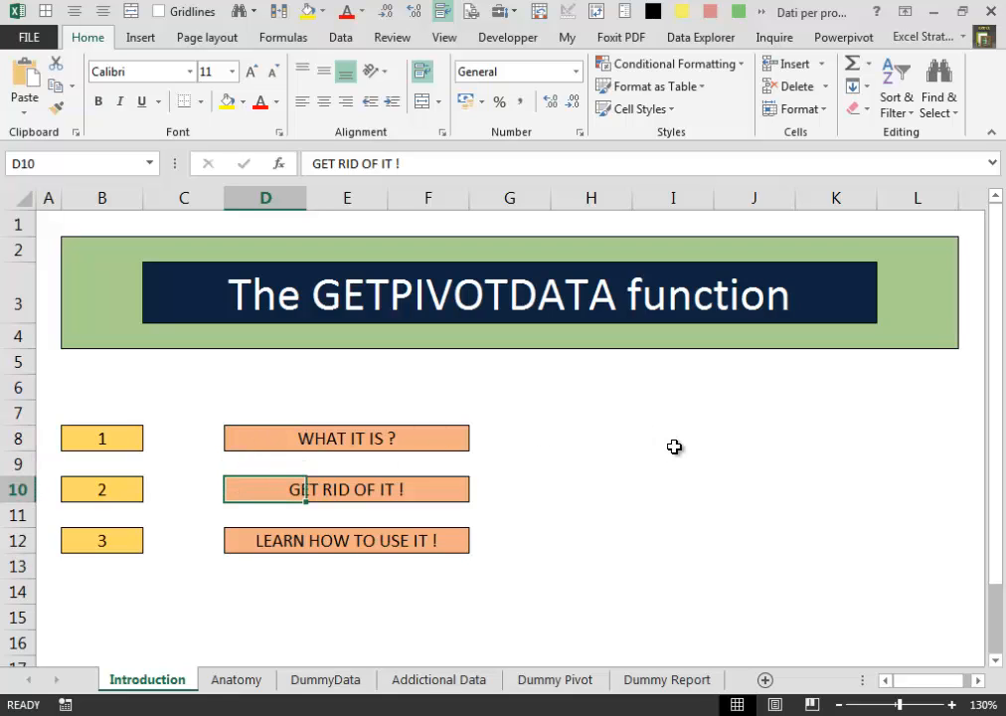
pyautogui.moveTo(673, 462)
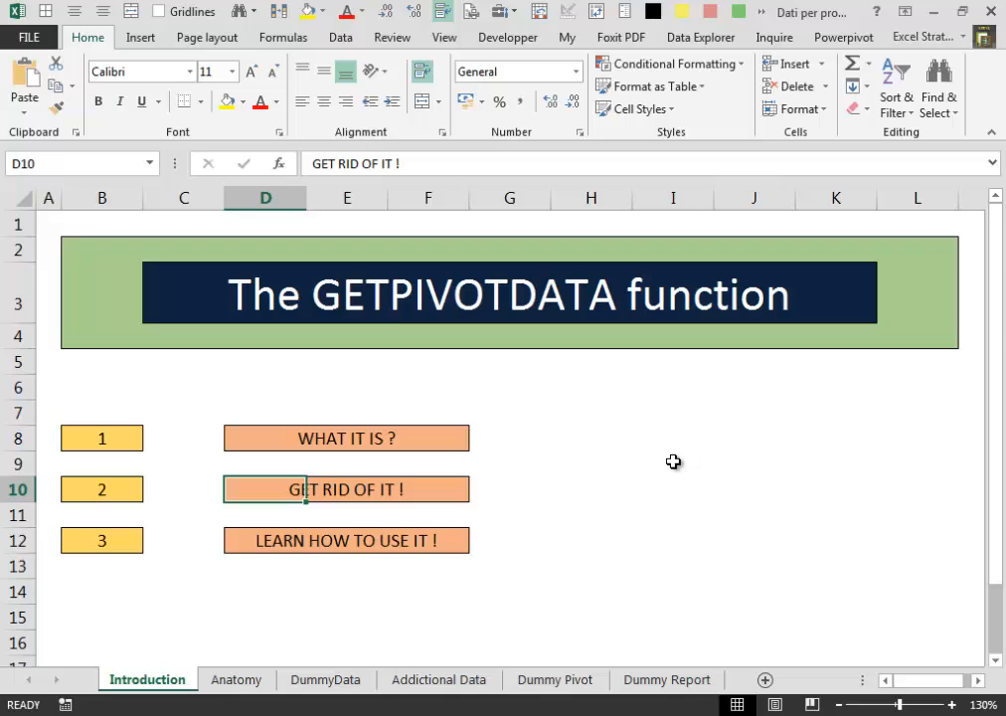
pyautogui.moveTo(669, 455)
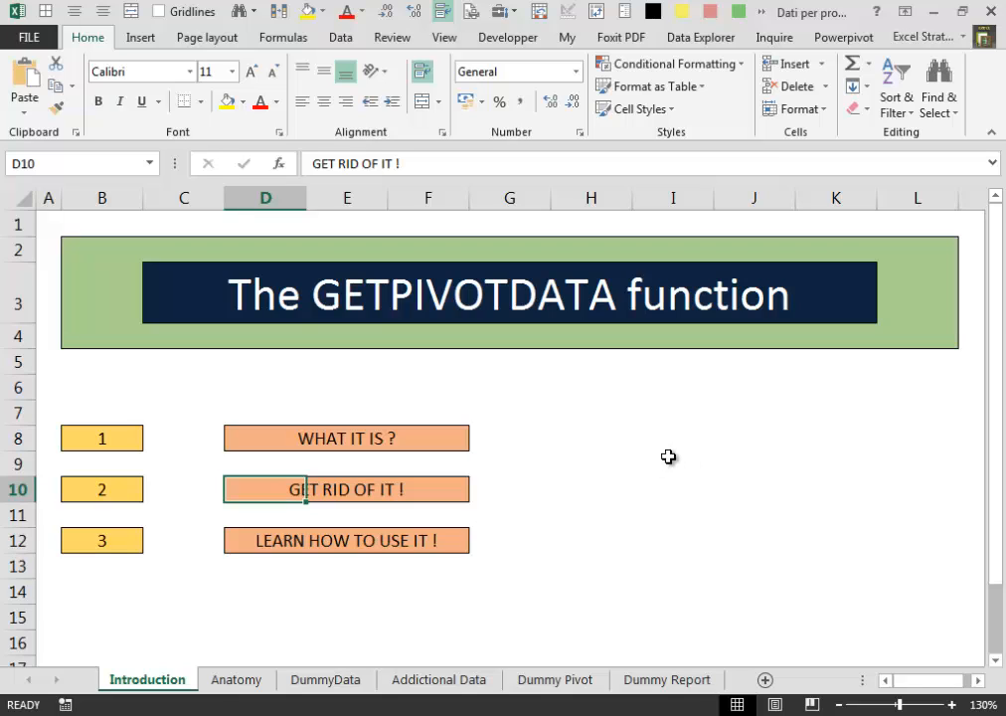
pyautogui.moveTo(654, 462)
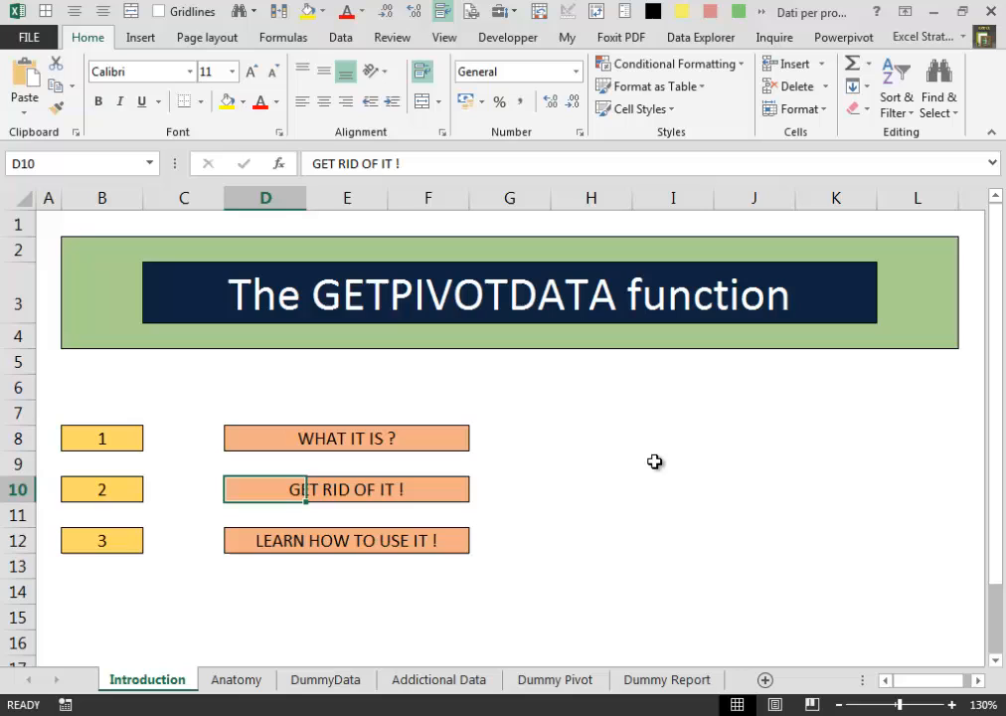
pyautogui.moveTo(656, 465)
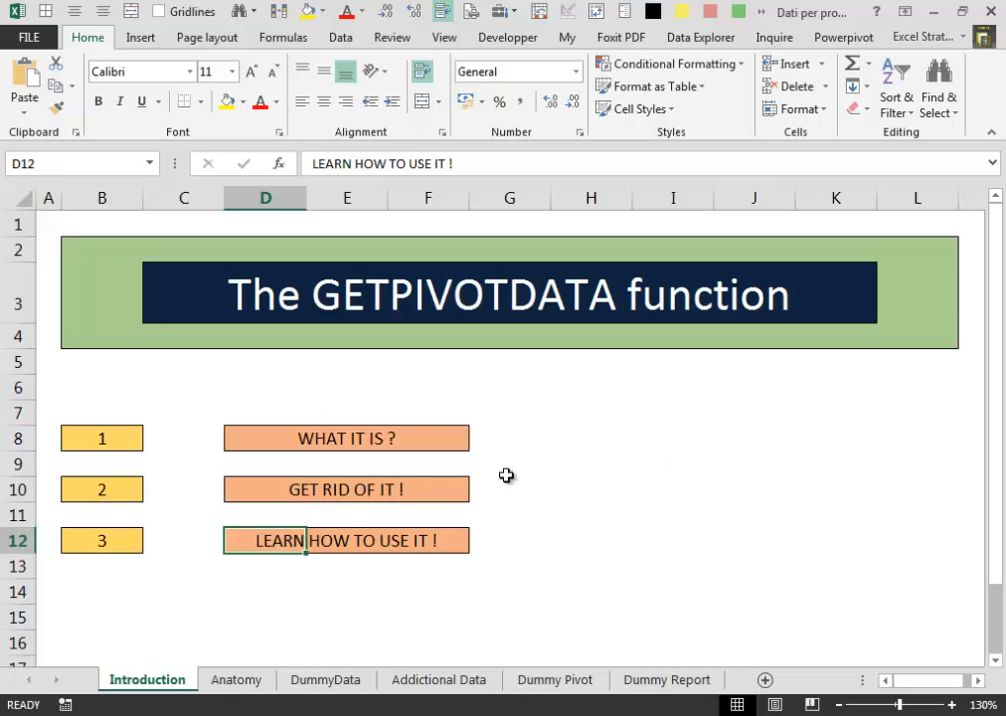
pyautogui.moveTo(636, 445)
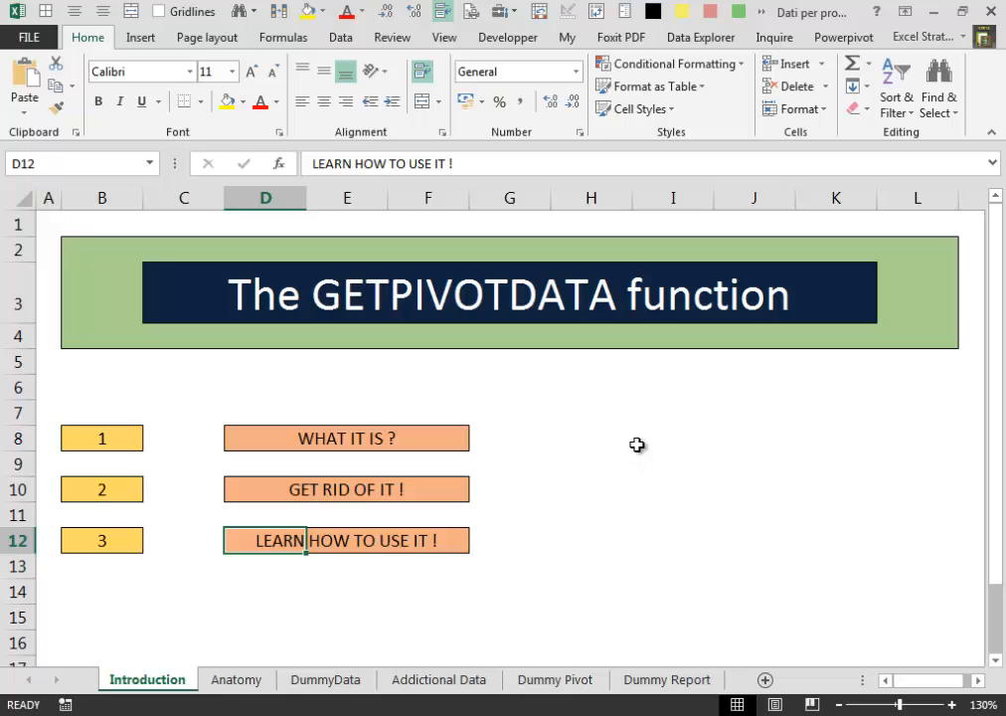
pyautogui.moveTo(636, 527)
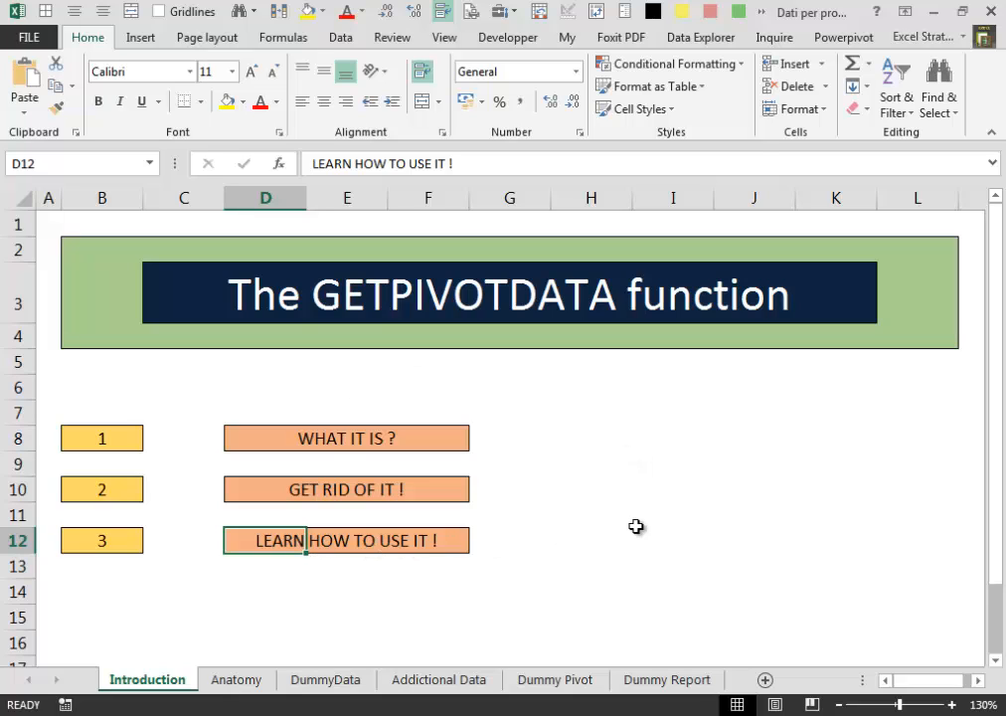
pyautogui.moveTo(669, 494)
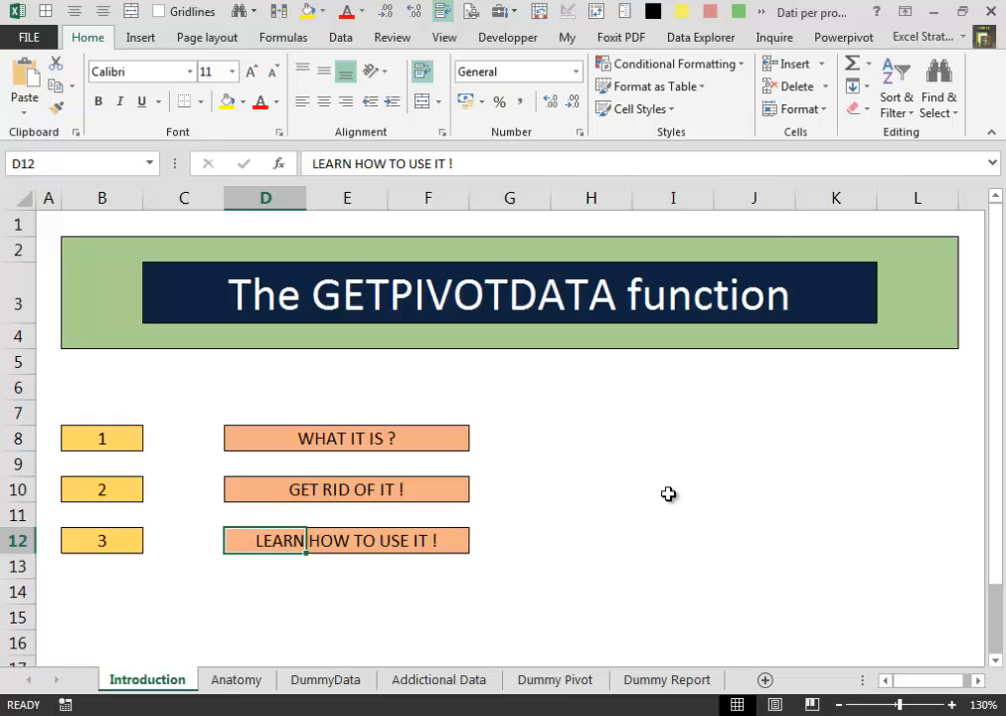
pyautogui.click(234, 680)
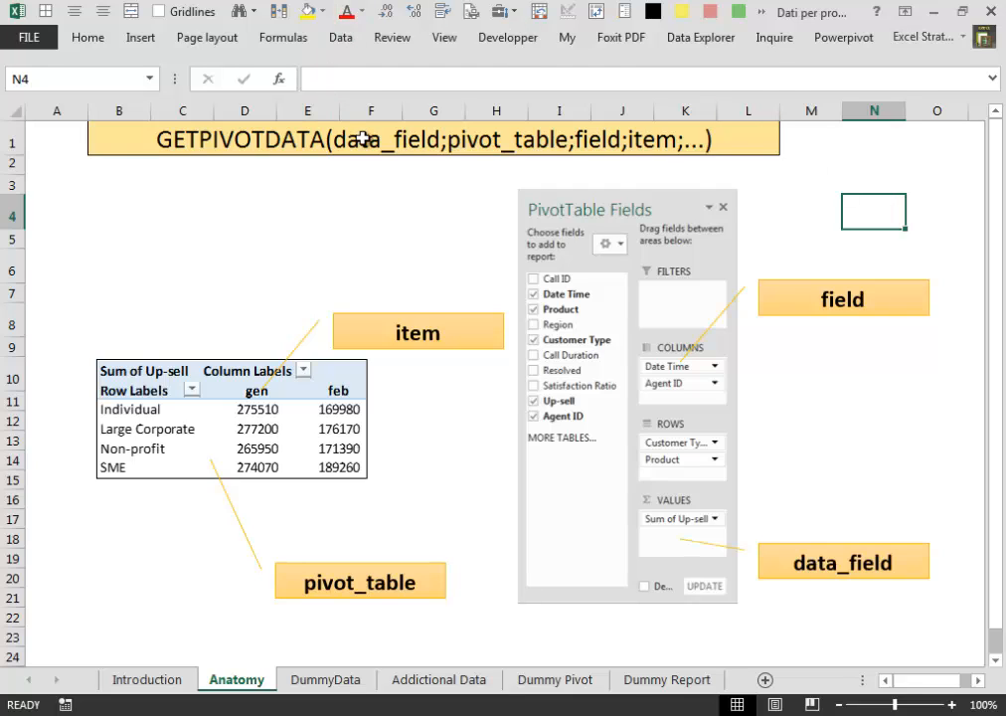
pyautogui.moveTo(394, 143)
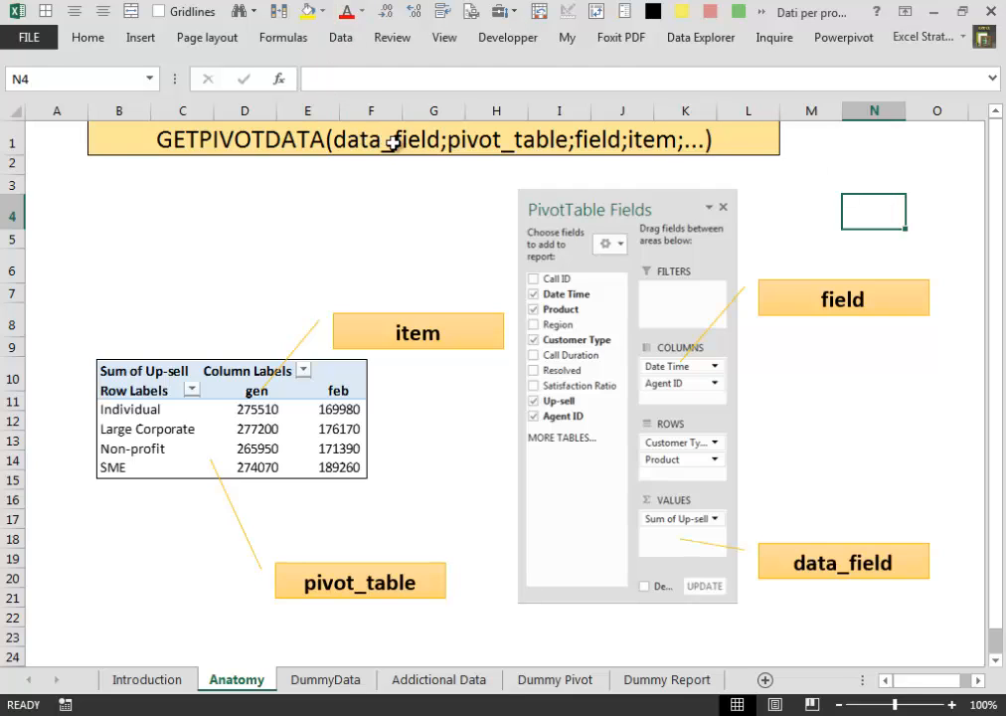
pyautogui.moveTo(374, 140)
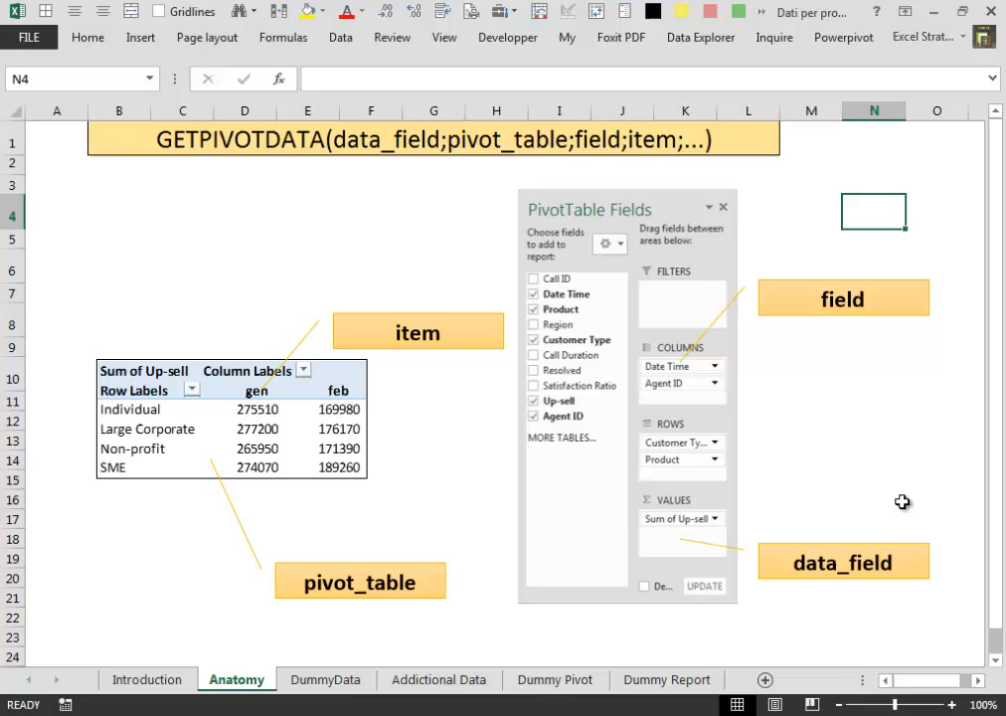
pyautogui.moveTo(641, 546)
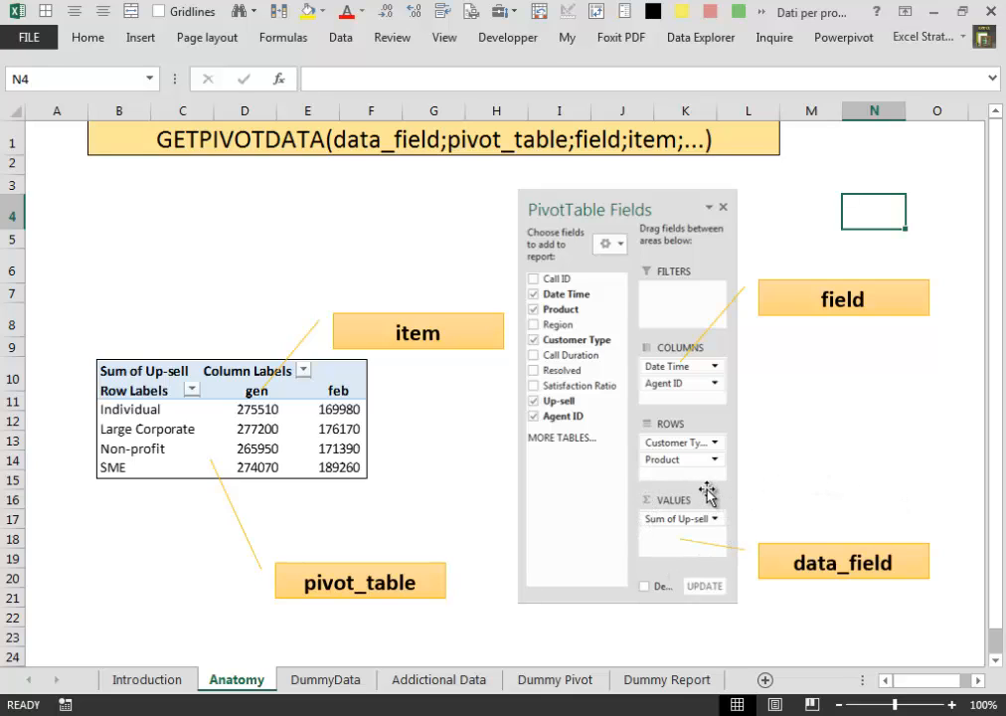
pyautogui.moveTo(600, 388)
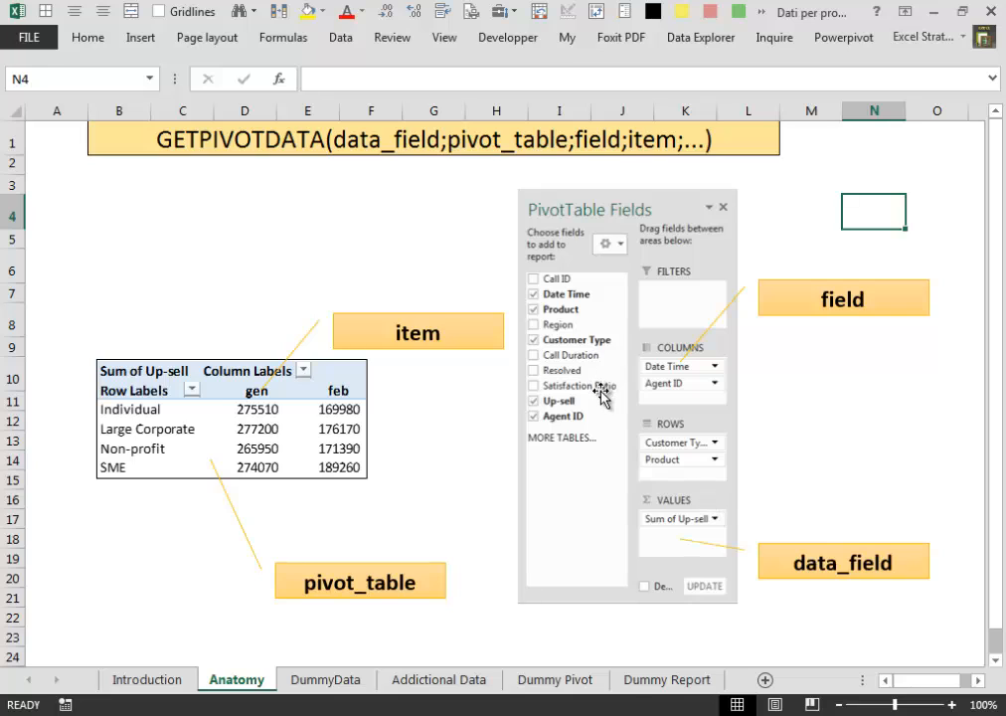
pyautogui.moveTo(680, 497)
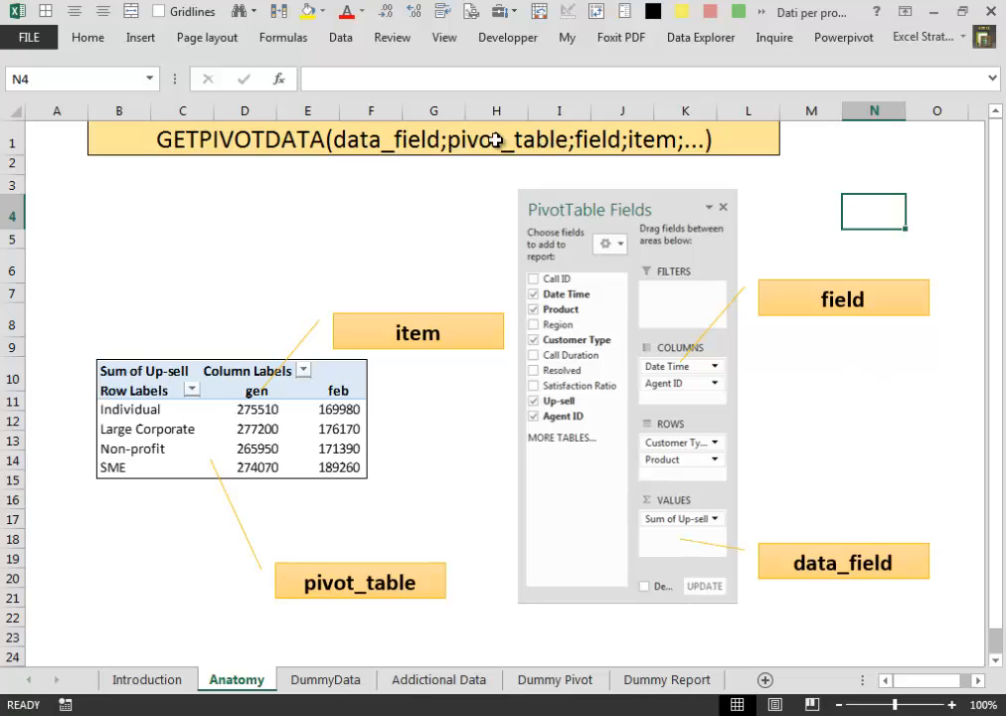
pyautogui.moveTo(567, 143)
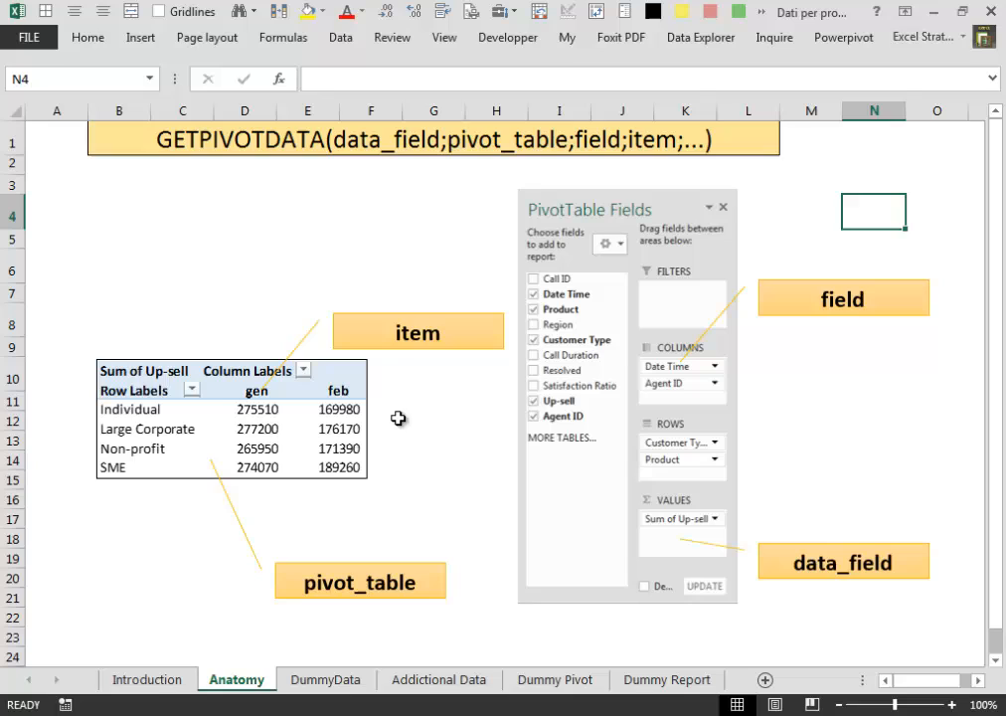
pyautogui.moveTo(230, 358)
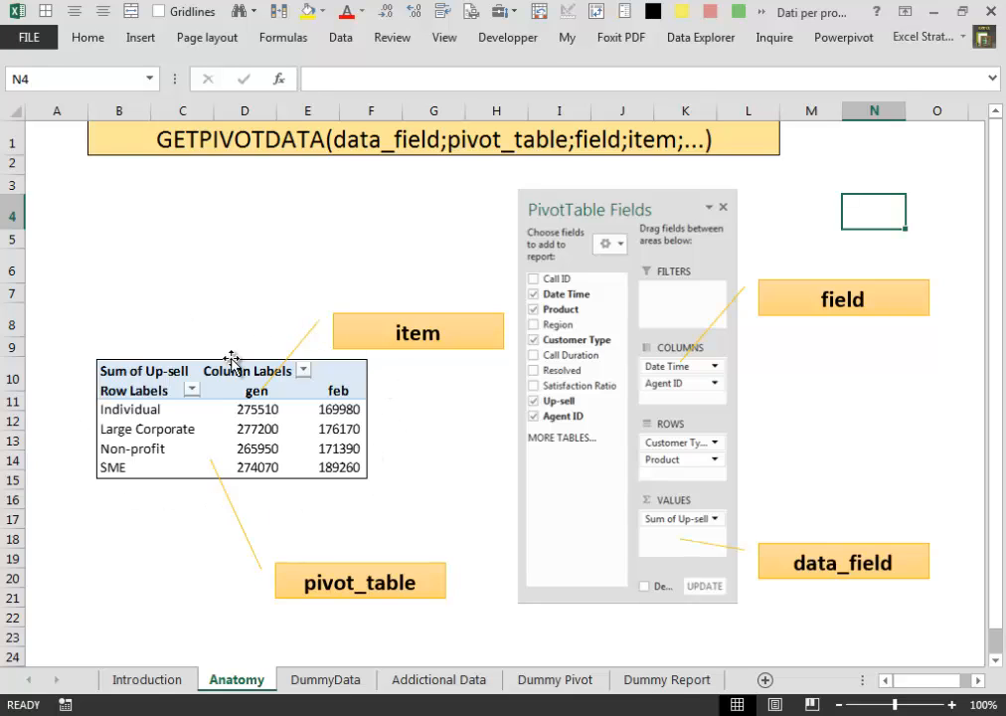
pyautogui.moveTo(594, 350)
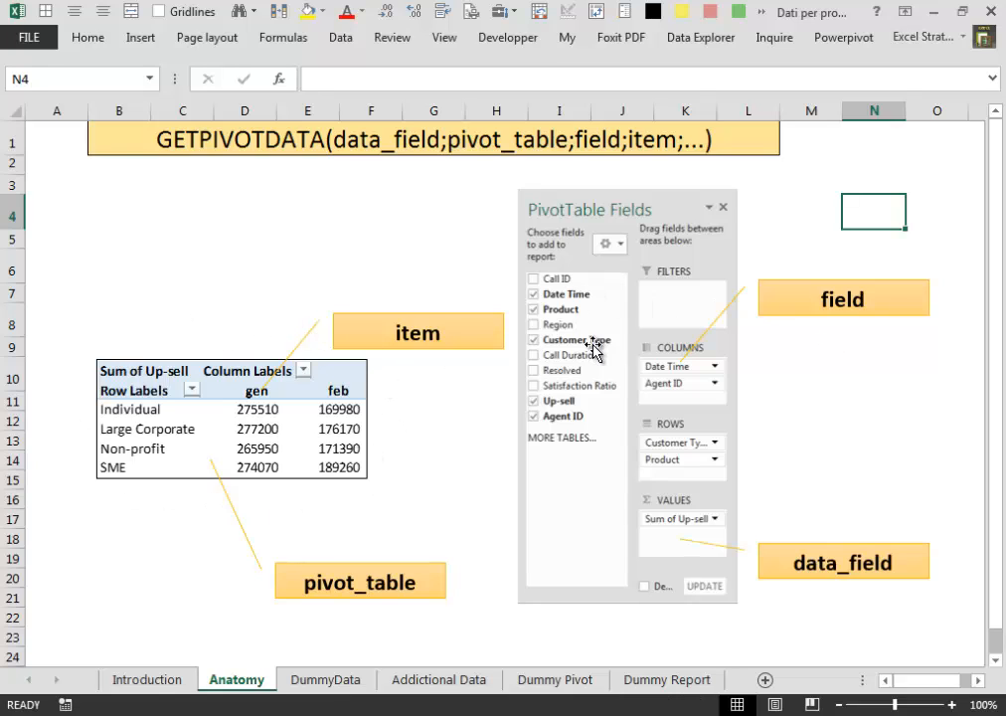
pyautogui.moveTo(700, 497)
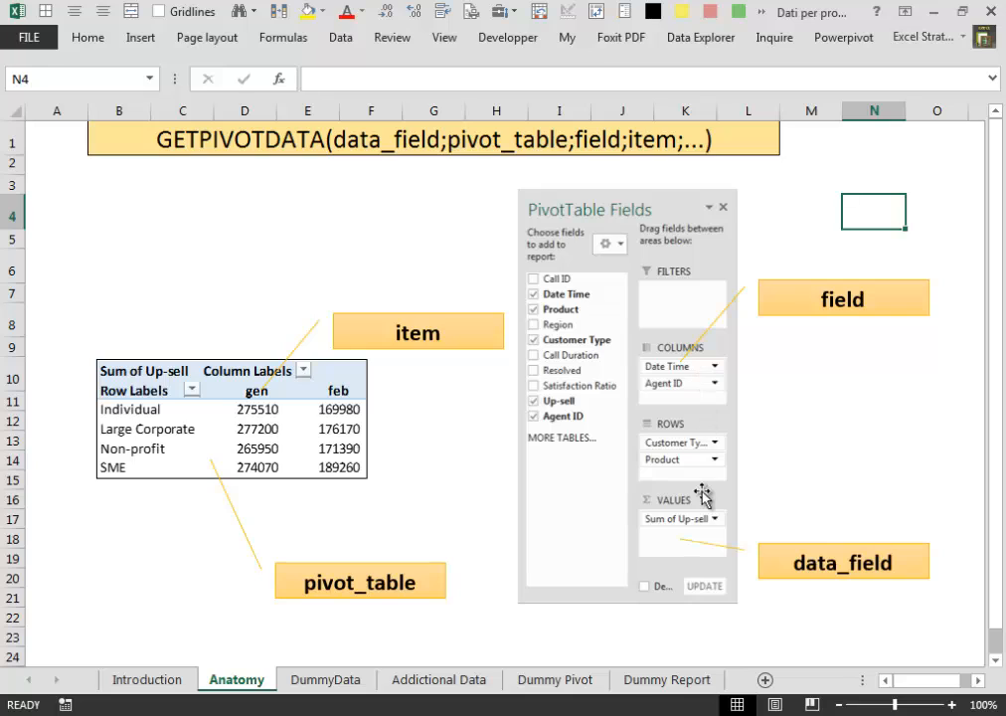
pyautogui.moveTo(700, 330)
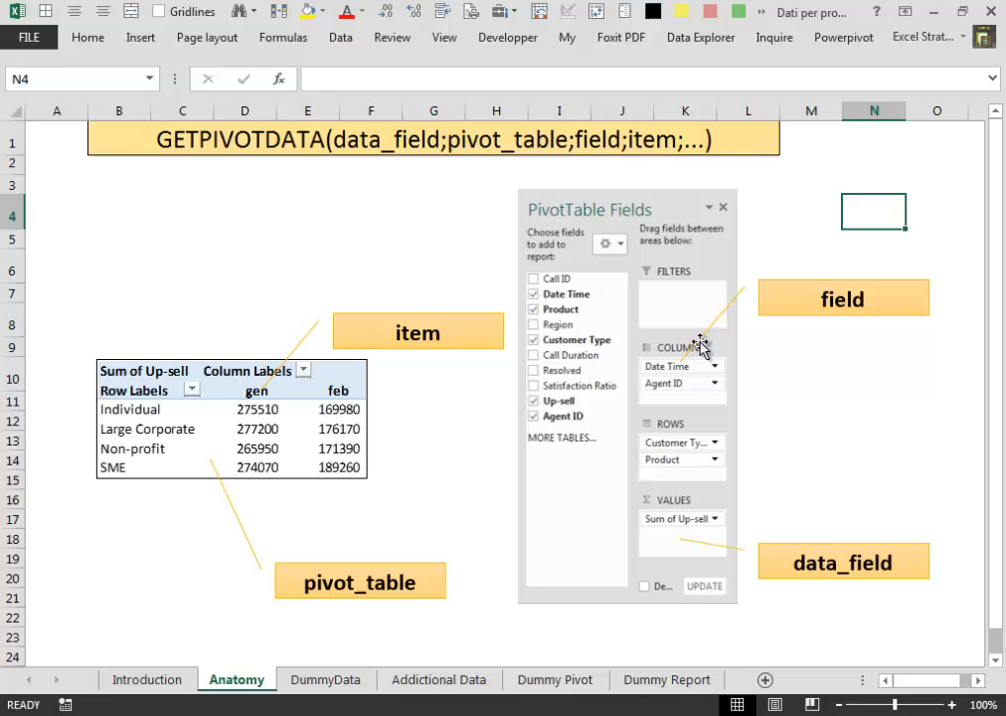
pyautogui.moveTo(684, 299)
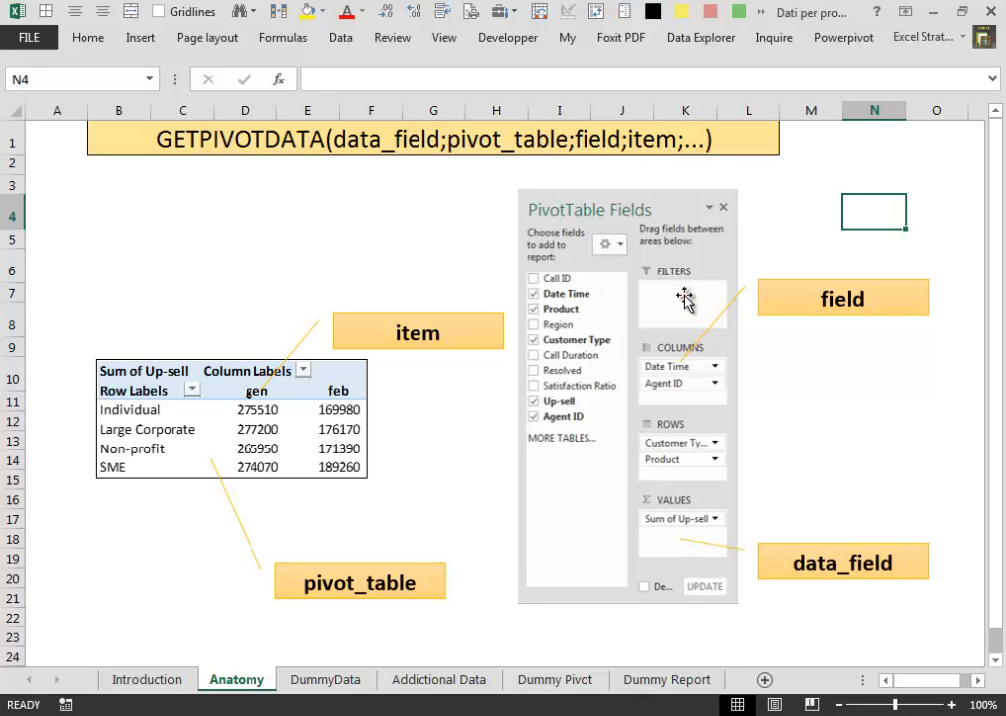
pyautogui.moveTo(706, 457)
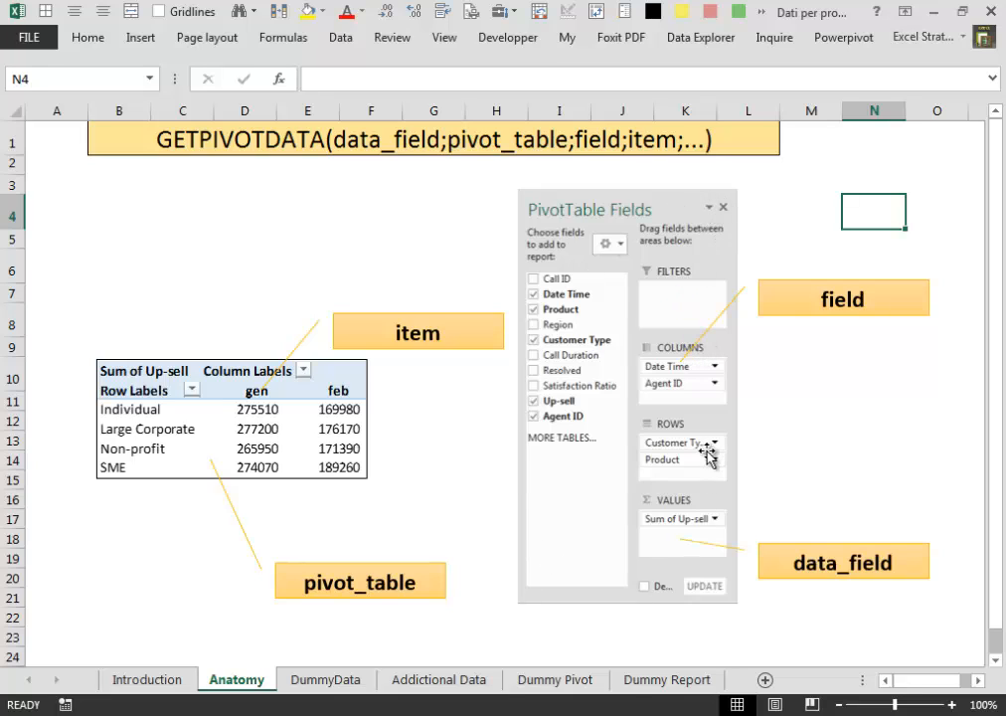
pyautogui.moveTo(714, 407)
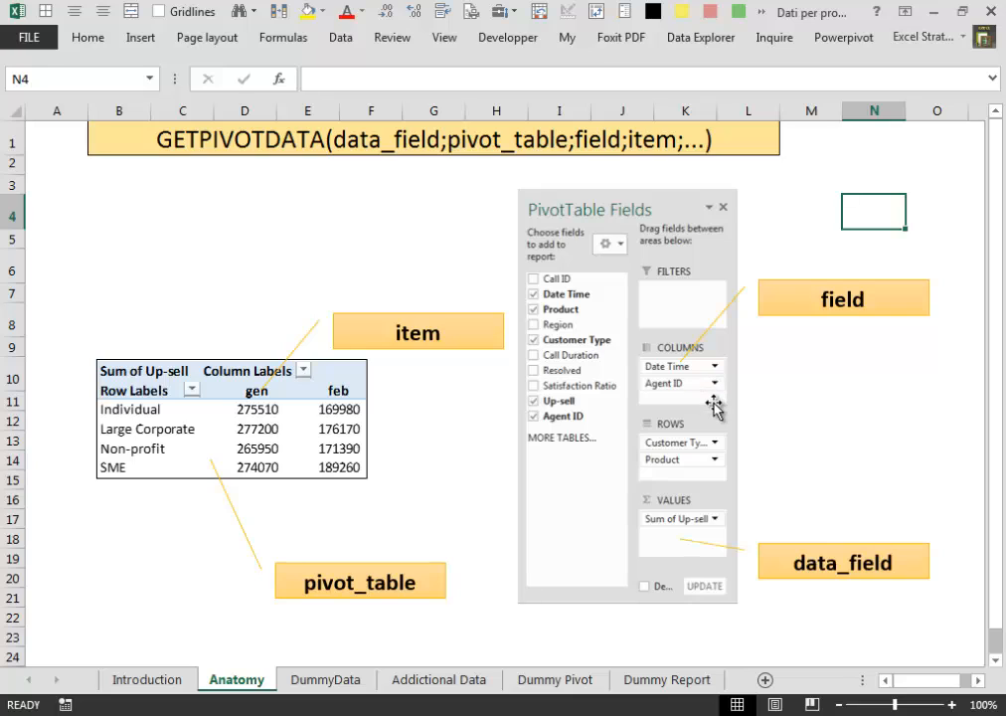
pyautogui.moveTo(565, 151)
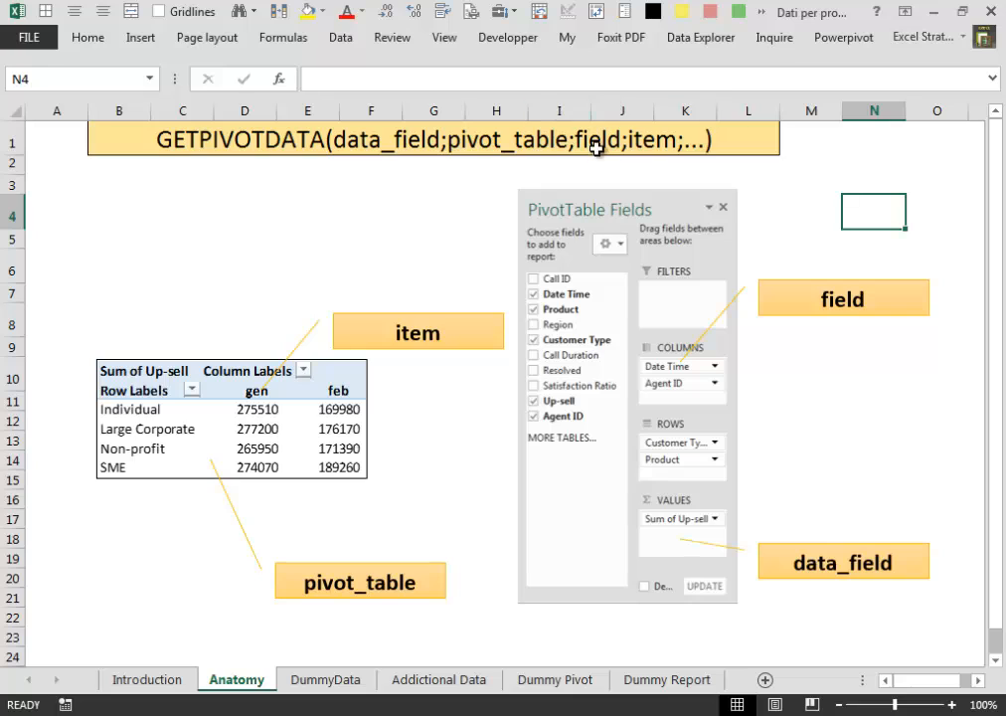
pyautogui.moveTo(533, 147)
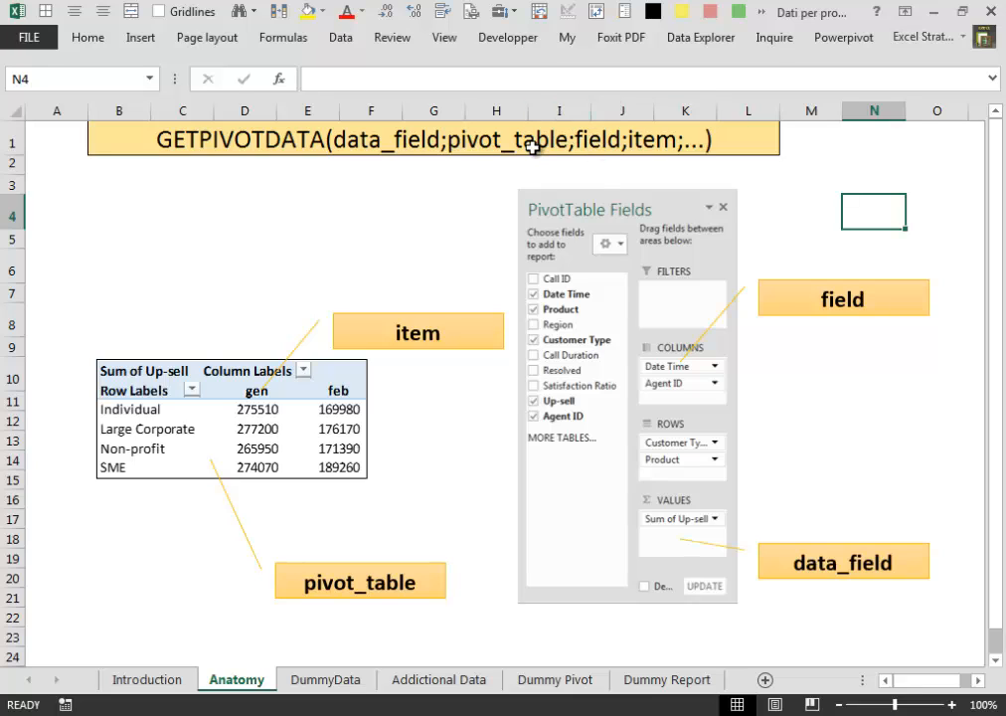
pyautogui.moveTo(787, 371)
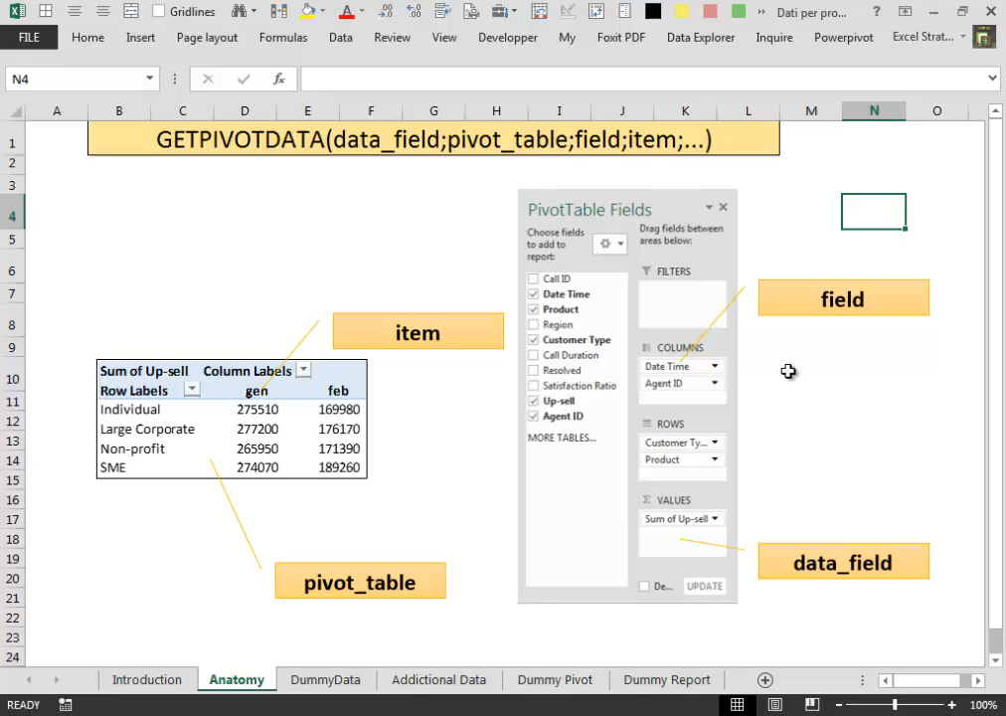
pyautogui.moveTo(706, 501)
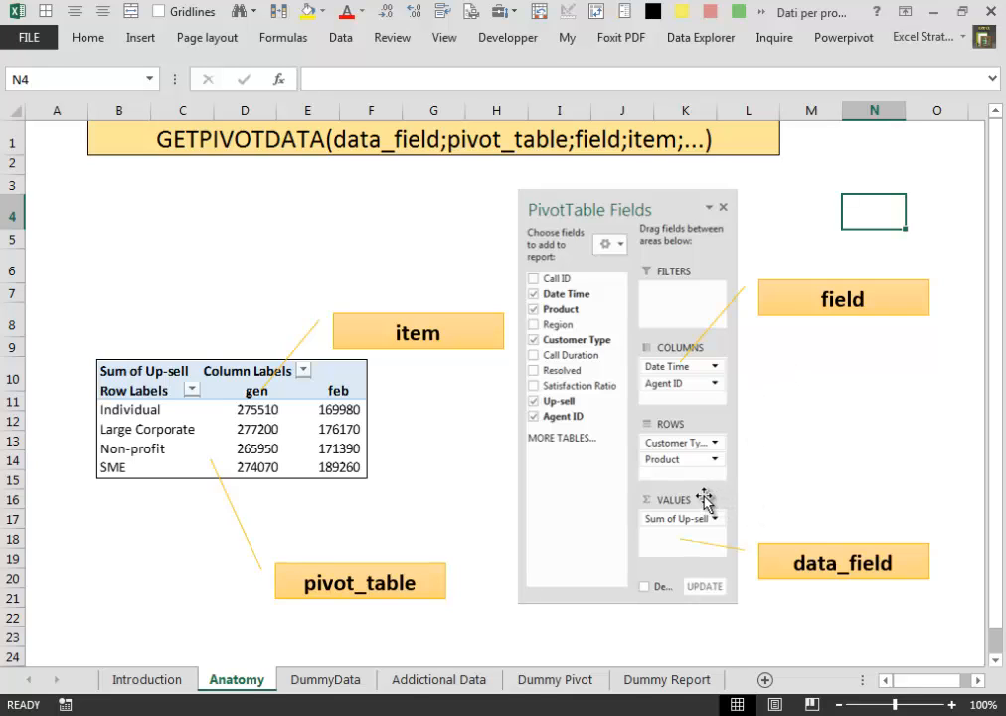
pyautogui.moveTo(833, 371)
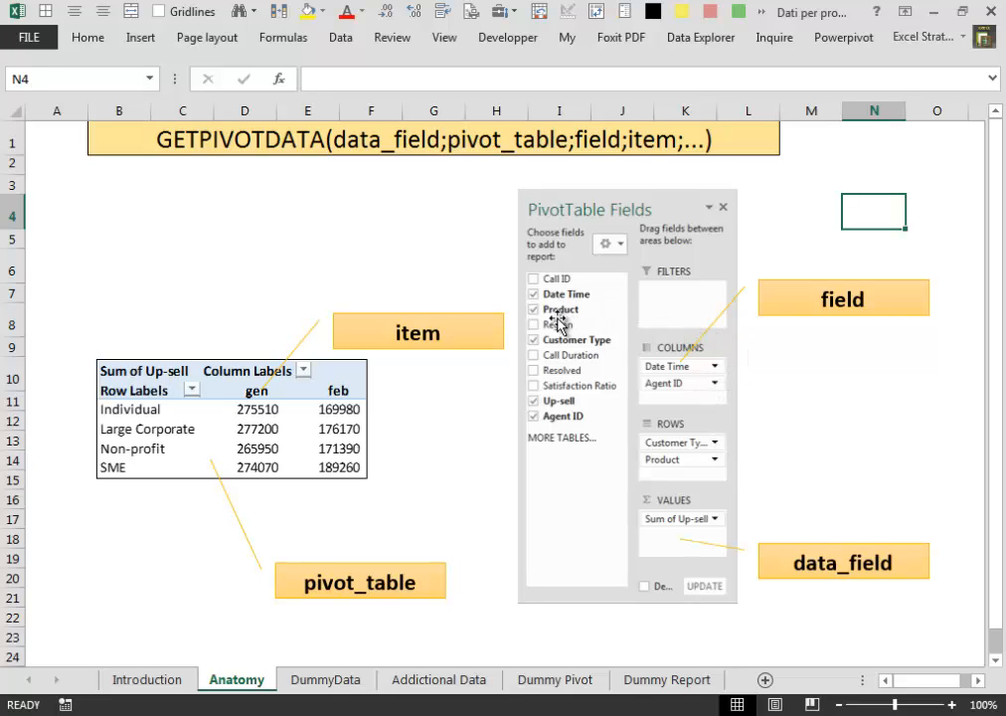
pyautogui.moveTo(693, 358)
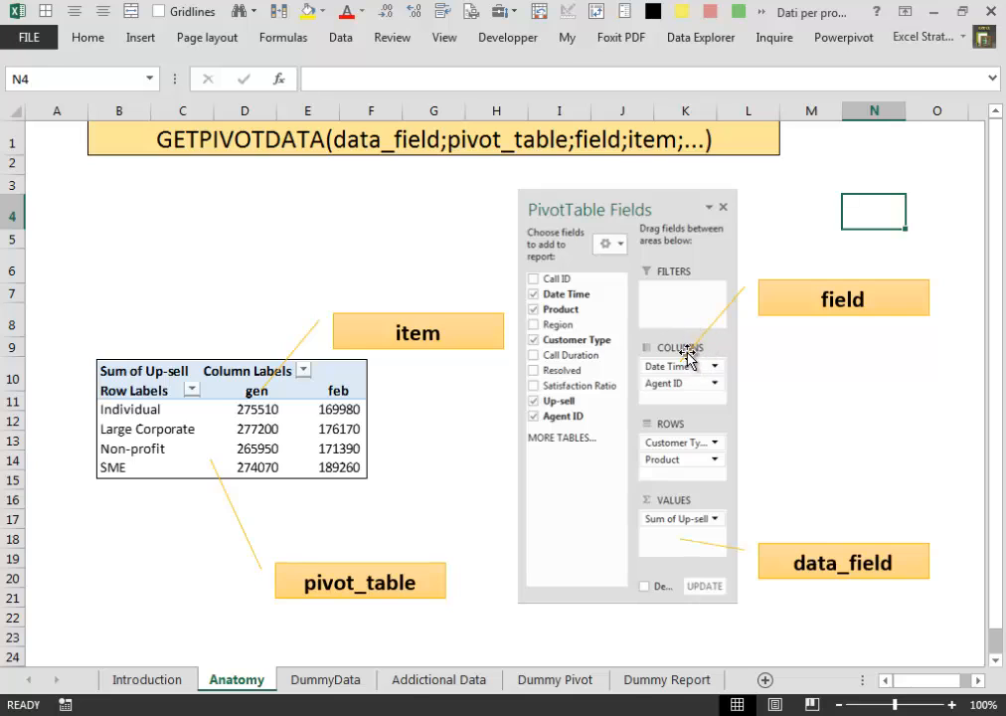
pyautogui.moveTo(682, 422)
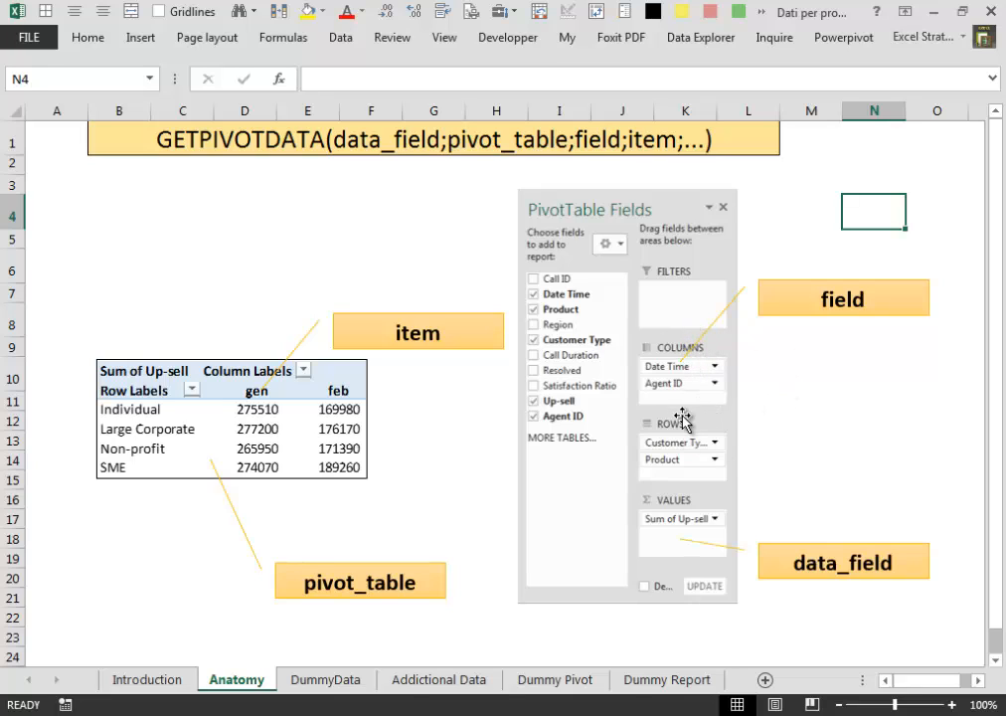
pyautogui.moveTo(680, 207)
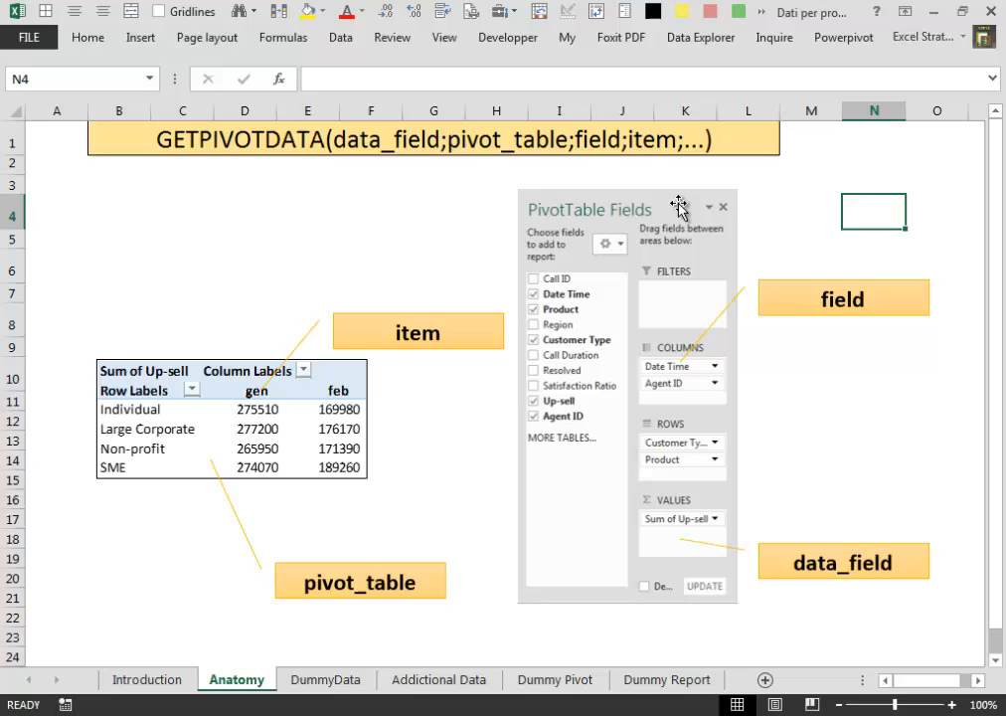
pyautogui.moveTo(302, 395)
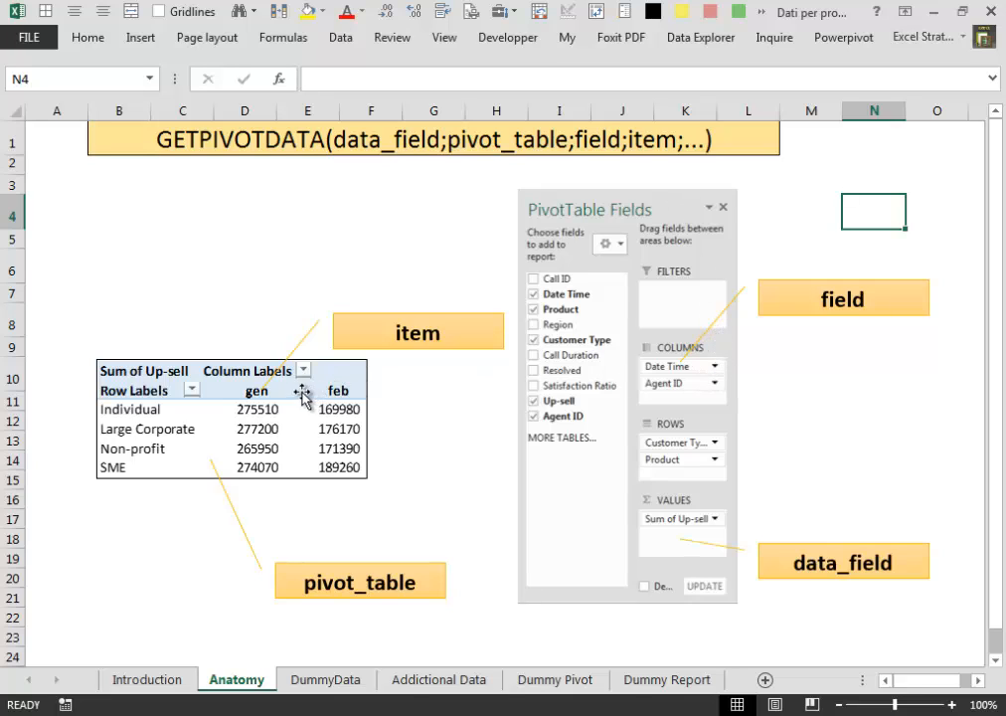
pyautogui.moveTo(569, 282)
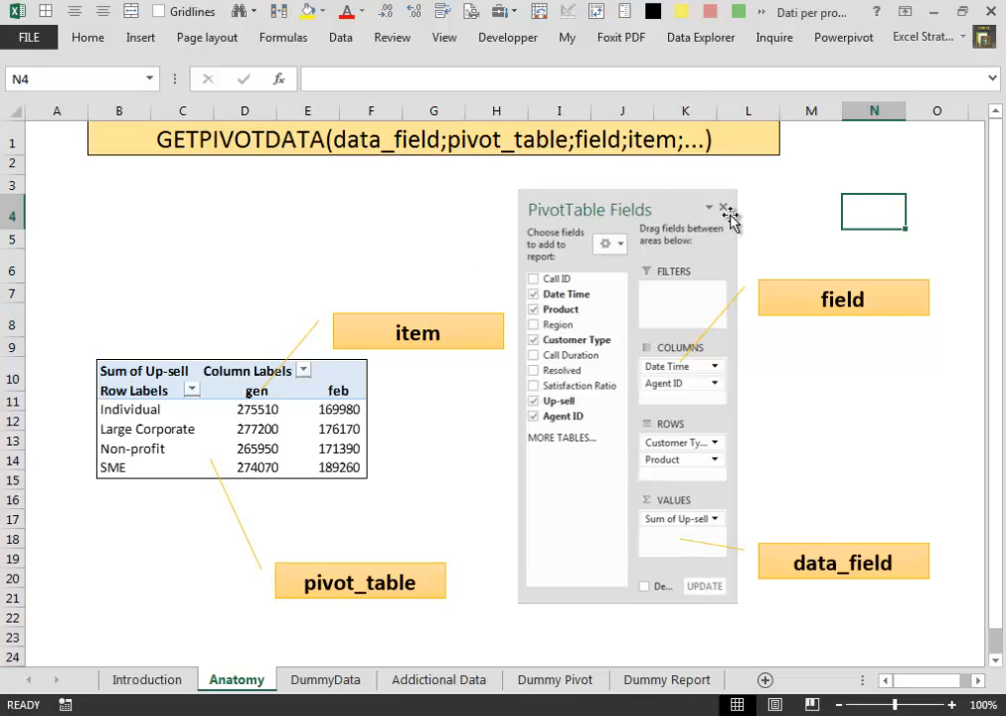
pyautogui.moveTo(672, 378)
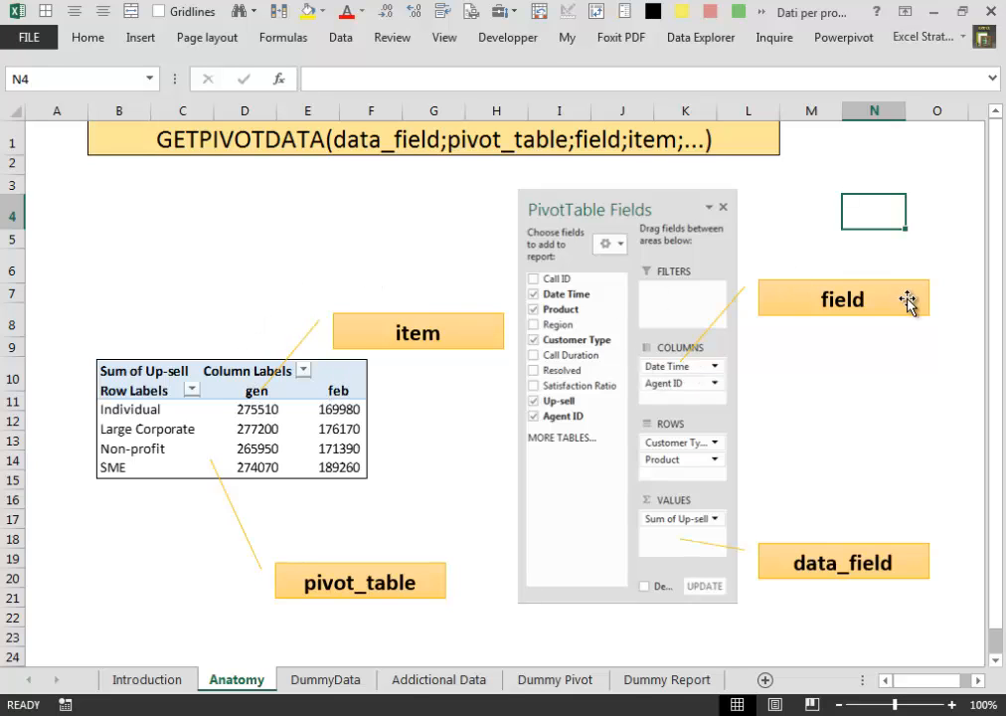
pyautogui.moveTo(904, 211)
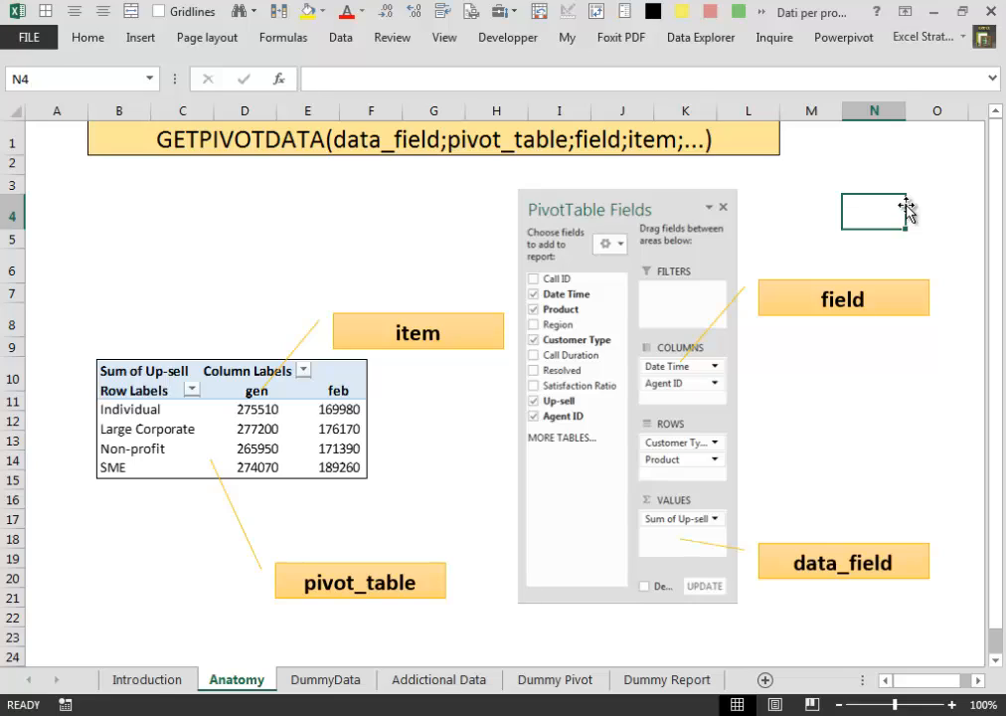
# - Browse DummyData and Additional Data, then land on Dummy Pivot with the Large Corporate feb value selected
pyautogui.click(326, 681)
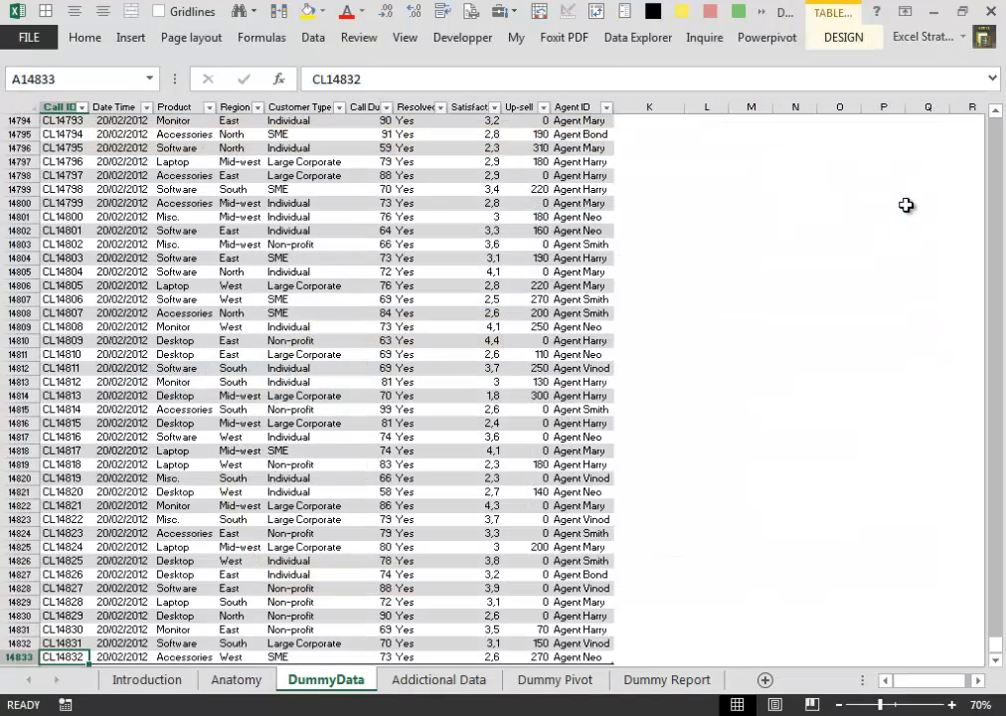
pyautogui.click(438, 680)
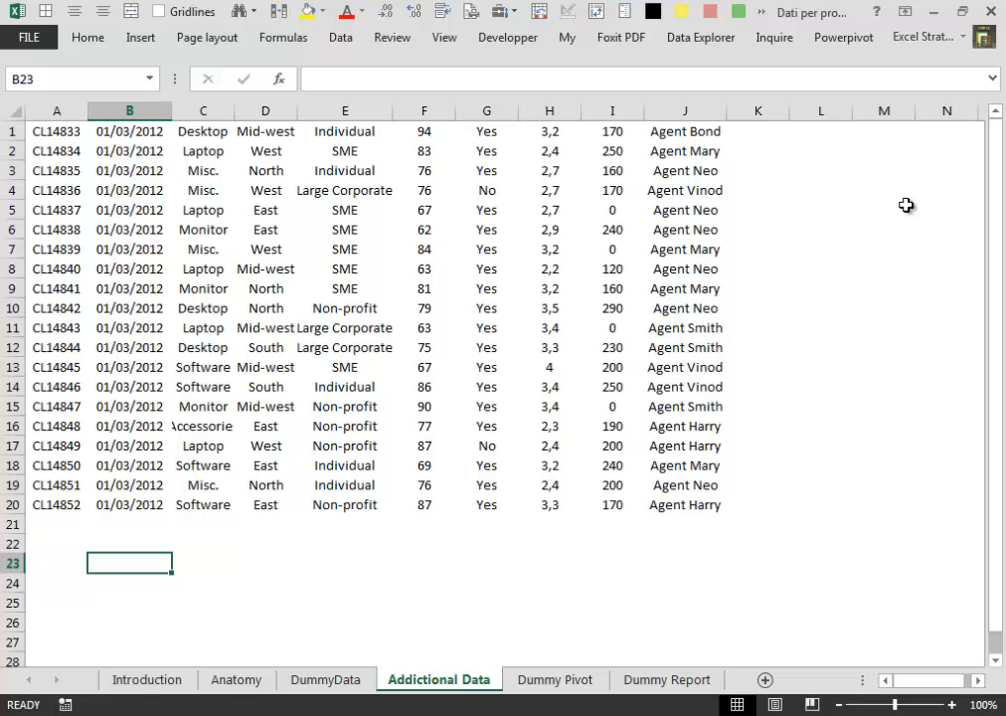
pyautogui.click(553, 681)
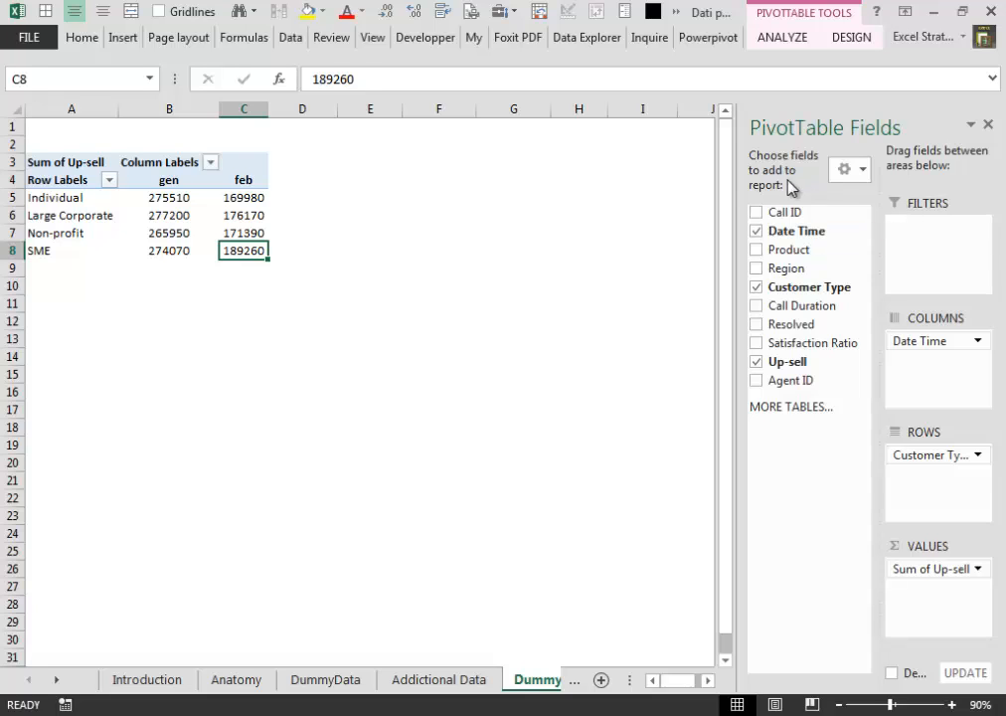
pyautogui.click(242, 215)
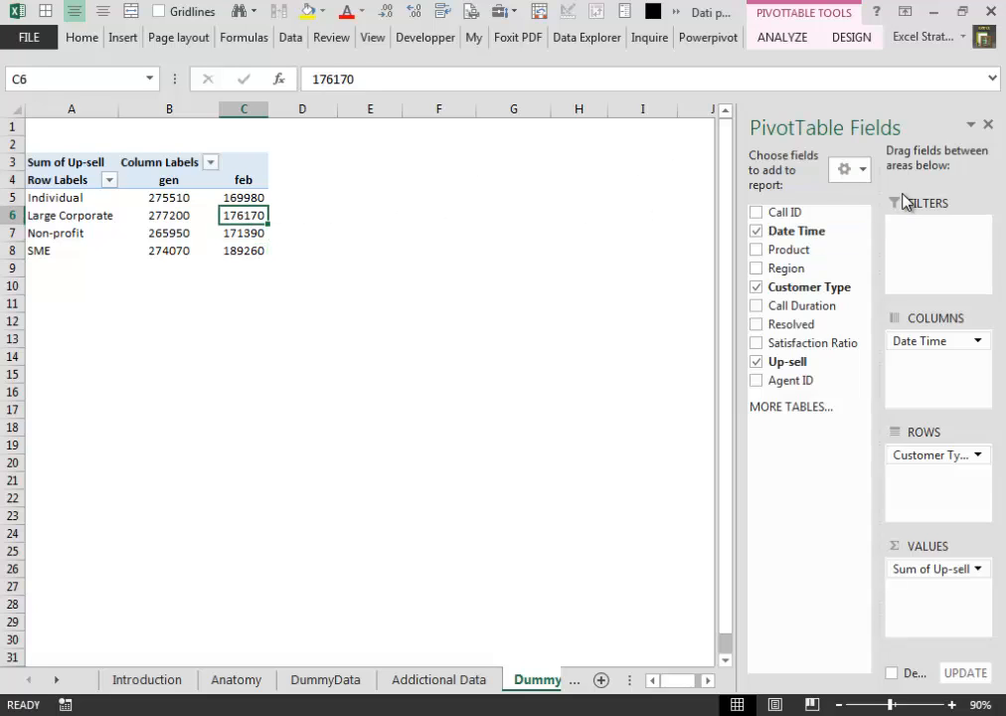
pyautogui.moveTo(779, 230)
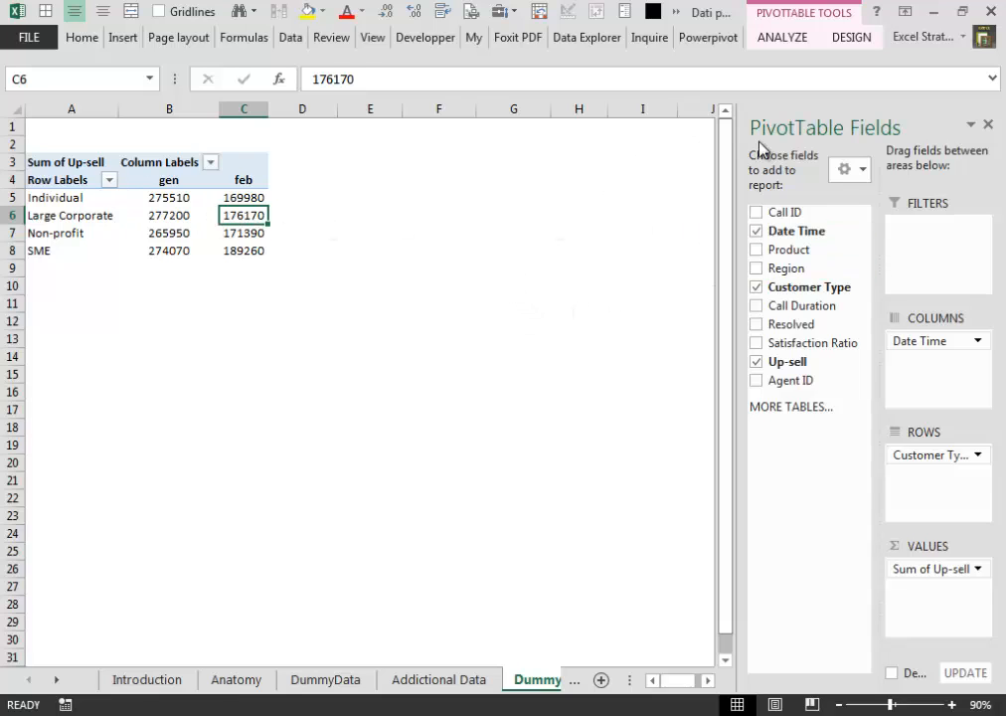
pyautogui.moveTo(995, 247)
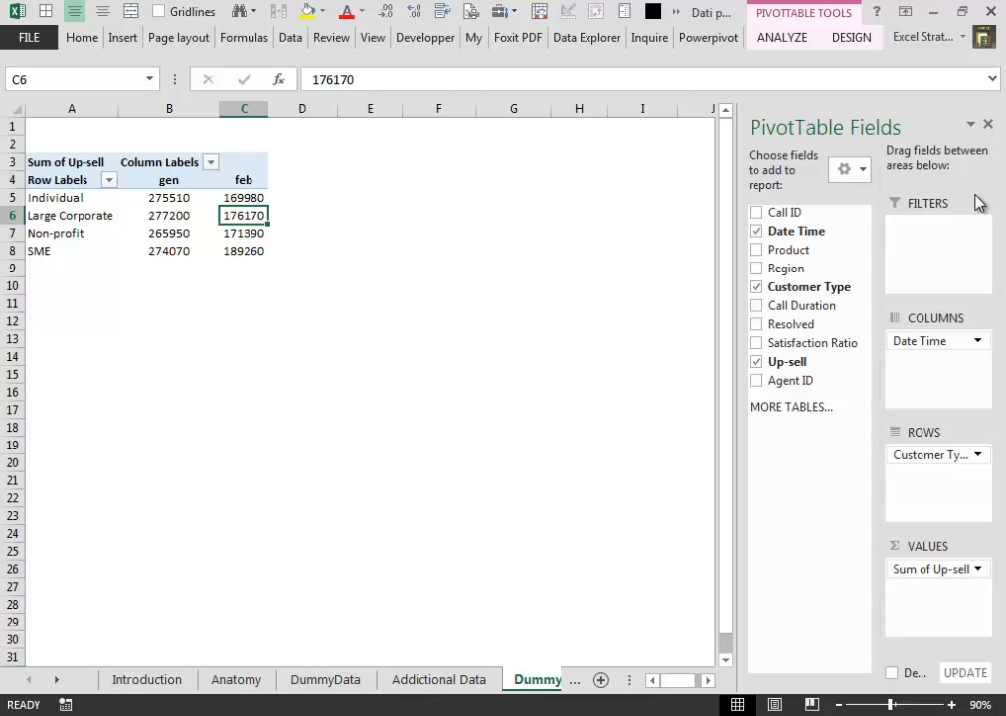
pyautogui.moveTo(972, 334)
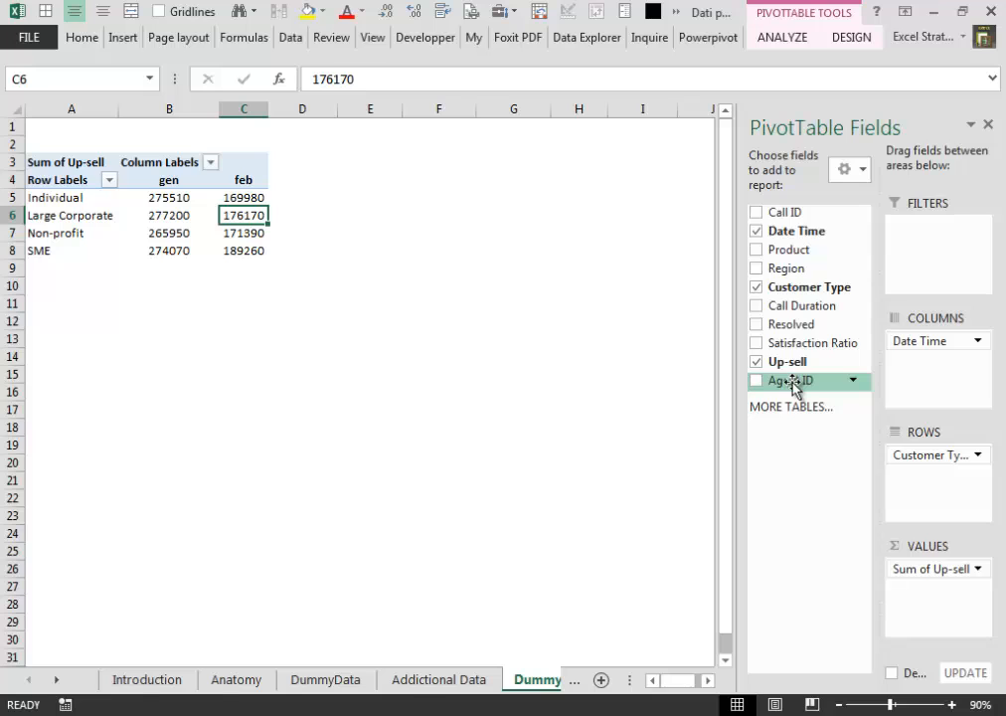
# - Add Agent ID to the pivot columns and Product under Customer Type in rows, then show the empty Dummy Report grid
pyautogui.click(756, 380)
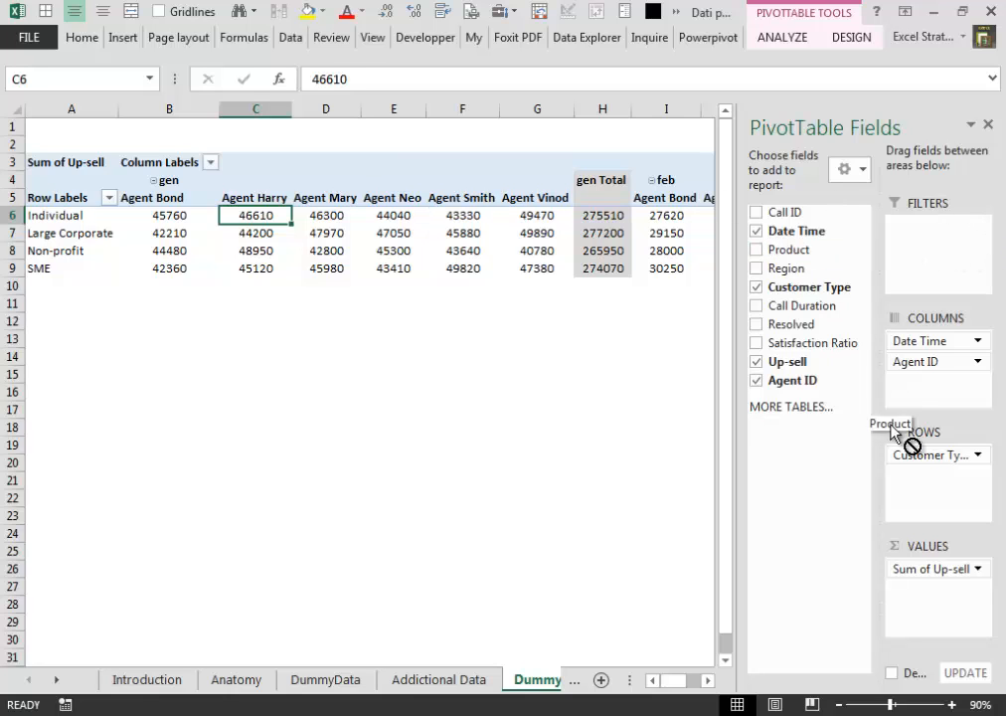
pyautogui.moveTo(891, 422); pyautogui.dragTo(913, 474)
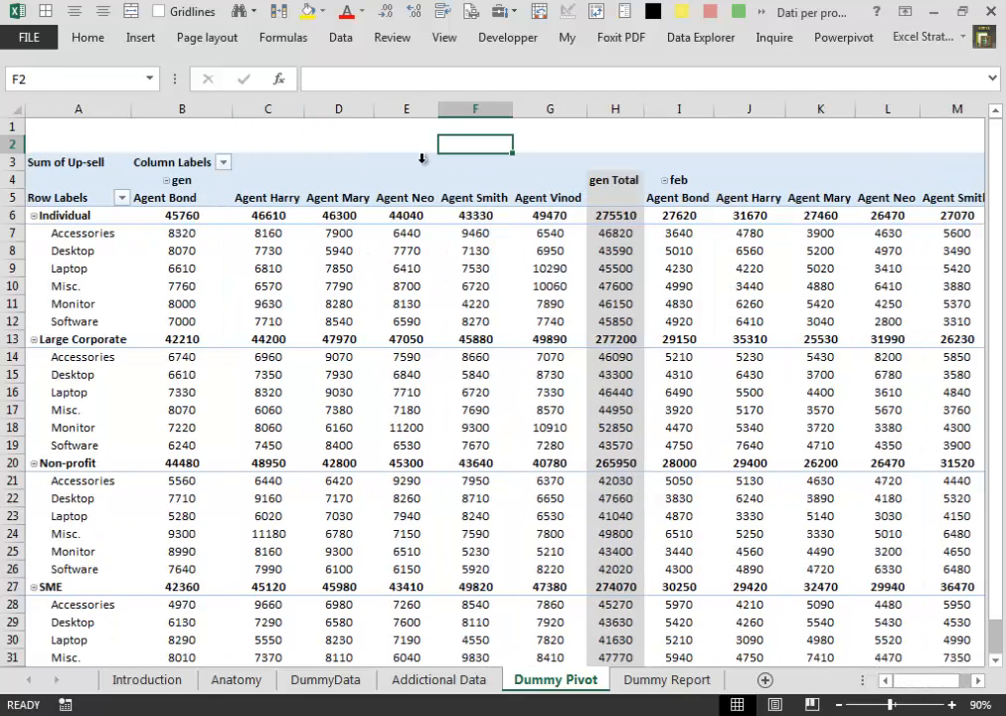
pyautogui.moveTo(640, 131)
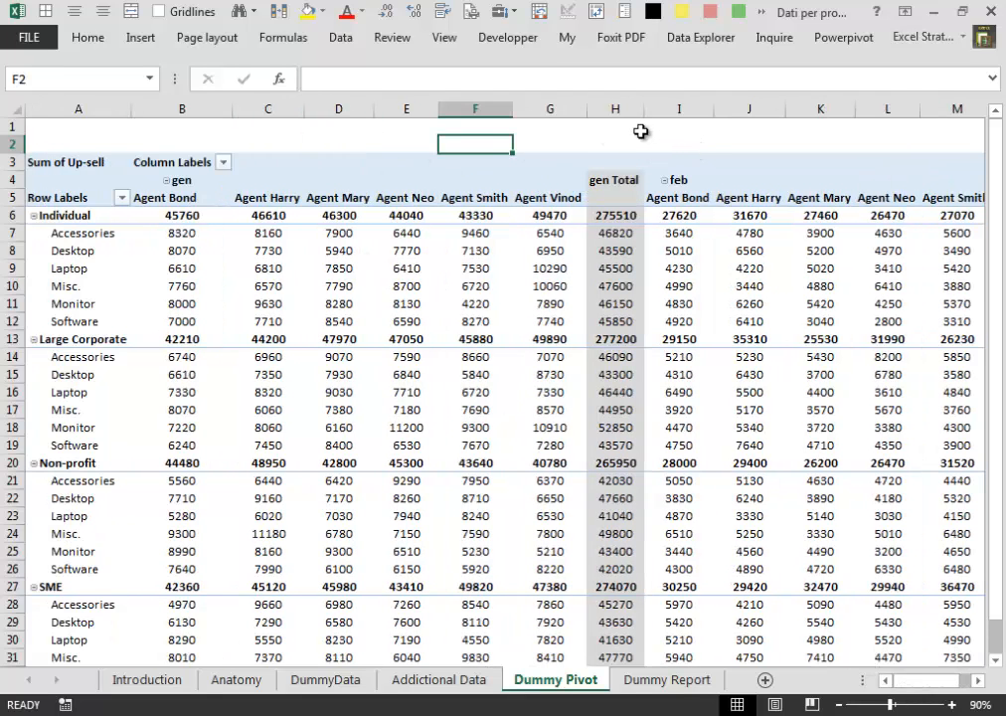
pyautogui.moveTo(666, 120)
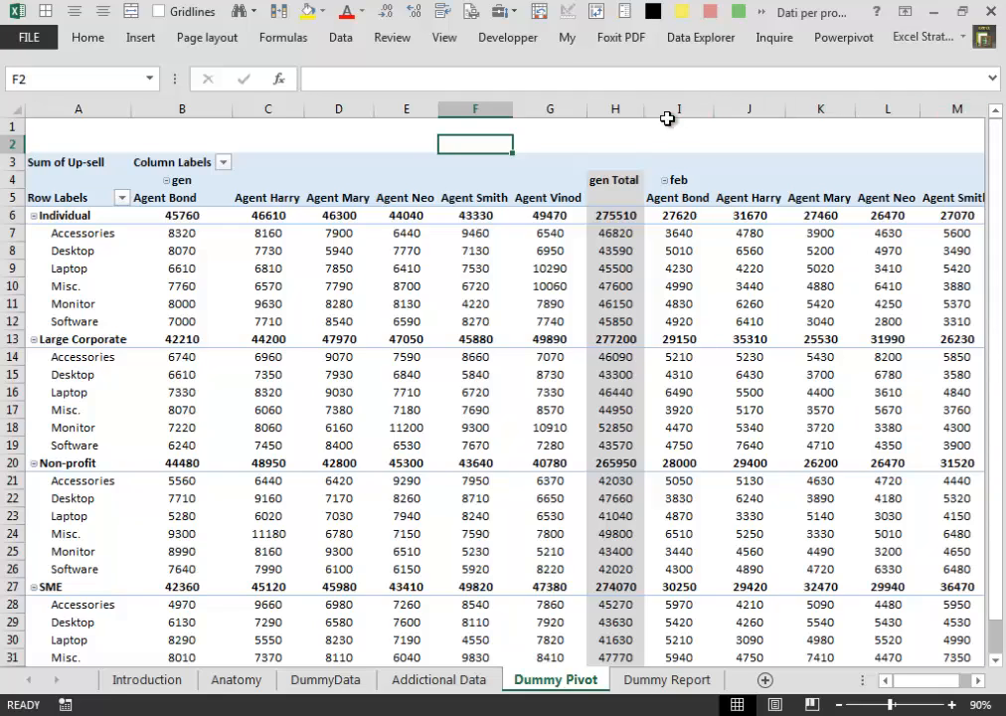
pyautogui.moveTo(633, 139)
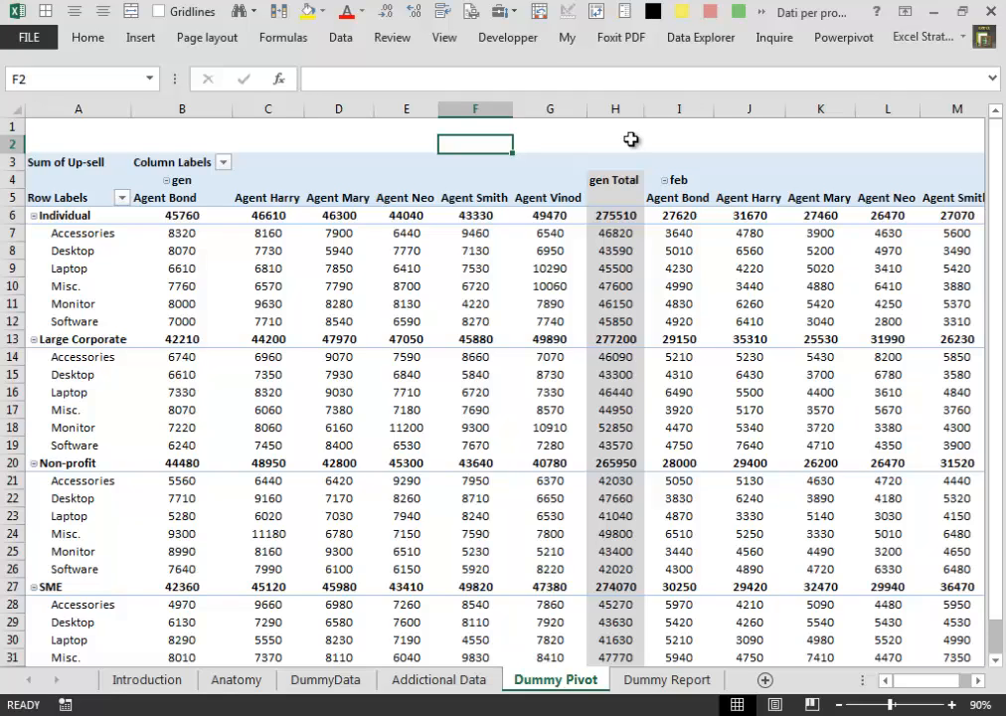
pyautogui.click(666, 680)
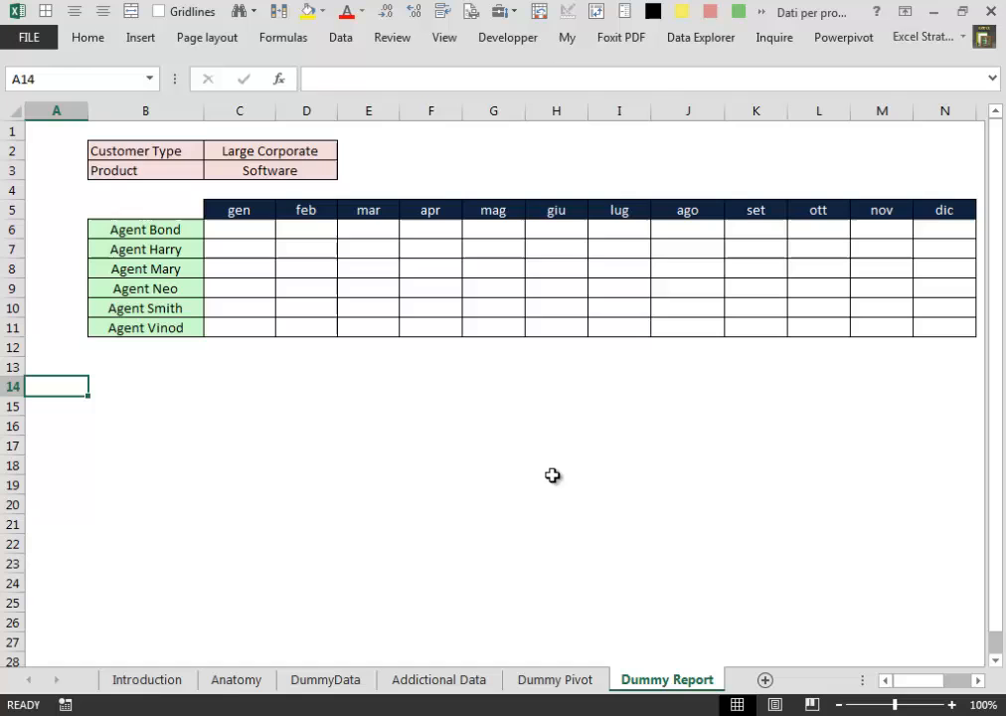
pyautogui.moveTo(402, 434)
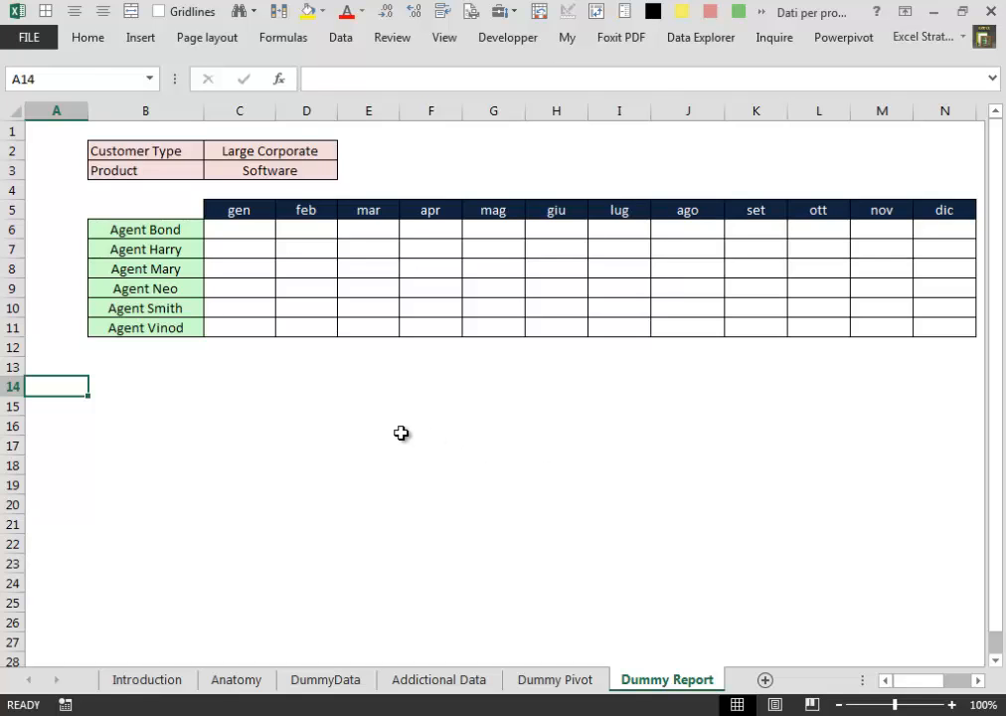
# - On Dummy Pivot, confirm Generate GetPivotData is switched on in the Analyze Options dropdown
pyautogui.click(533, 680)
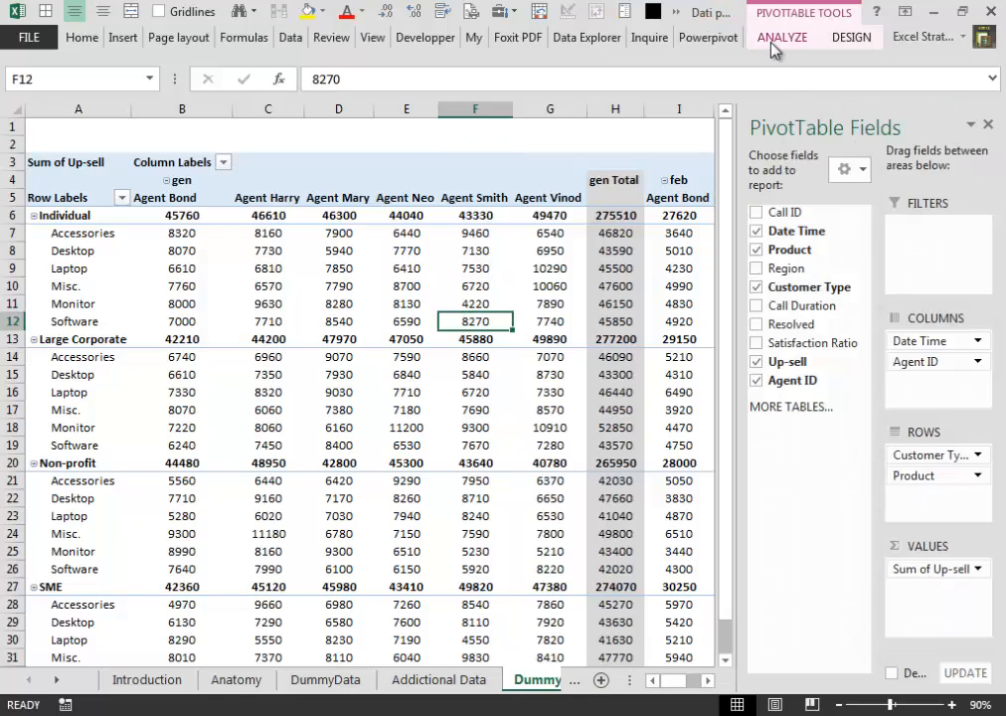
pyautogui.click(784, 36)
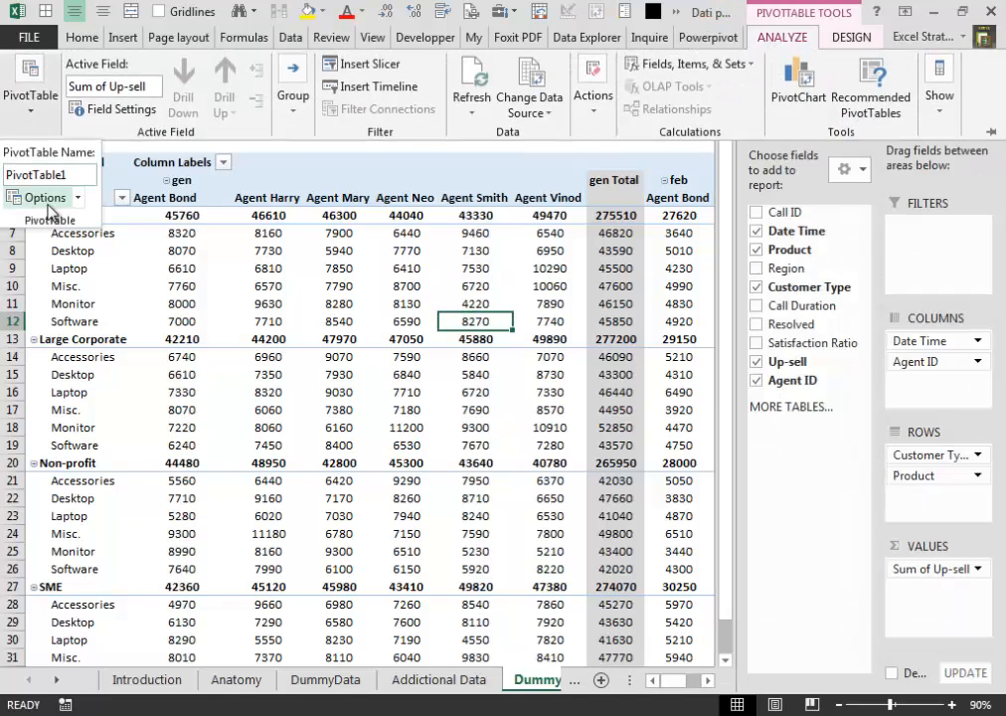
pyautogui.click(40, 197)
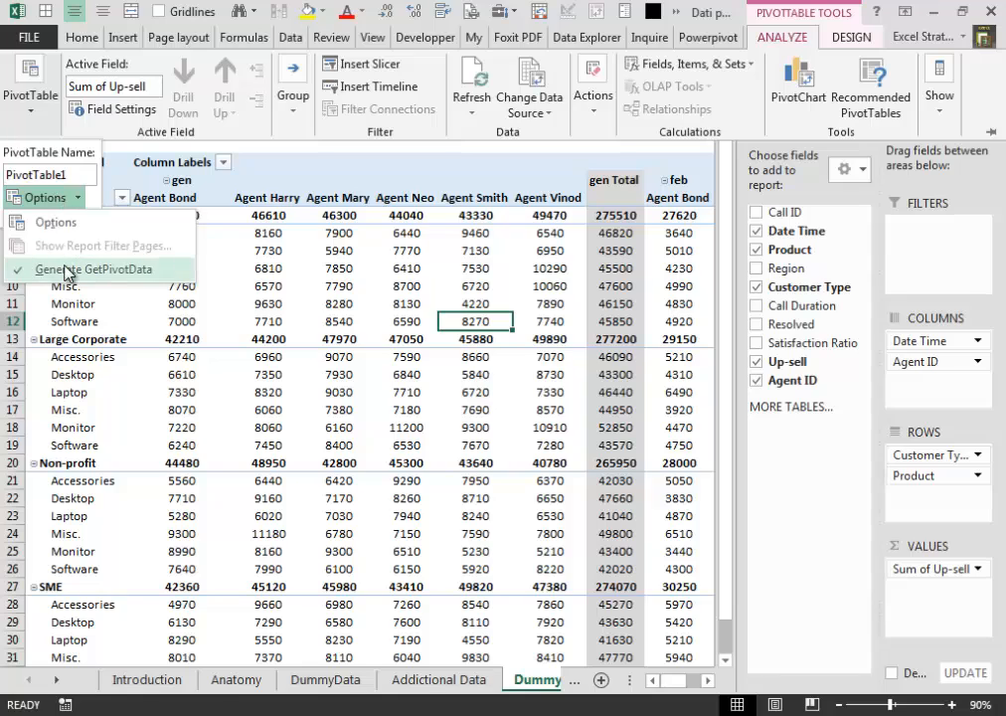
pyautogui.moveTo(130, 283)
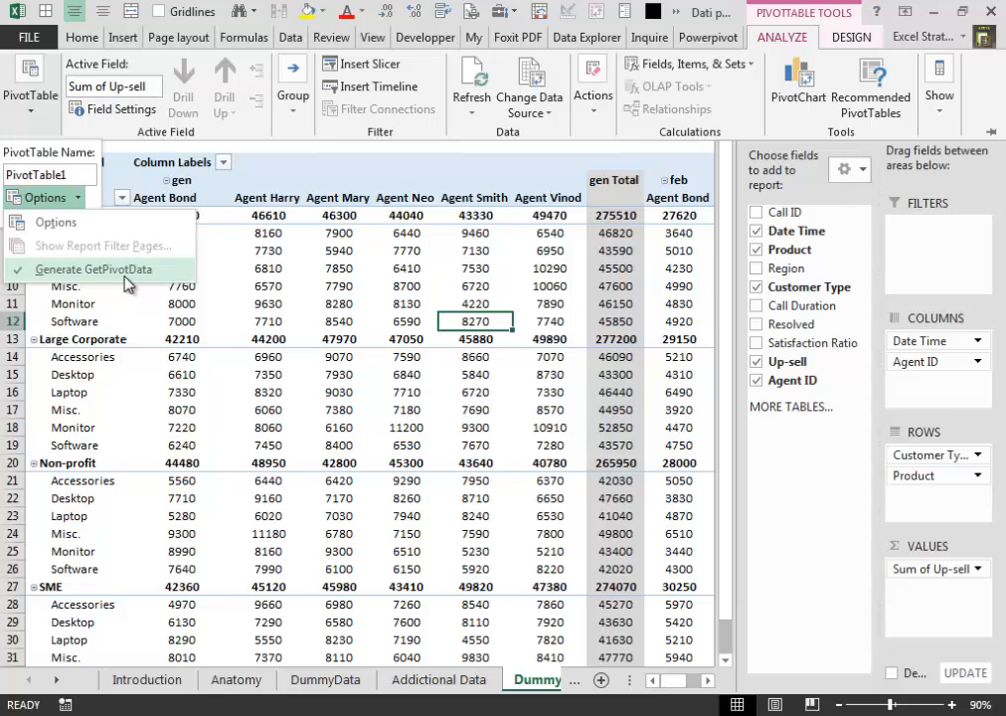
pyautogui.moveTo(127, 282)
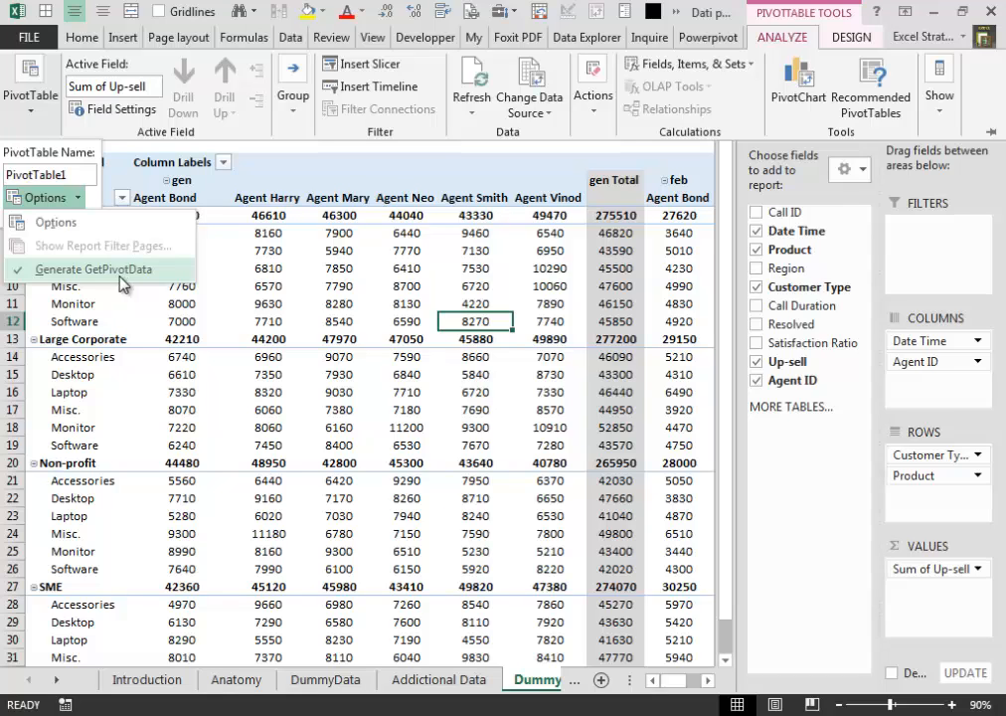
pyautogui.moveTo(123, 278)
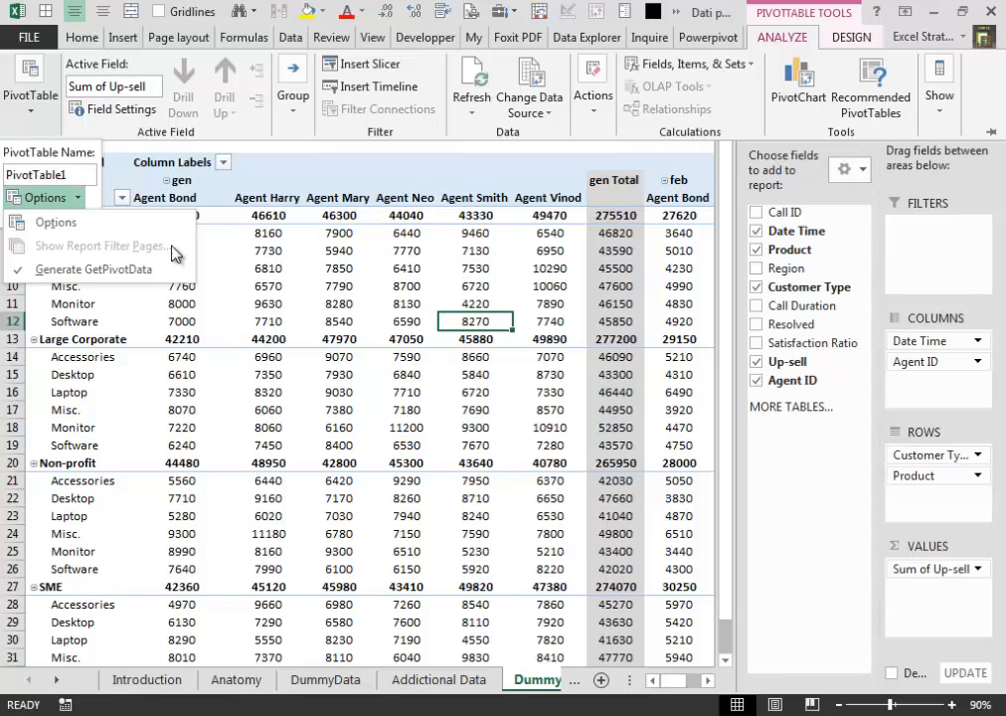
pyautogui.moveTo(95, 270)
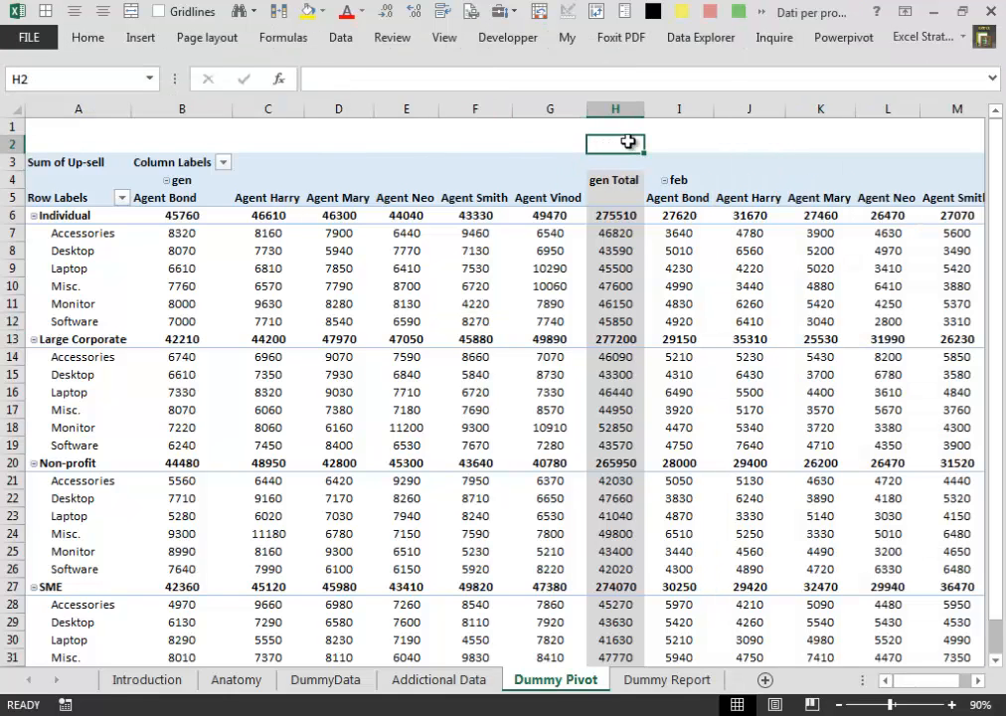
# - Review the Large Corporate and Software selections on Dummy Report and select Agent Bond's gen cell C6
pyautogui.click(667, 680)
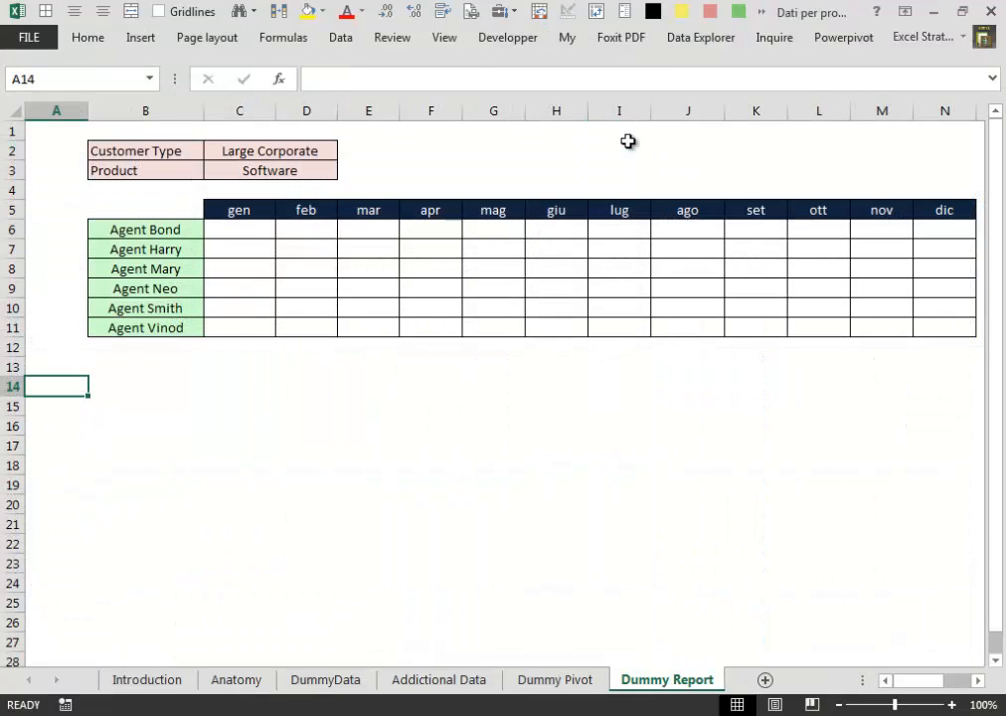
pyautogui.moveTo(764, 136)
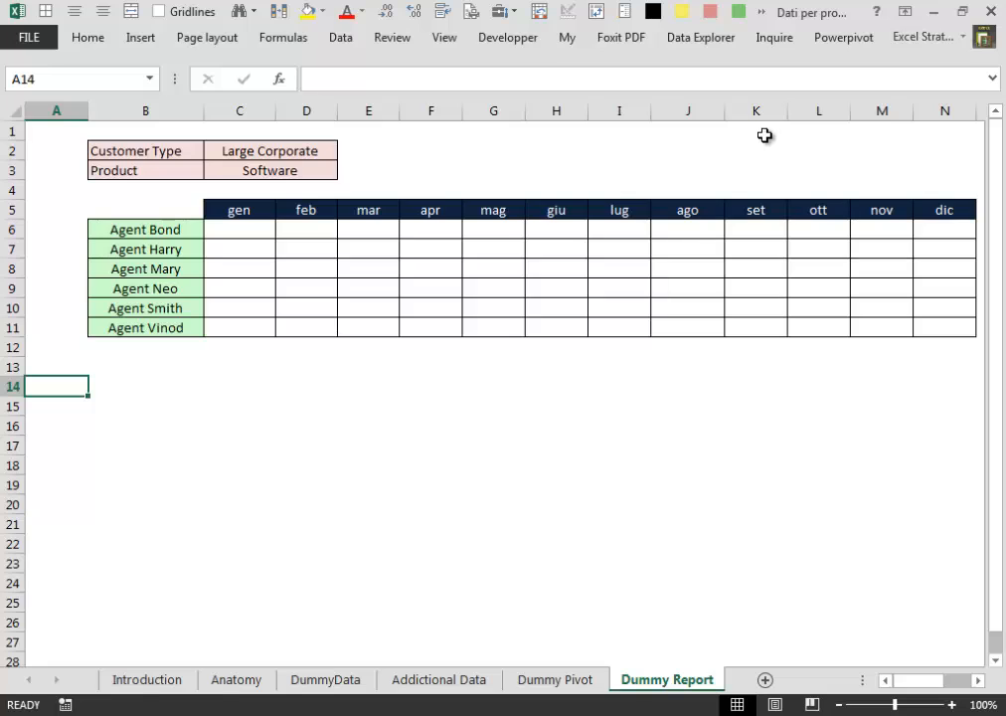
pyautogui.moveTo(434, 469)
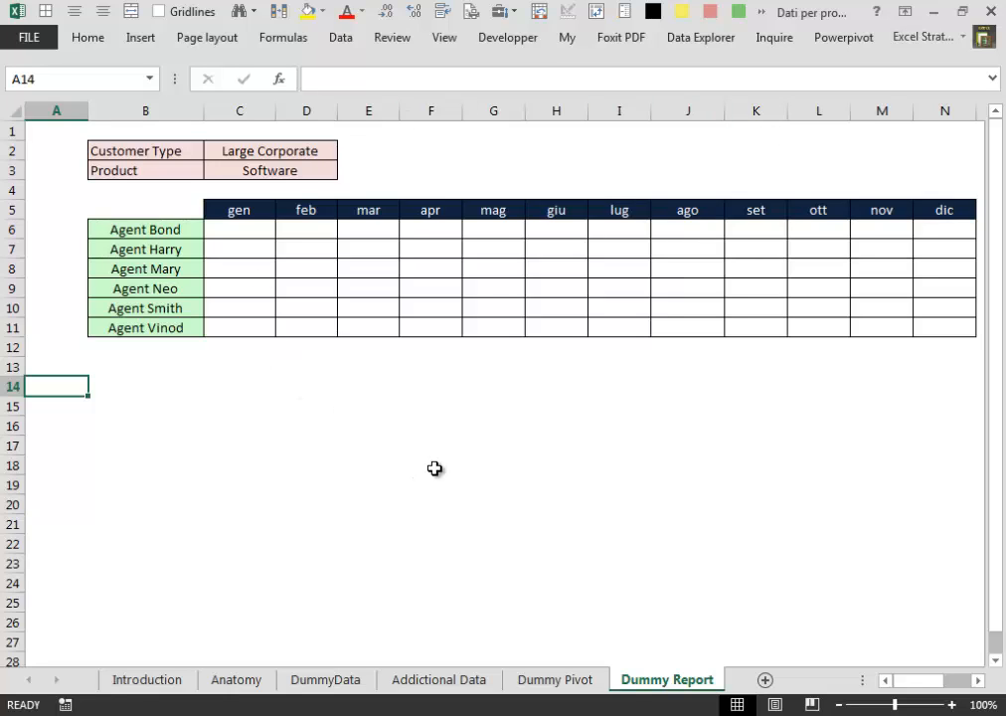
pyautogui.click(269, 151)
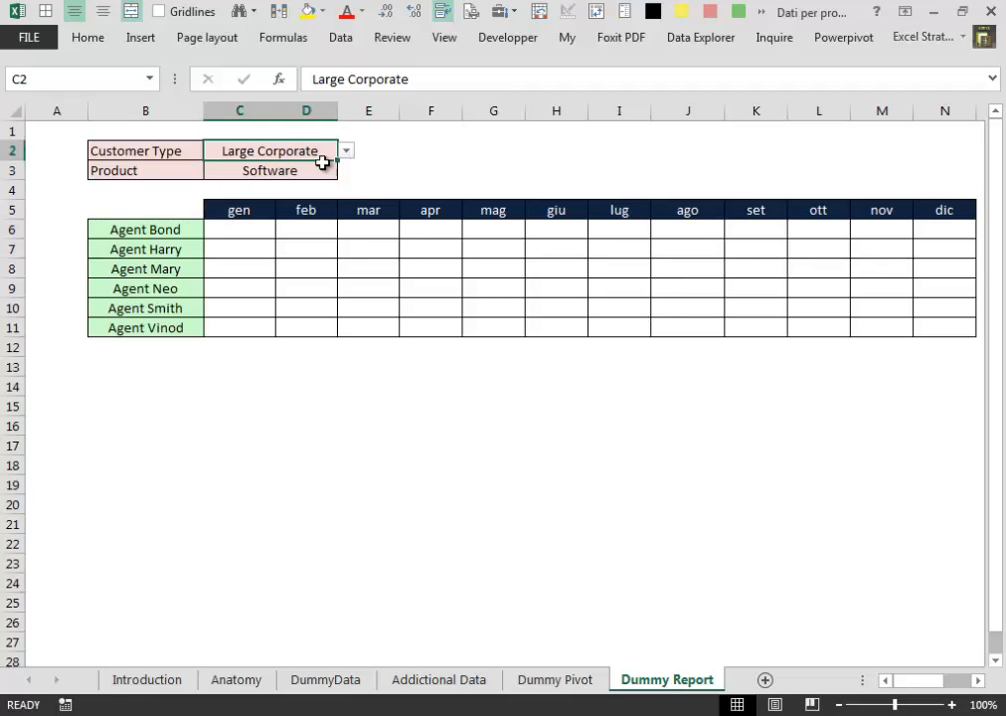
pyautogui.click(270, 171)
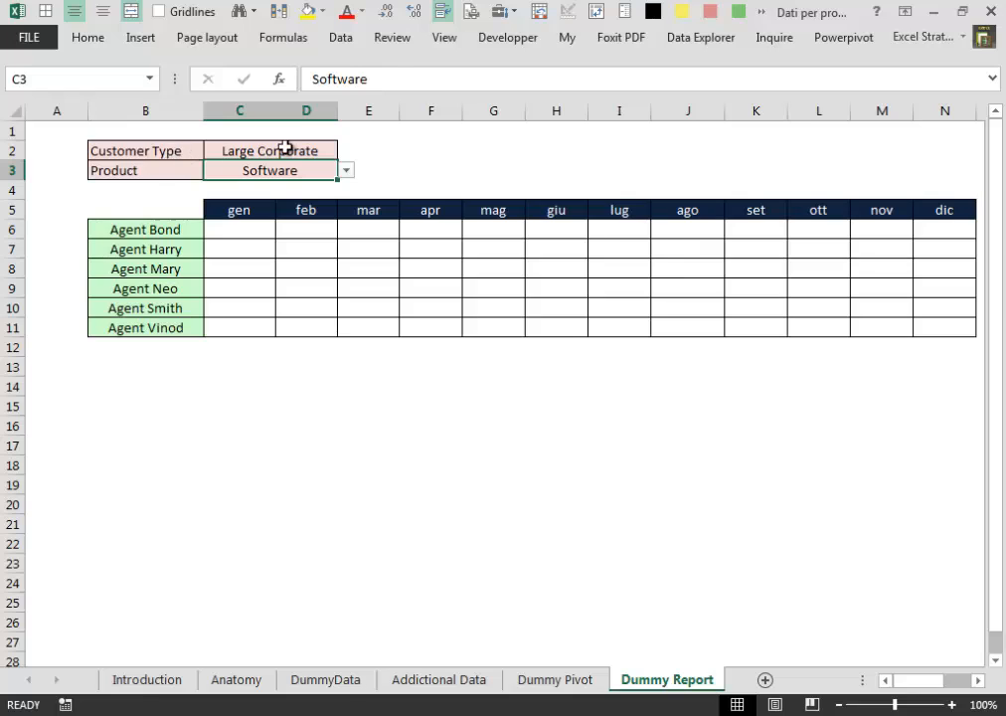
pyautogui.click(346, 151)
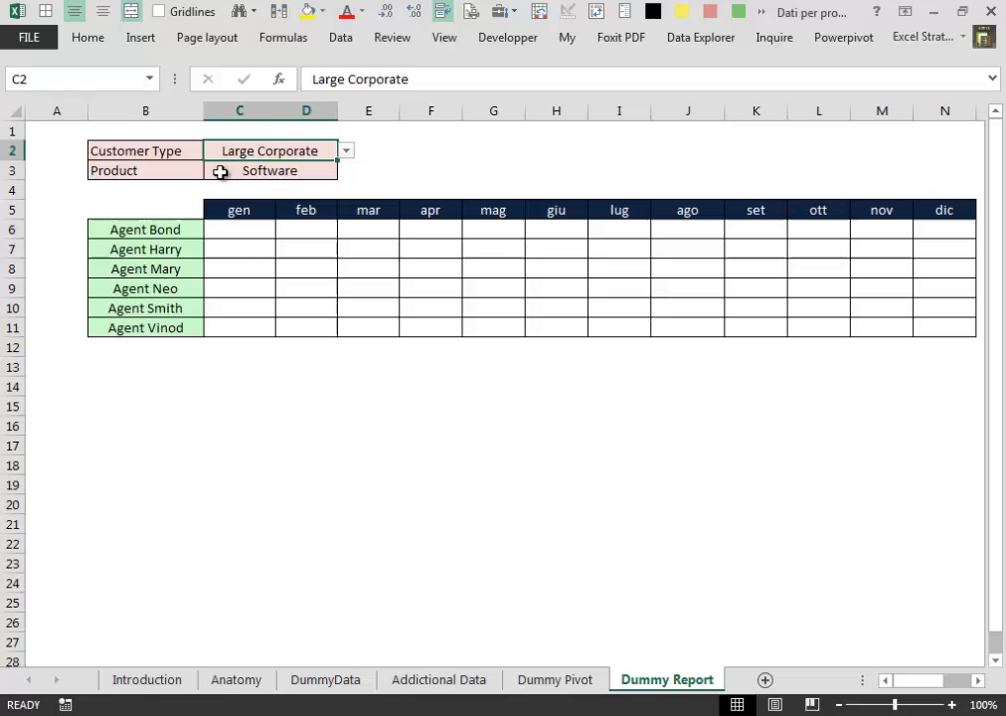
pyautogui.click(346, 171)
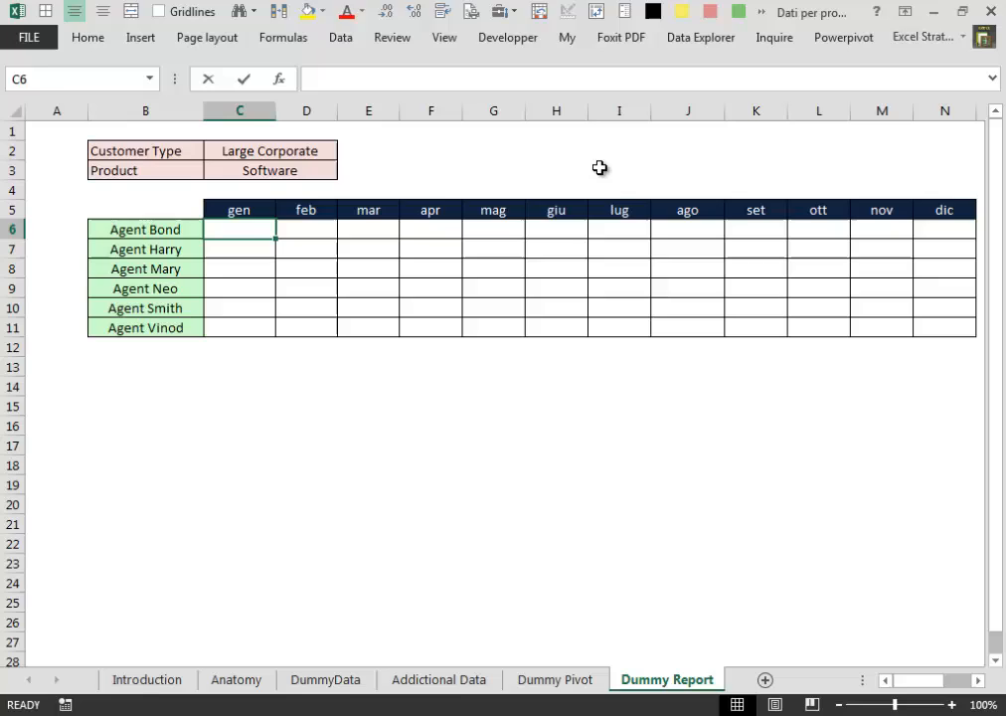
# - Start a formula in C6 that references a Dummy Pivot value, generating a GETPIVOTDATA call
pyautogui.write('=')
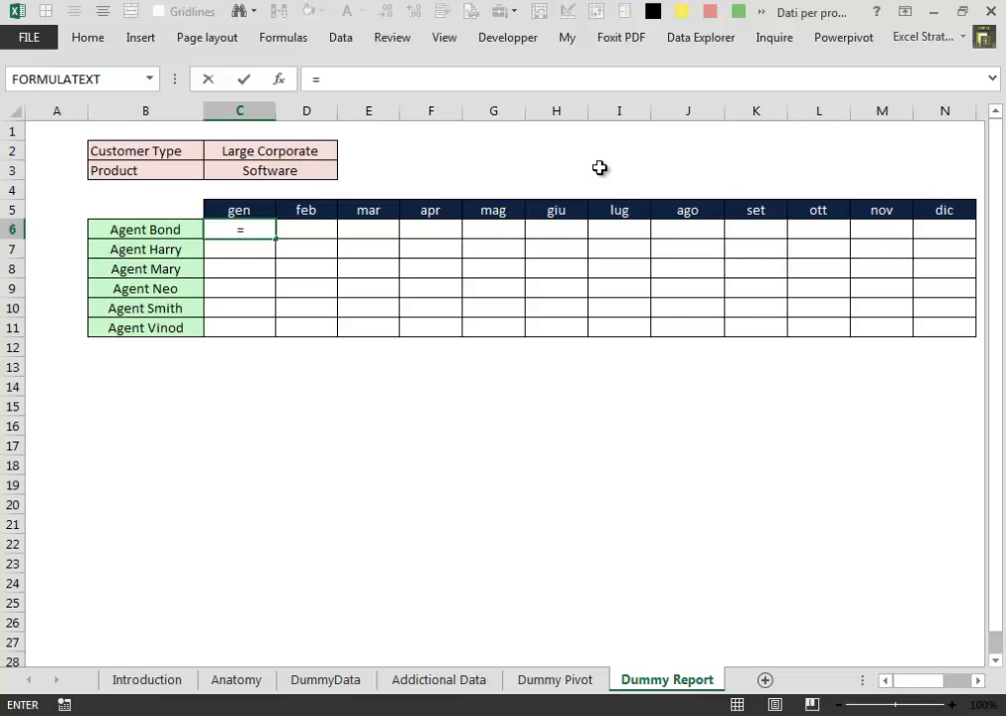
pyautogui.moveTo(555, 674)
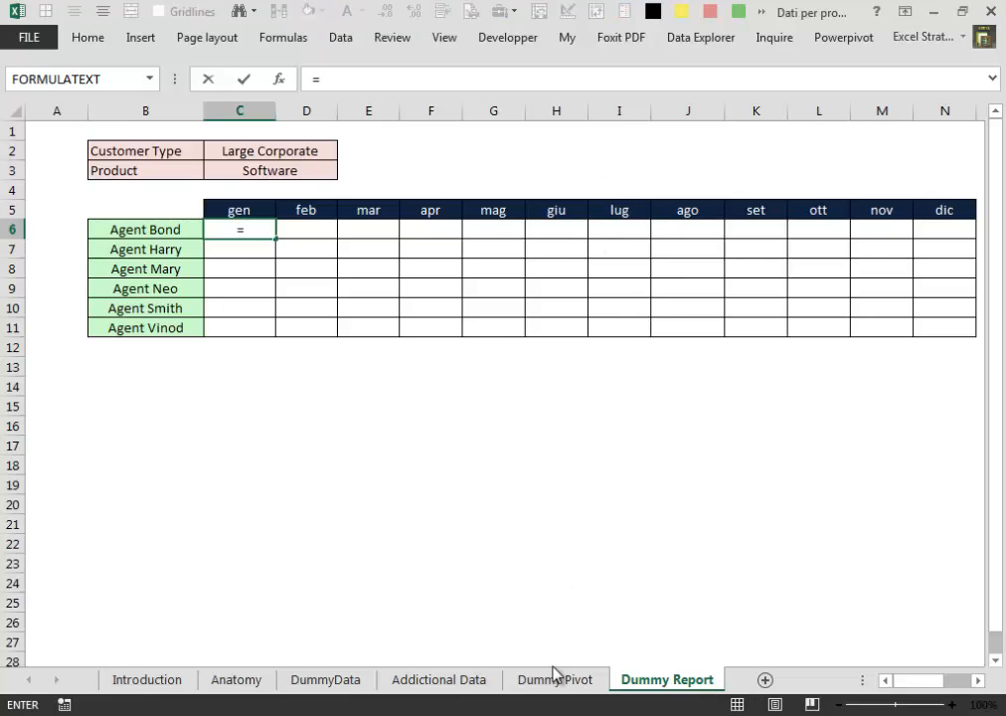
pyautogui.click(555, 680)
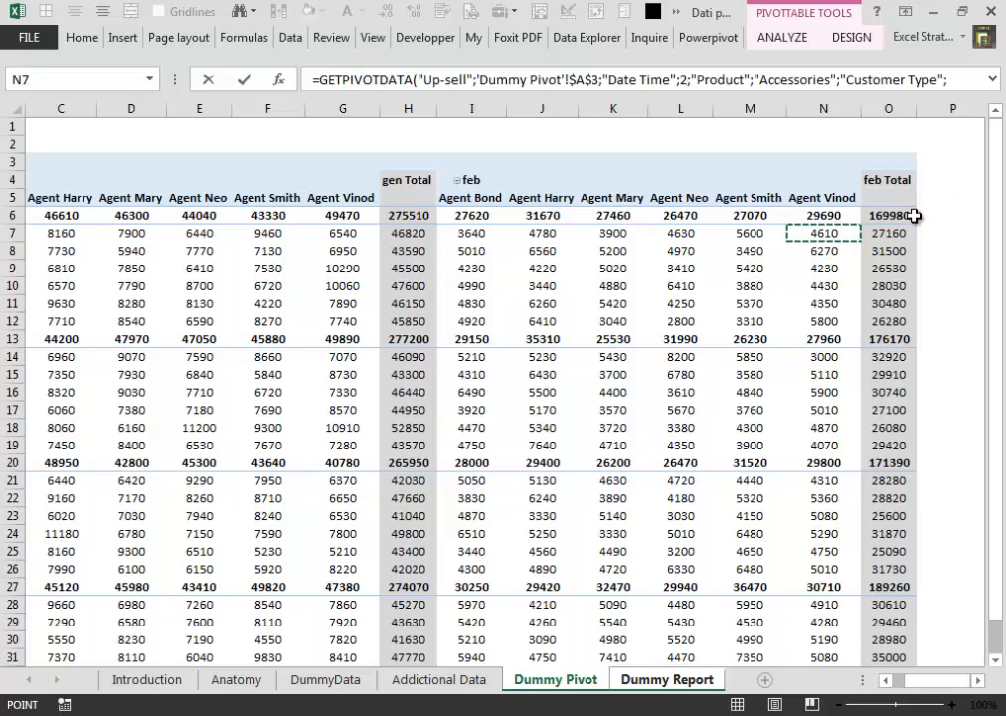
pyautogui.moveTo(927, 211)
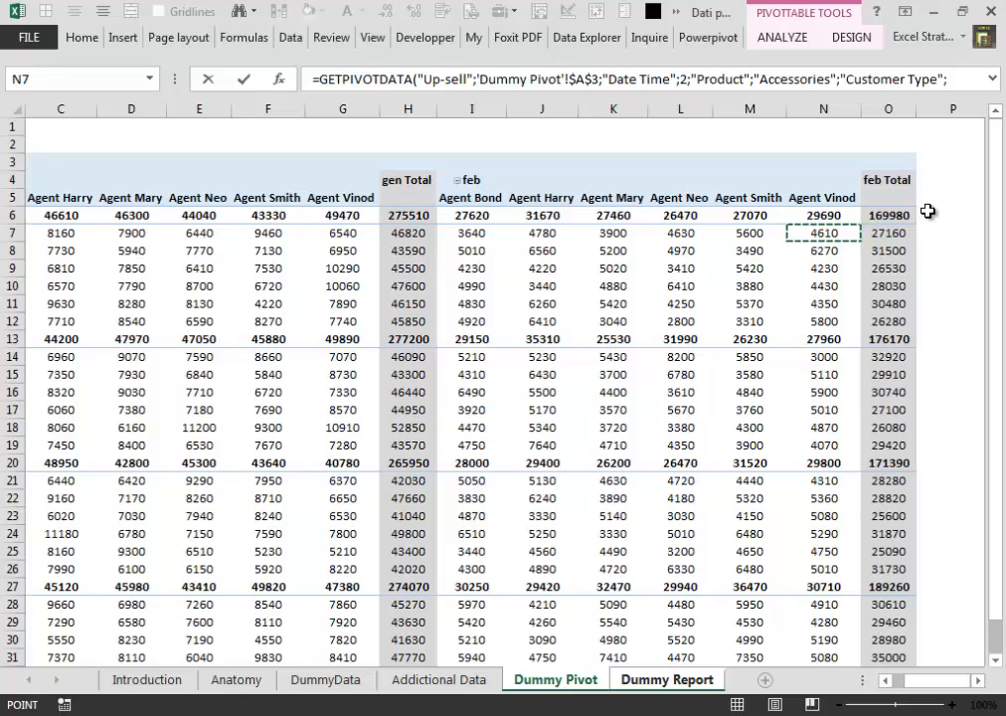
pyautogui.click(666, 680)
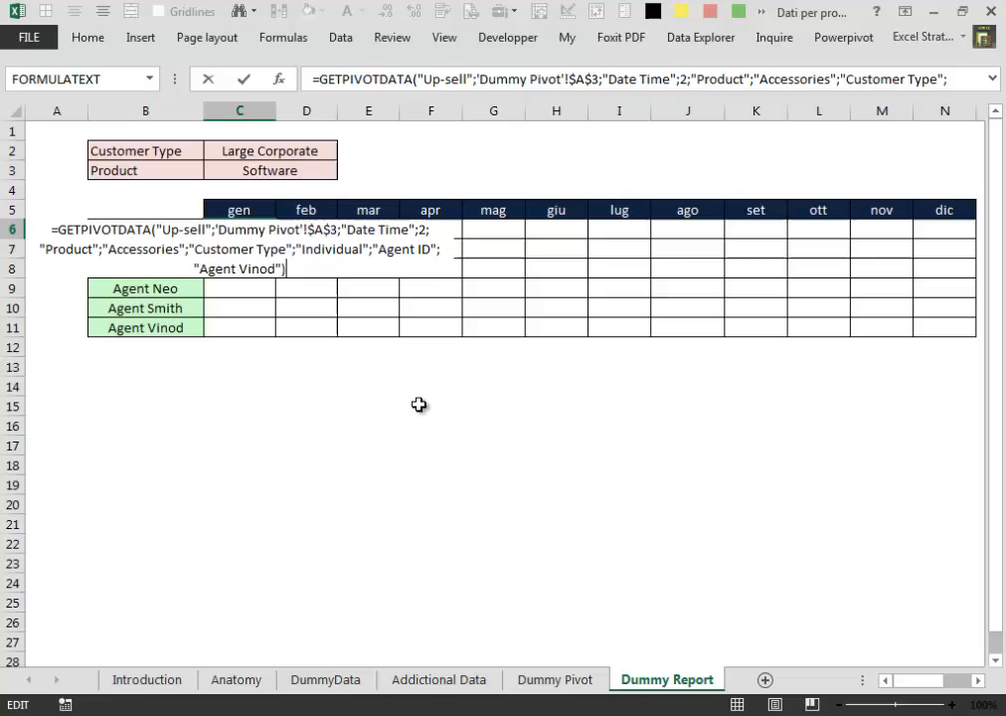
pyautogui.moveTo(609, 428)
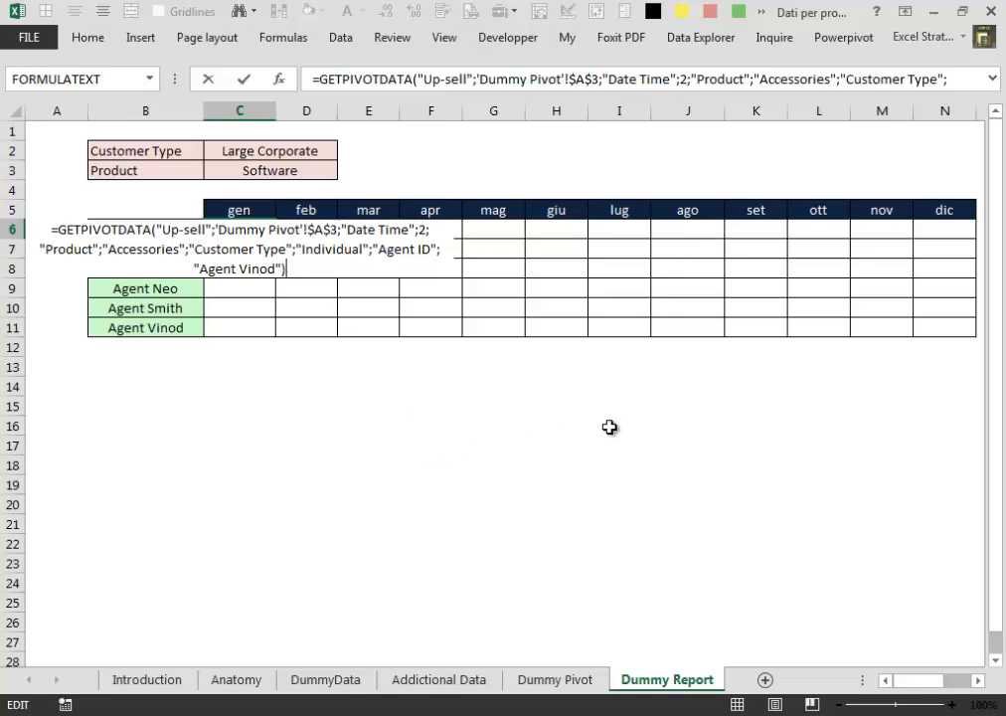
pyautogui.moveTo(334, 402)
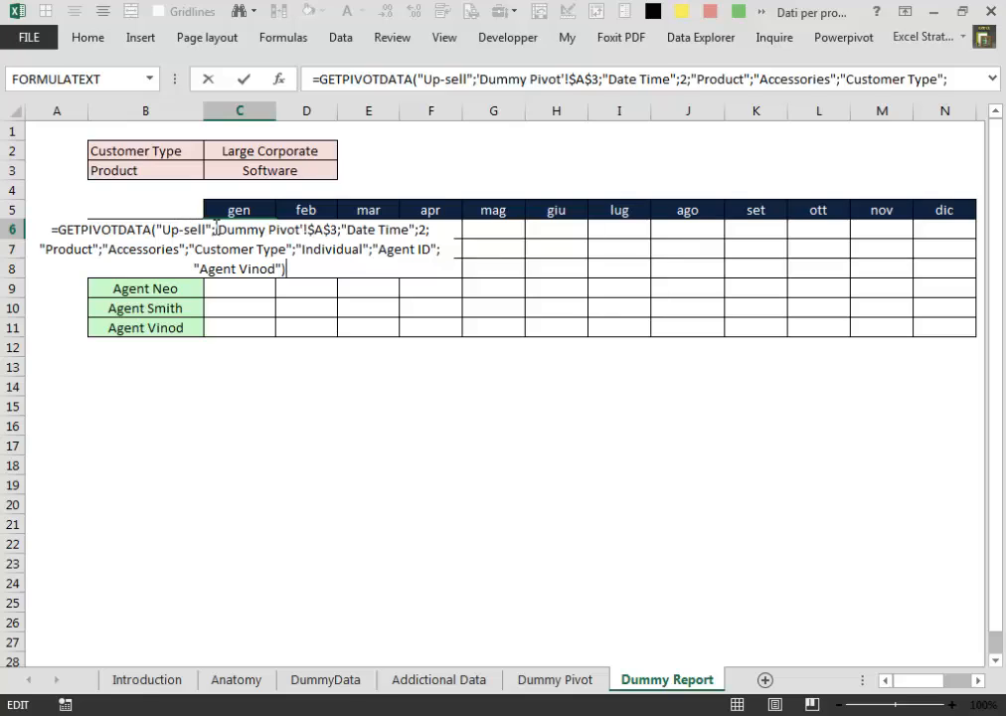
pyautogui.moveTo(209, 223)
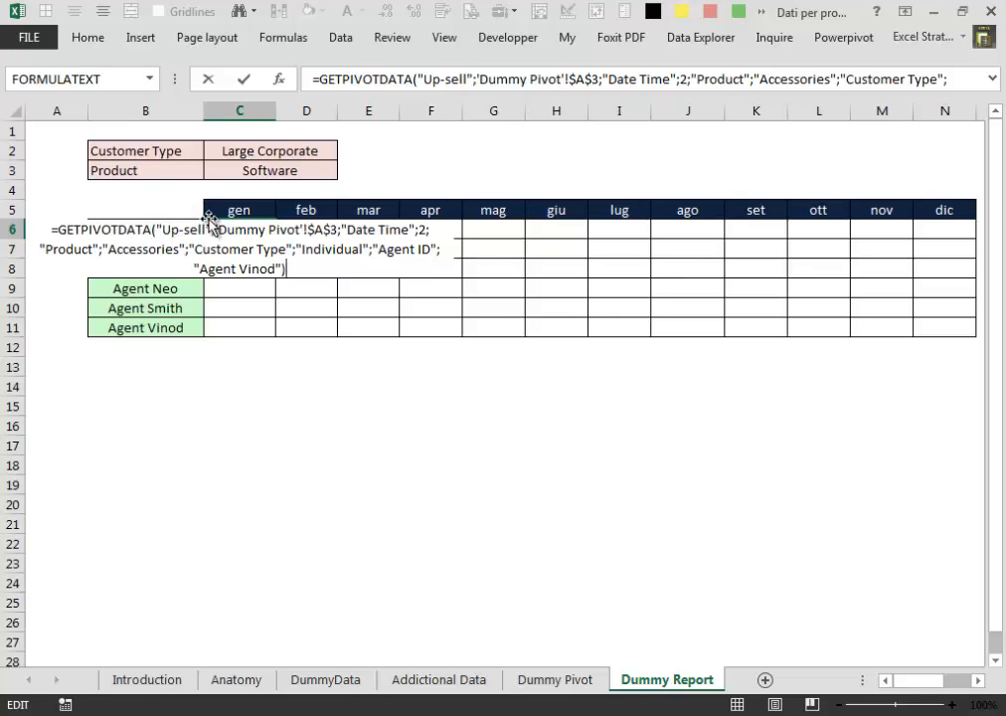
pyautogui.moveTo(179, 229)
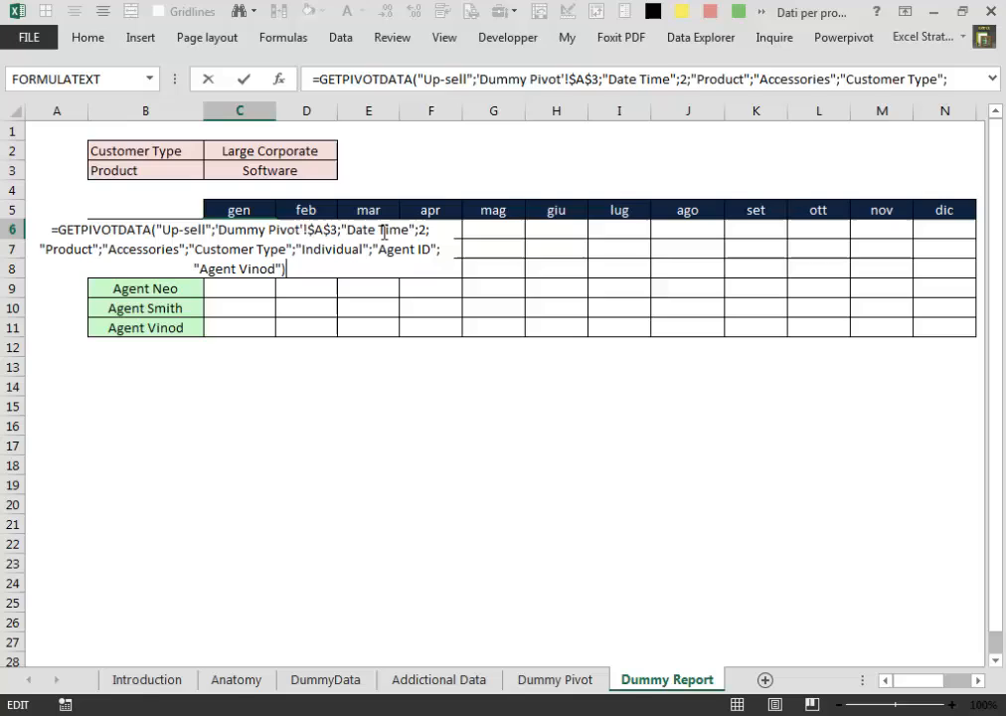
pyautogui.moveTo(157, 277)
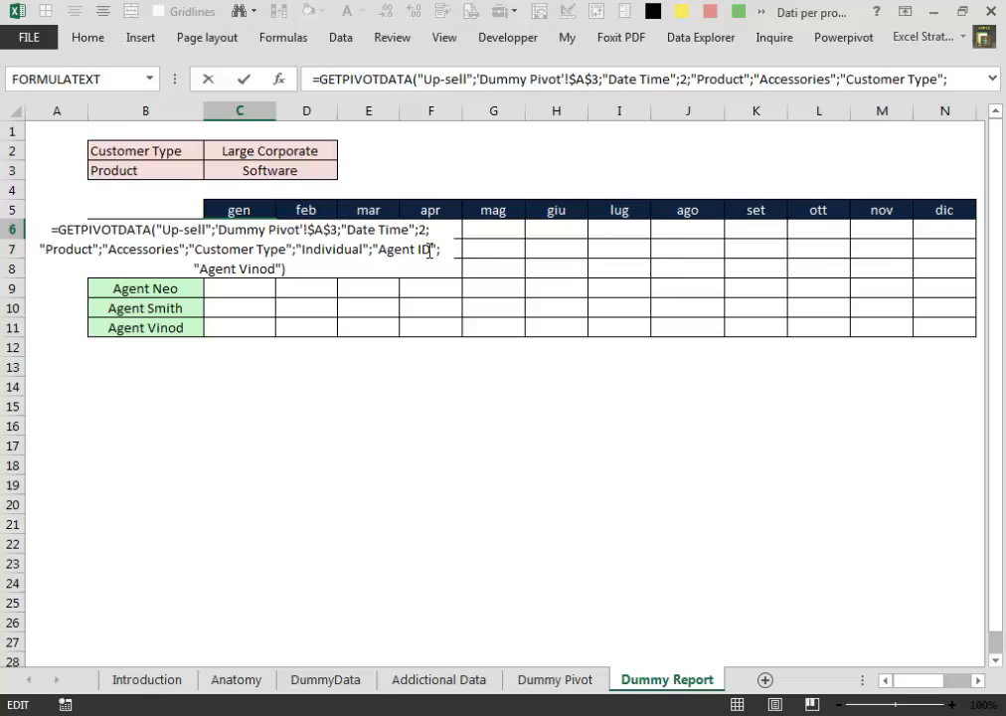
pyautogui.moveTo(374, 211)
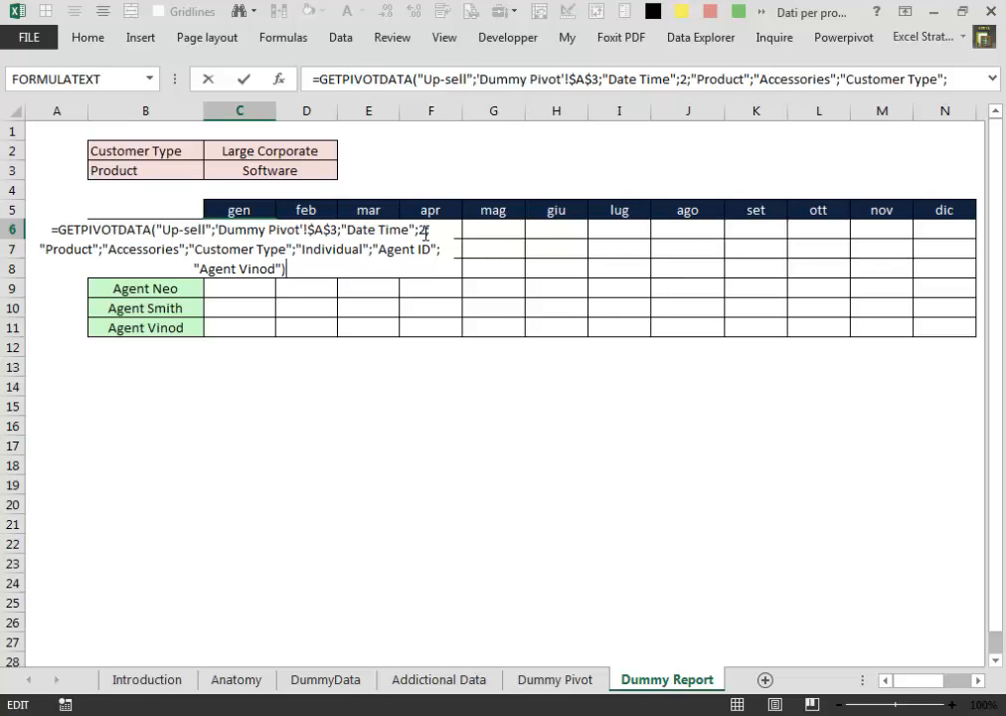
pyautogui.moveTo(427, 231)
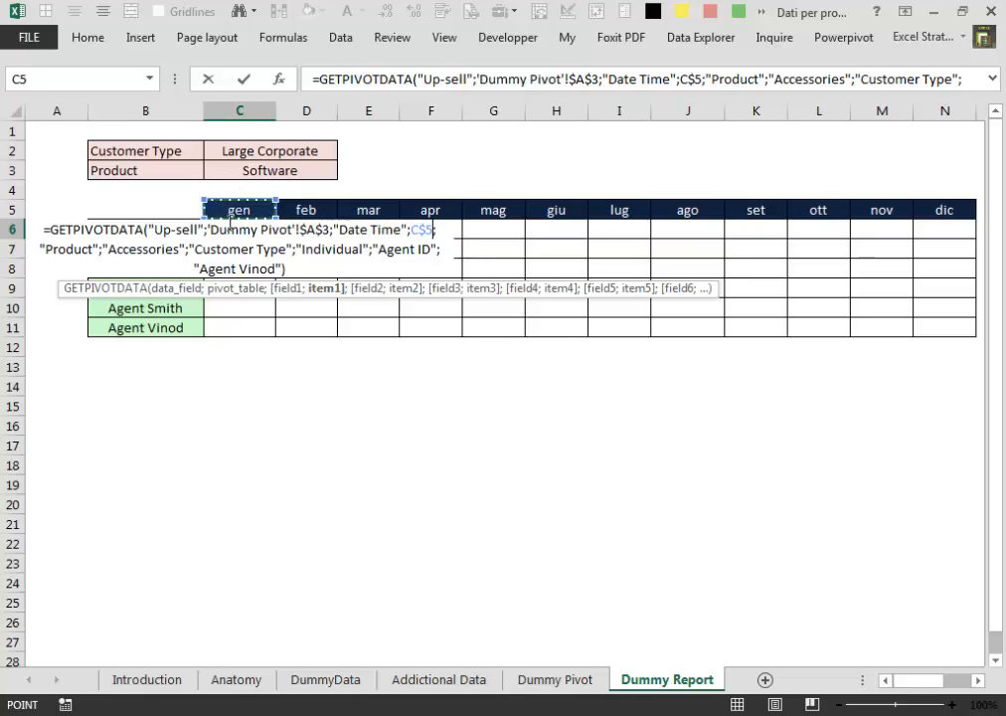
pyautogui.moveTo(181, 187)
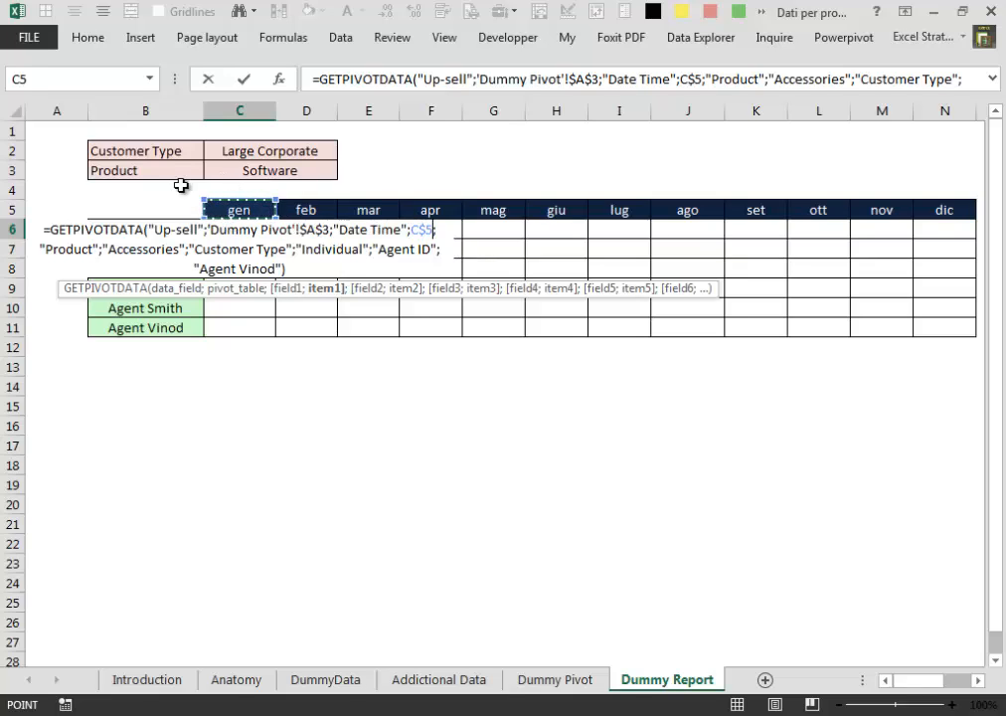
pyautogui.moveTo(586, 230)
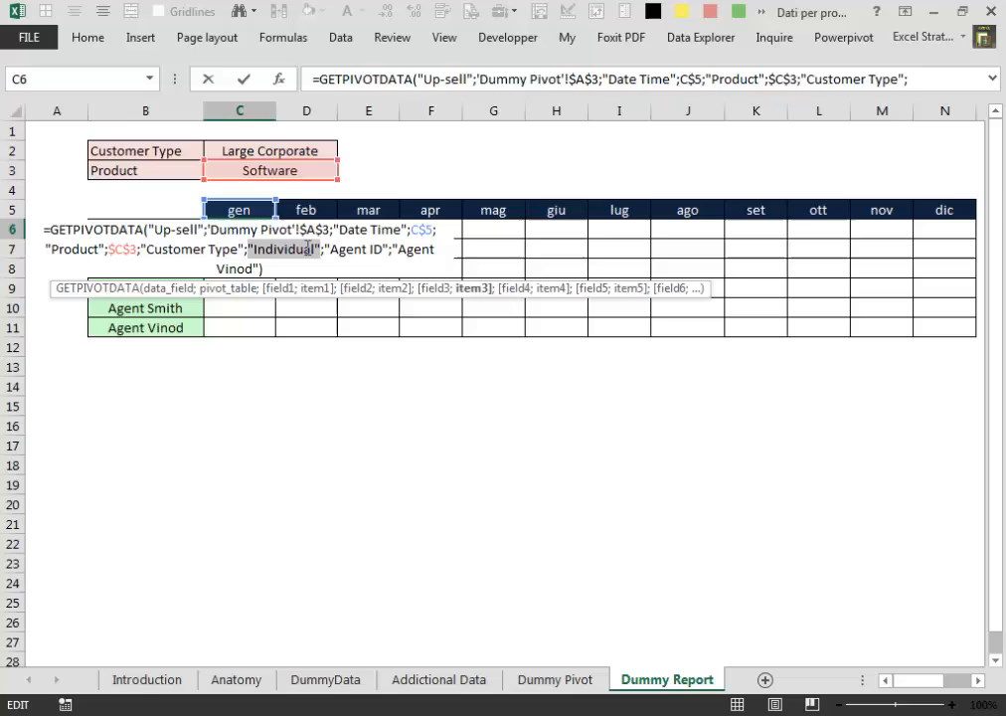
pyautogui.moveTo(290, 149)
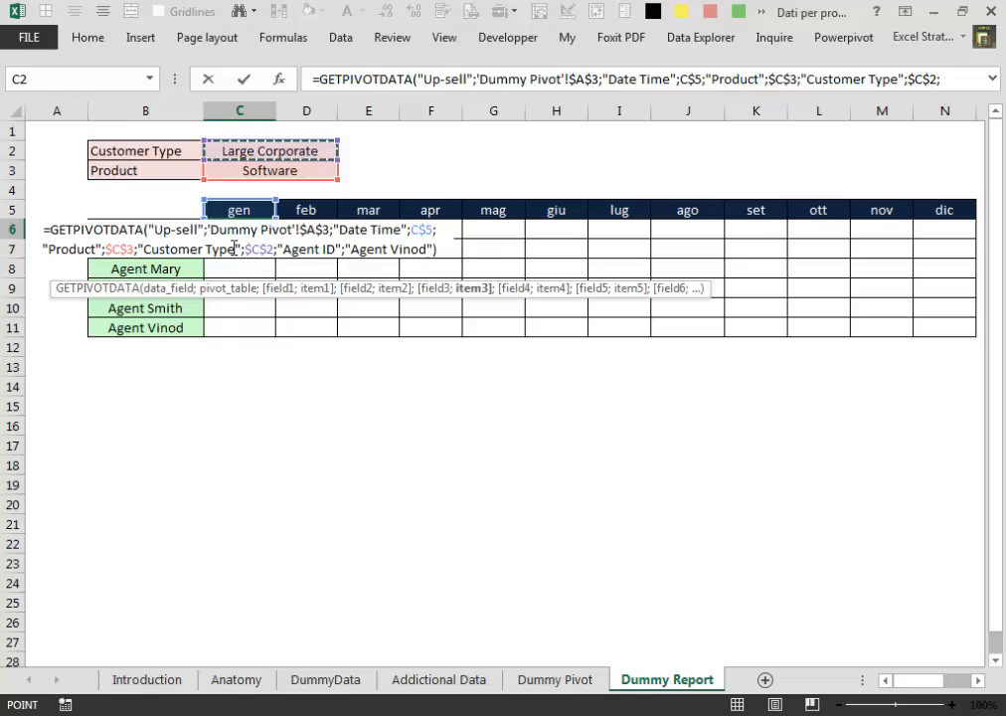
pyautogui.moveTo(307, 211)
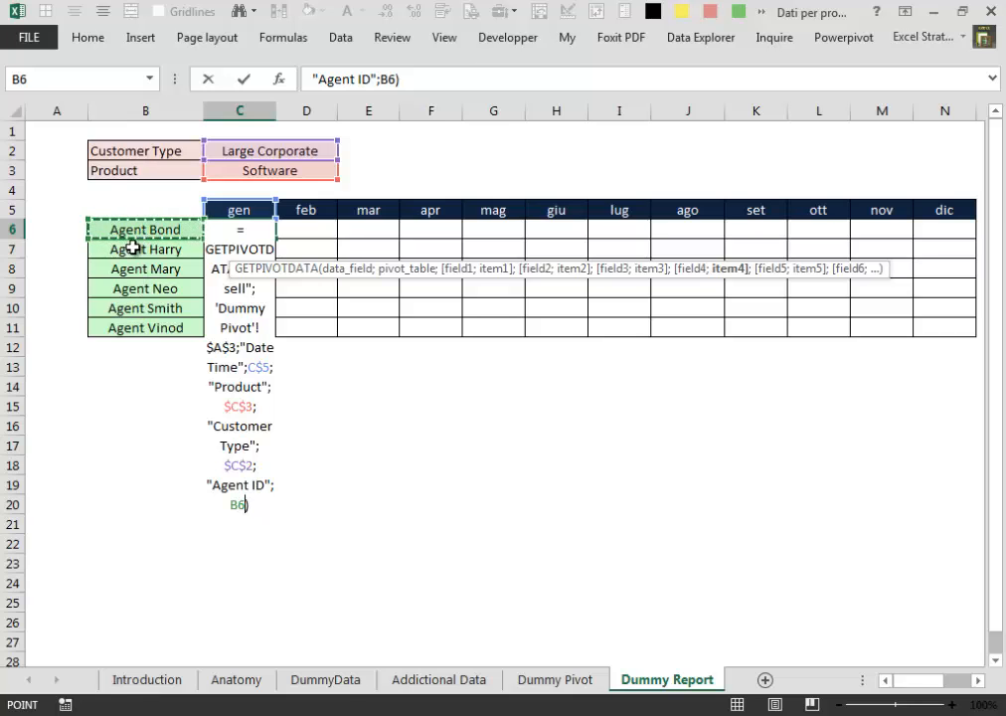
pyautogui.moveTo(326, 203)
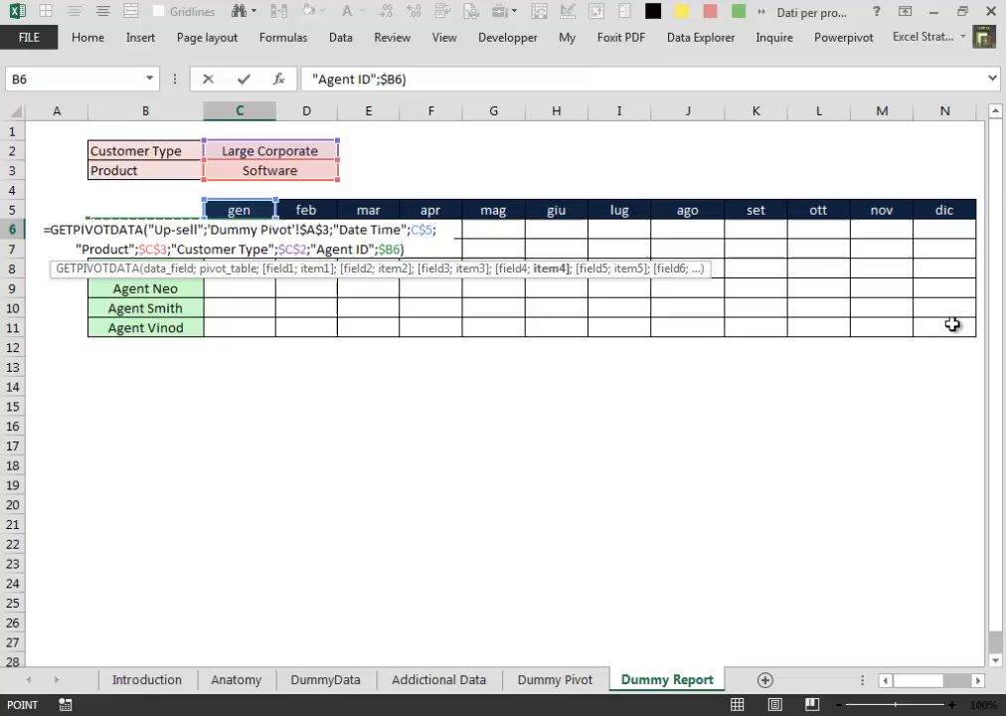
pyautogui.moveTo(169, 215)
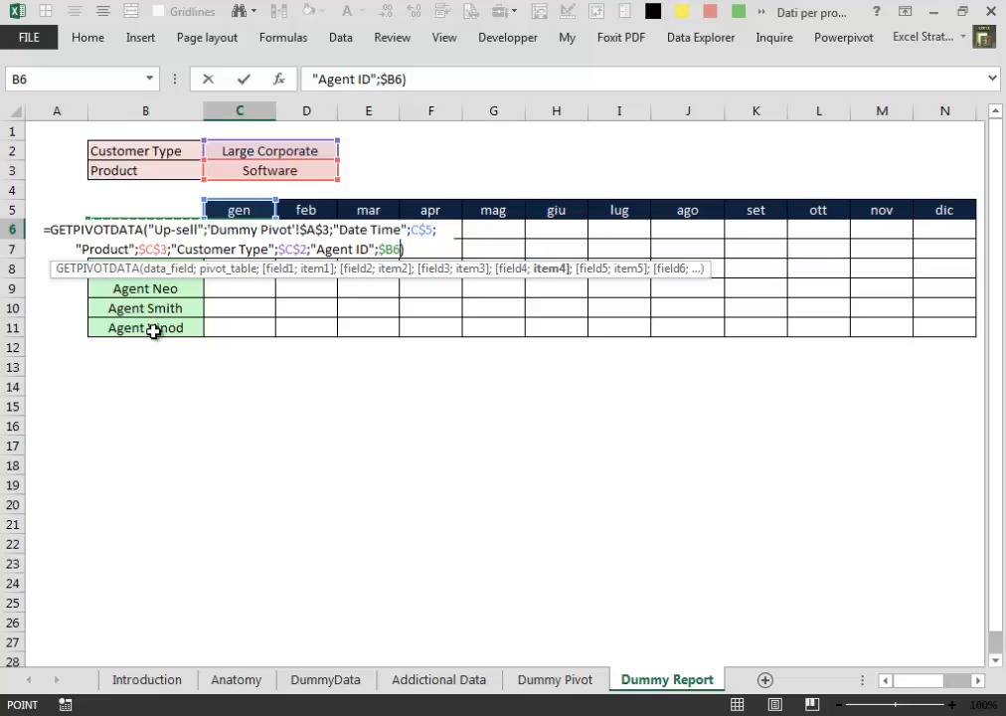
pyautogui.moveTo(828, 310)
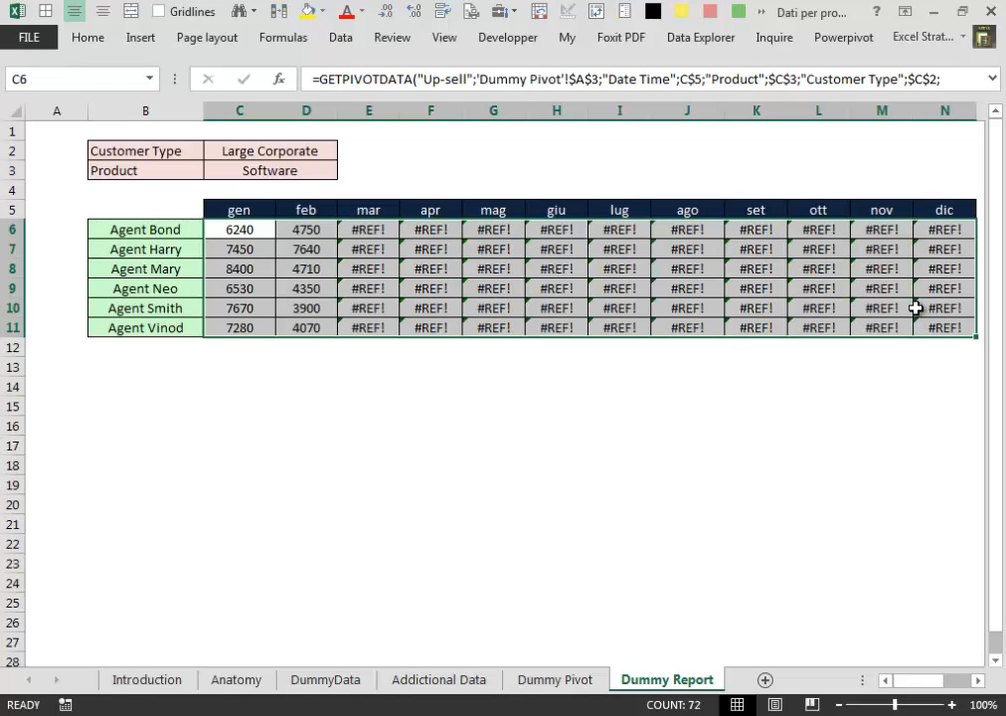
pyautogui.moveTo(852, 312)
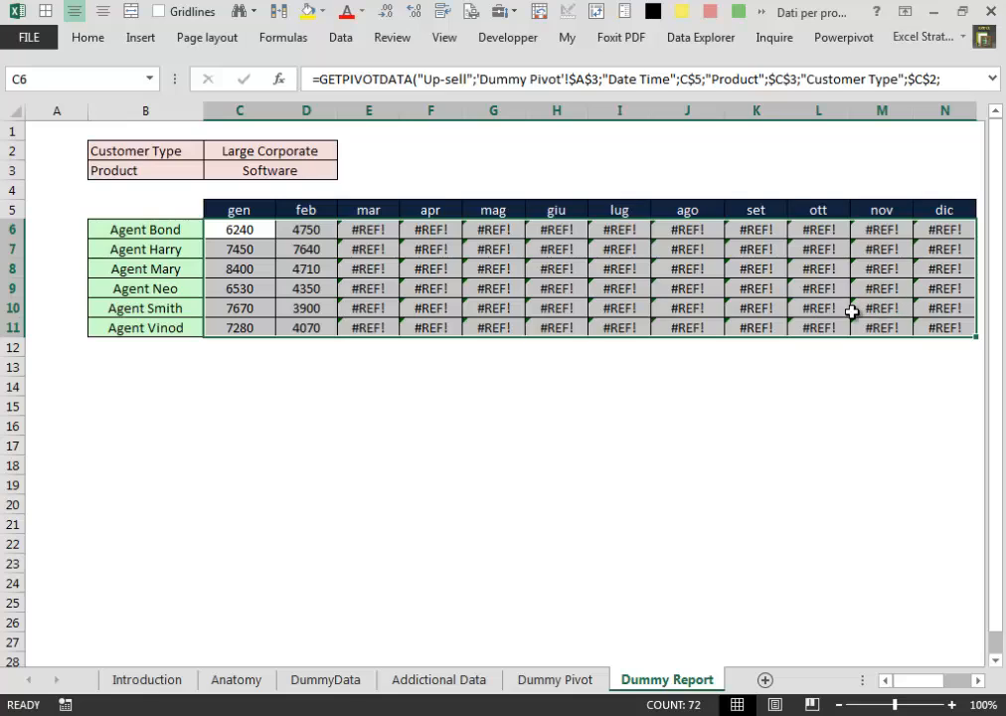
pyautogui.moveTo(390, 228)
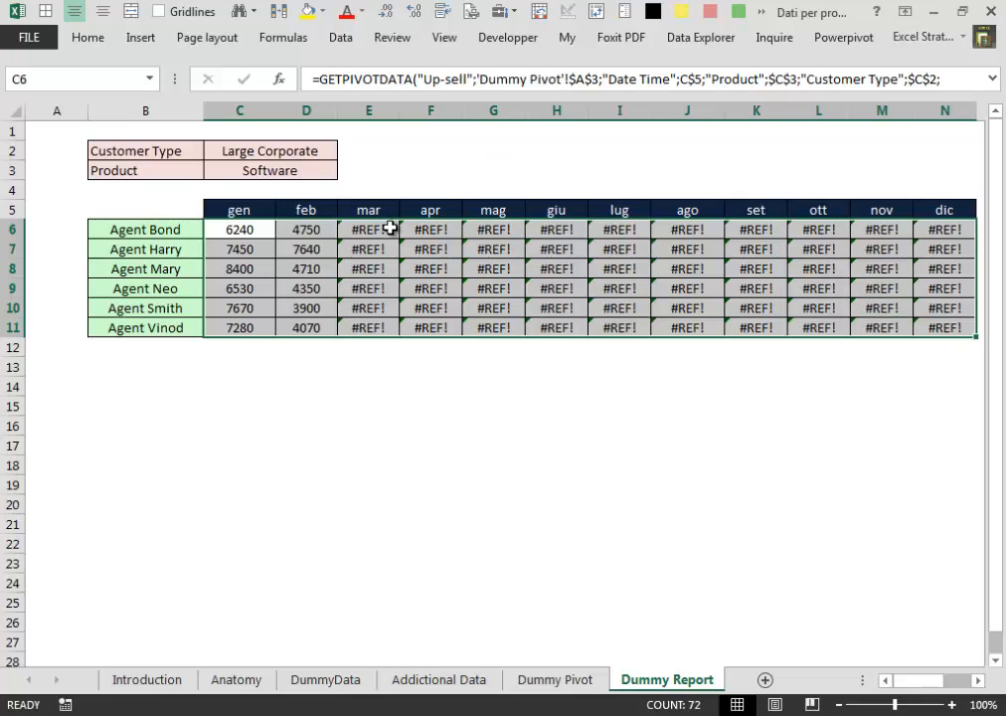
pyautogui.moveTo(815, 201)
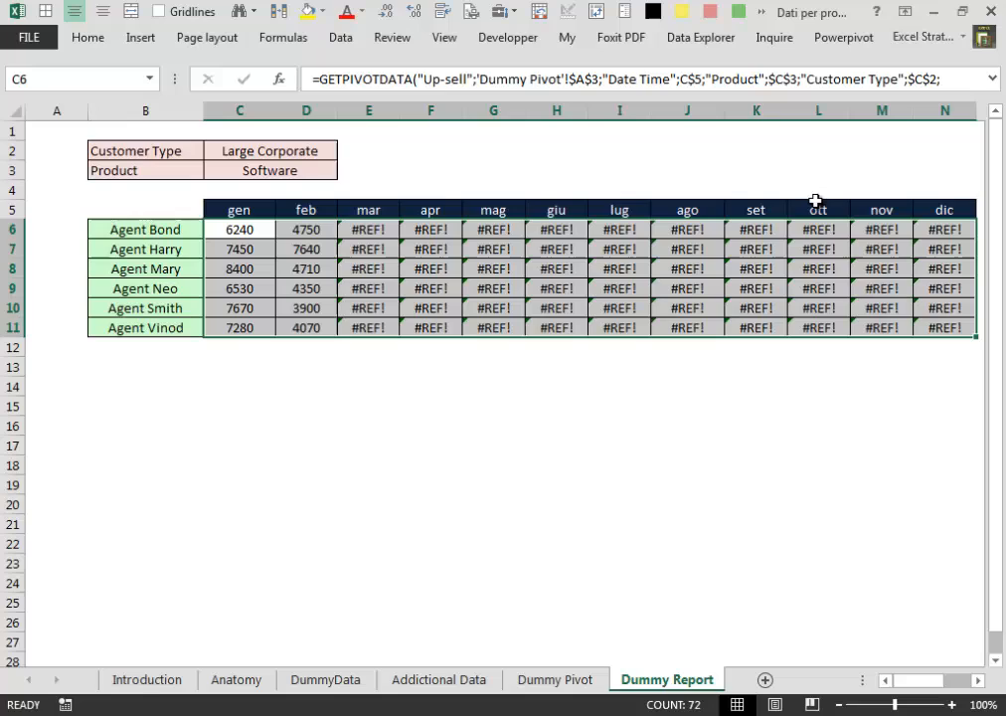
pyautogui.moveTo(963, 222)
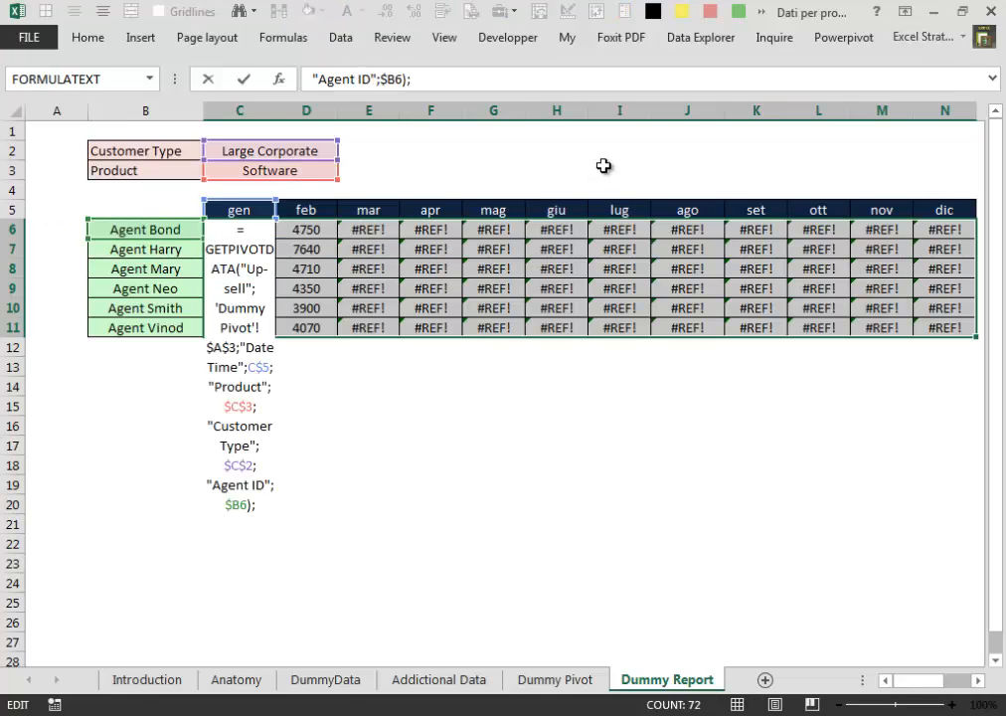
# - Wrap the grid's GETPIVOTDATA formula in IFERROR(...;"") so missing months show blank instead of #REF!
pyautogui.write('"")')
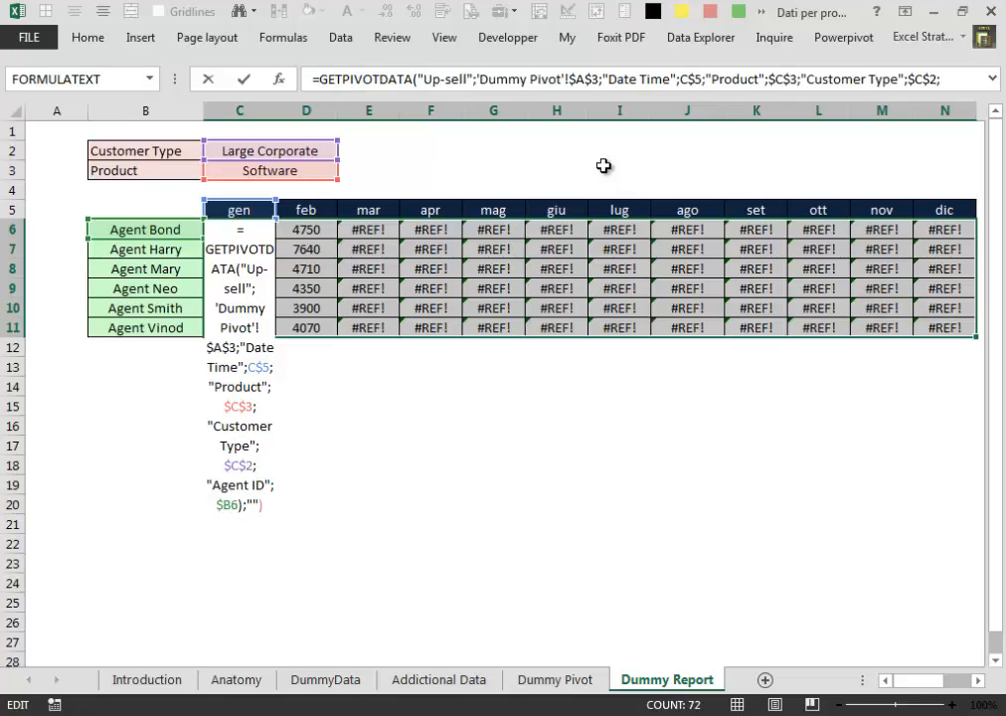
pyautogui.write('ifer')
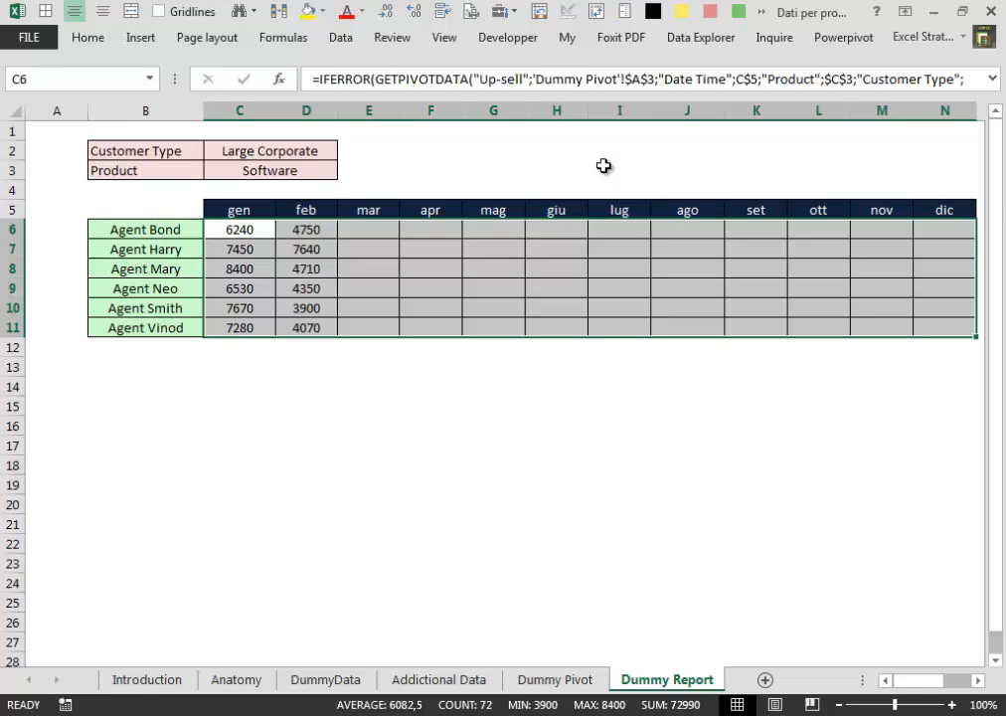
pyautogui.moveTo(891, 171)
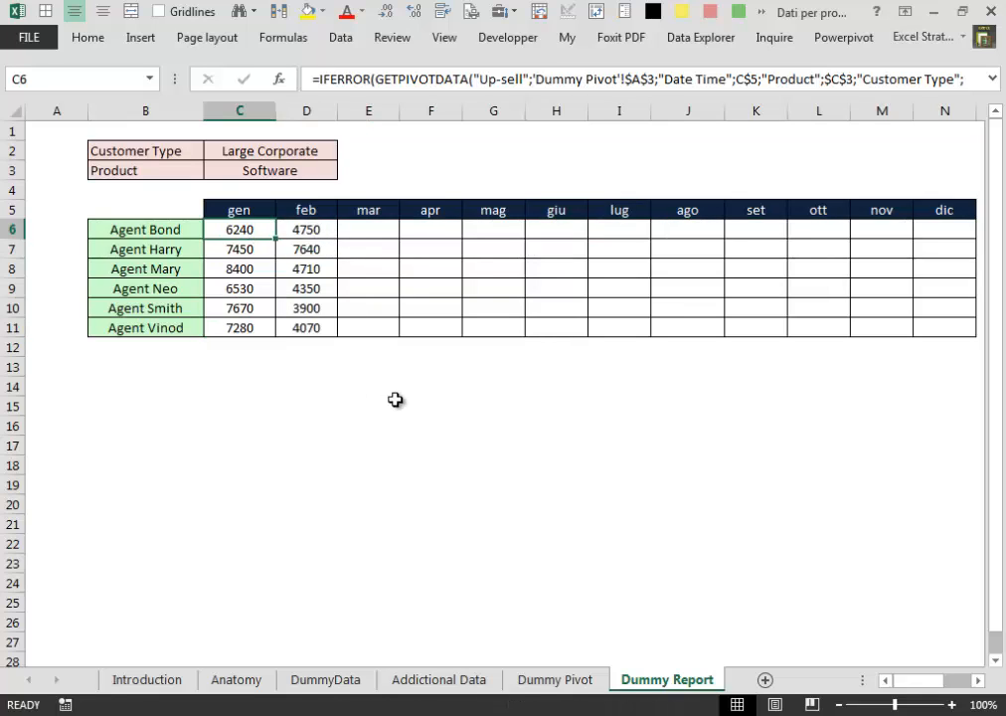
pyautogui.moveTo(398, 400)
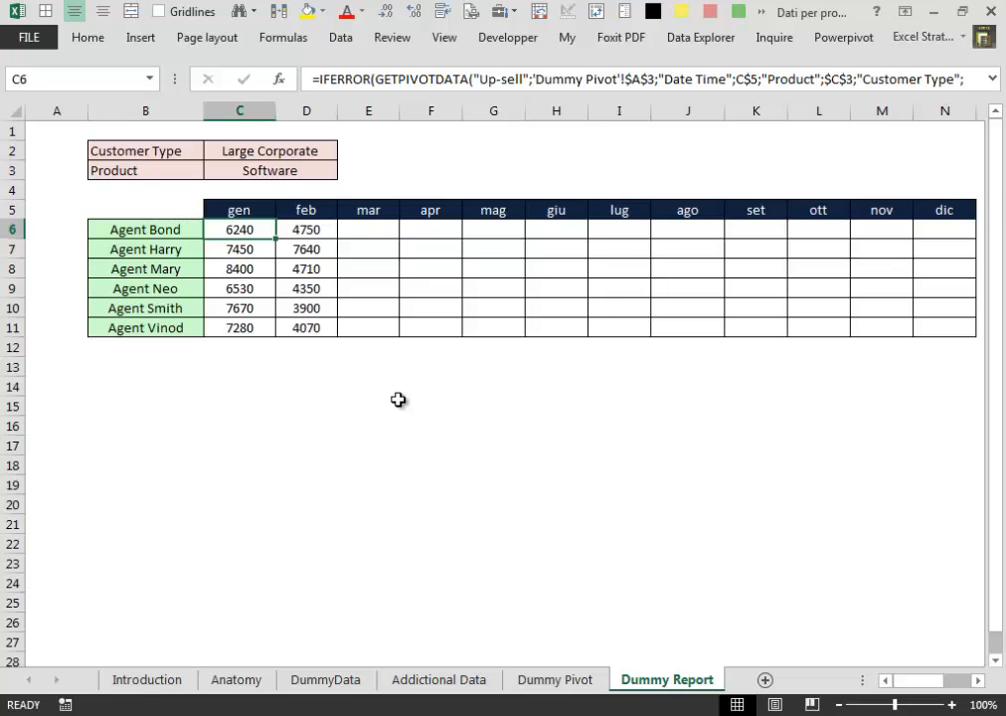
pyautogui.moveTo(397, 405)
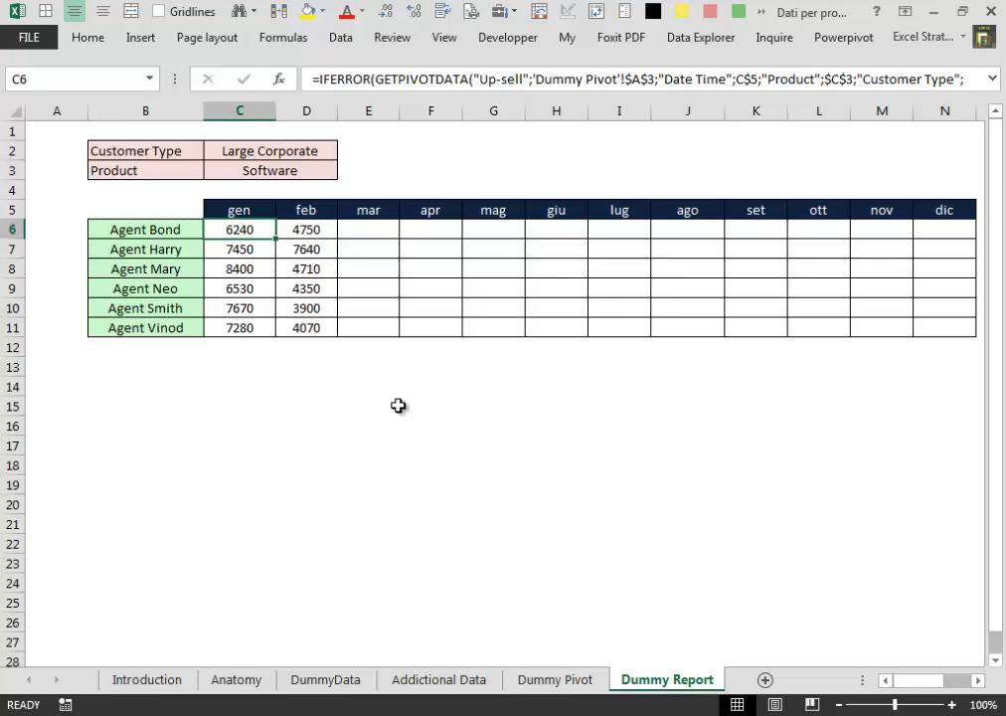
pyautogui.moveTo(268, 248)
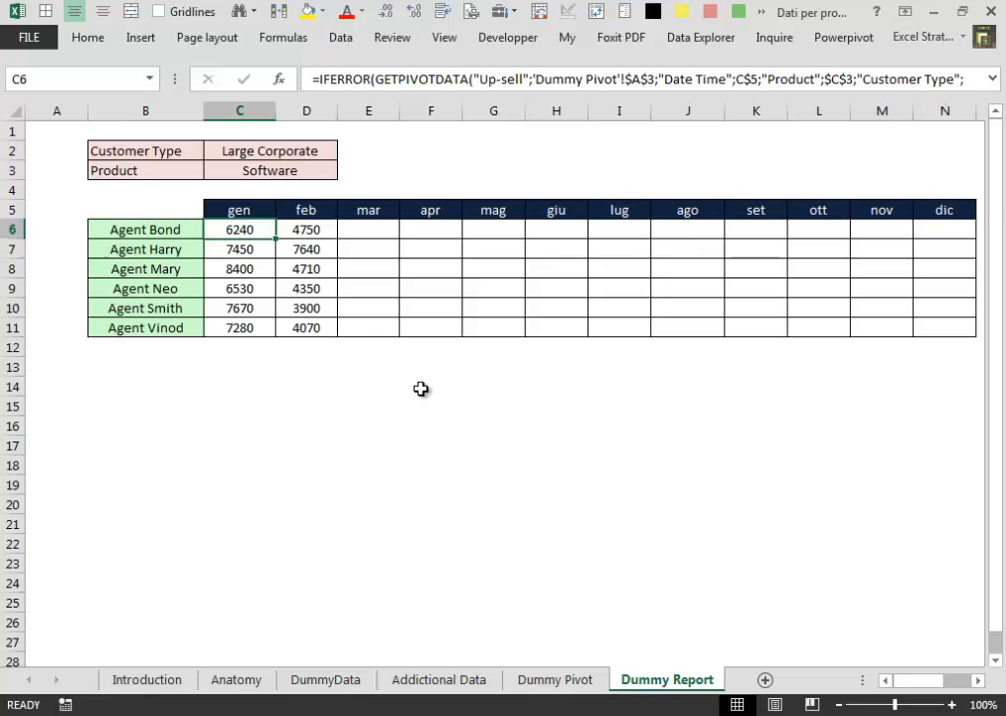
pyautogui.moveTo(611, 382)
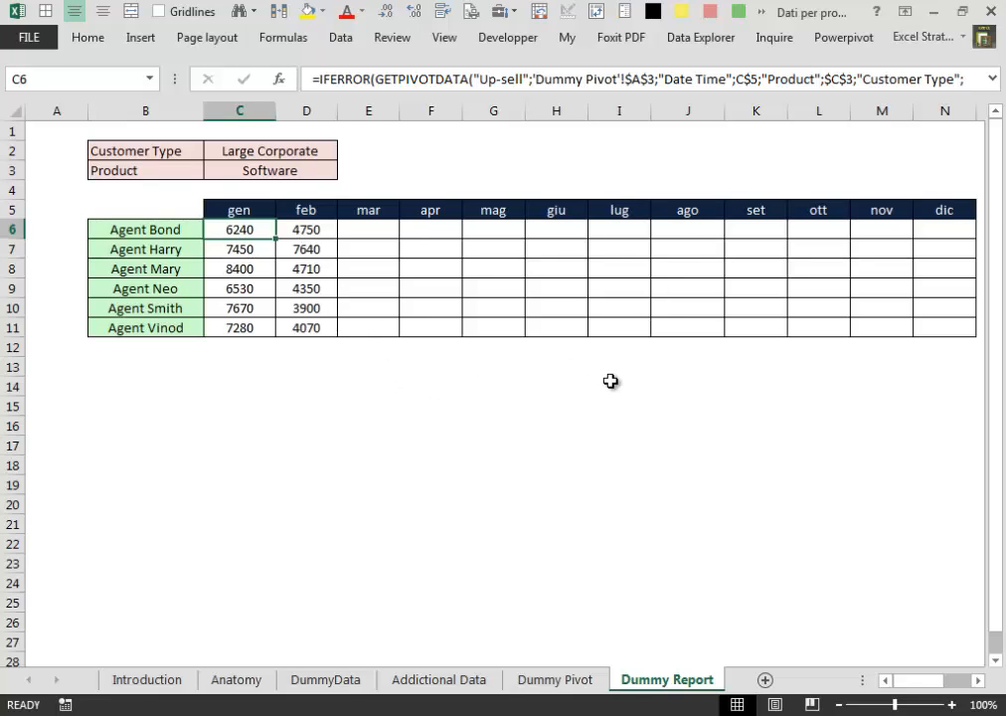
pyautogui.moveTo(652, 398)
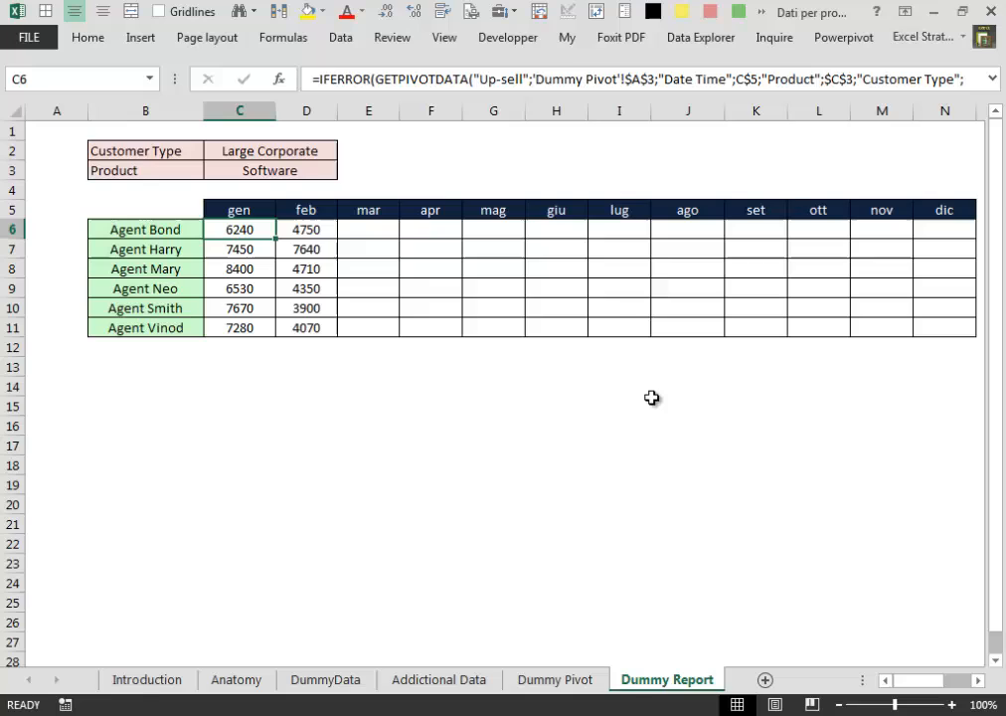
pyautogui.moveTo(746, 402)
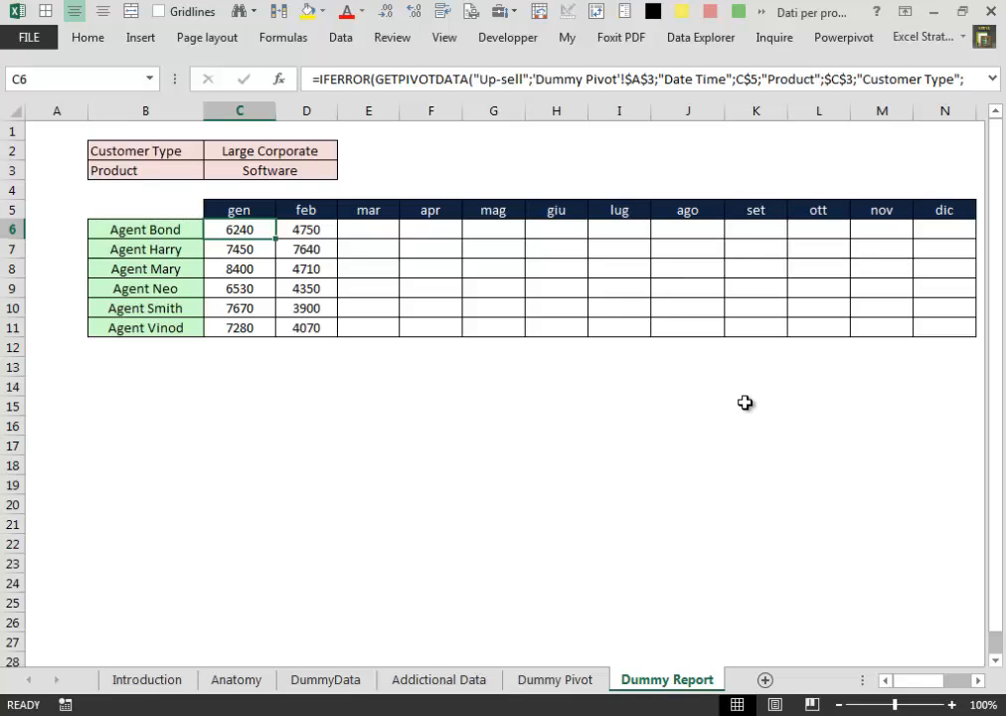
pyautogui.moveTo(724, 416)
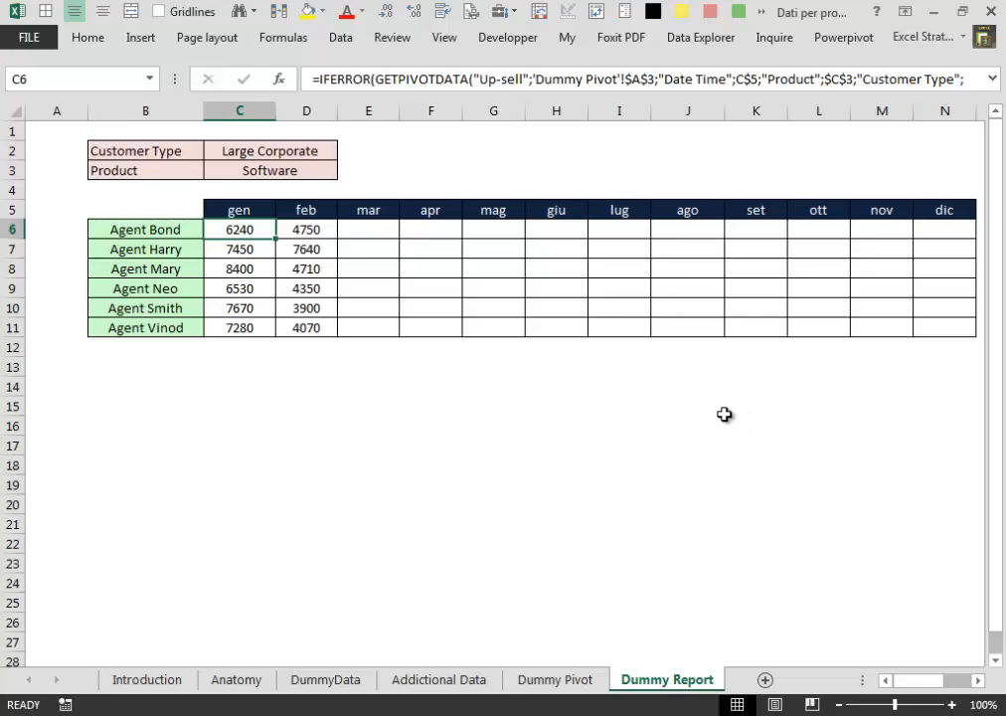
# - Switch to the DummyData sheet of raw call records
pyautogui.click(326, 680)
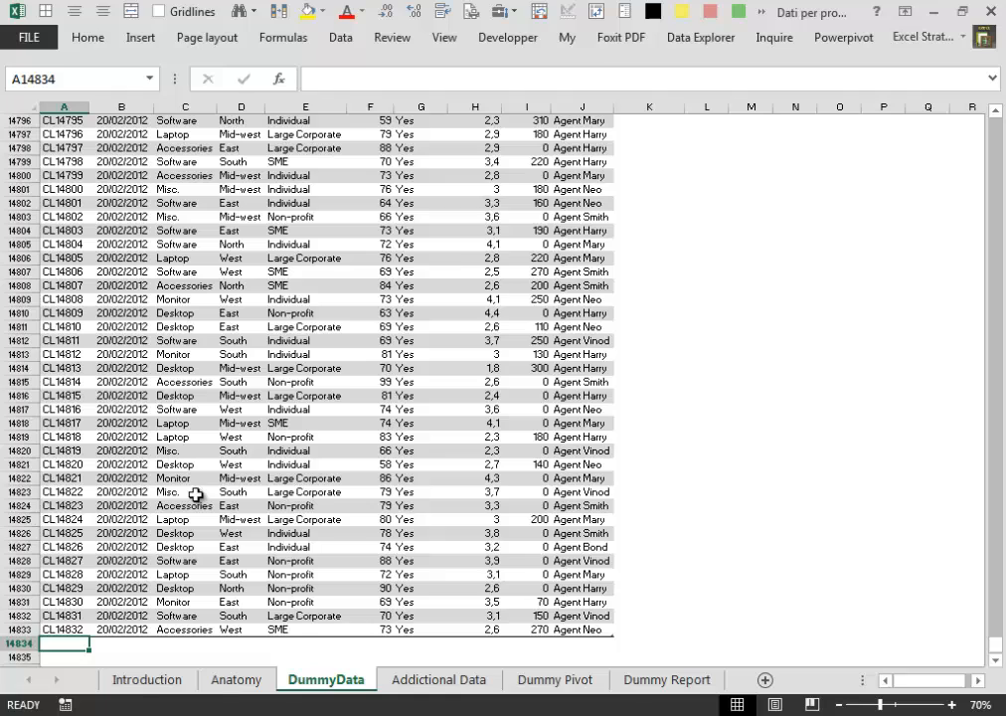
pyautogui.moveTo(533, 366)
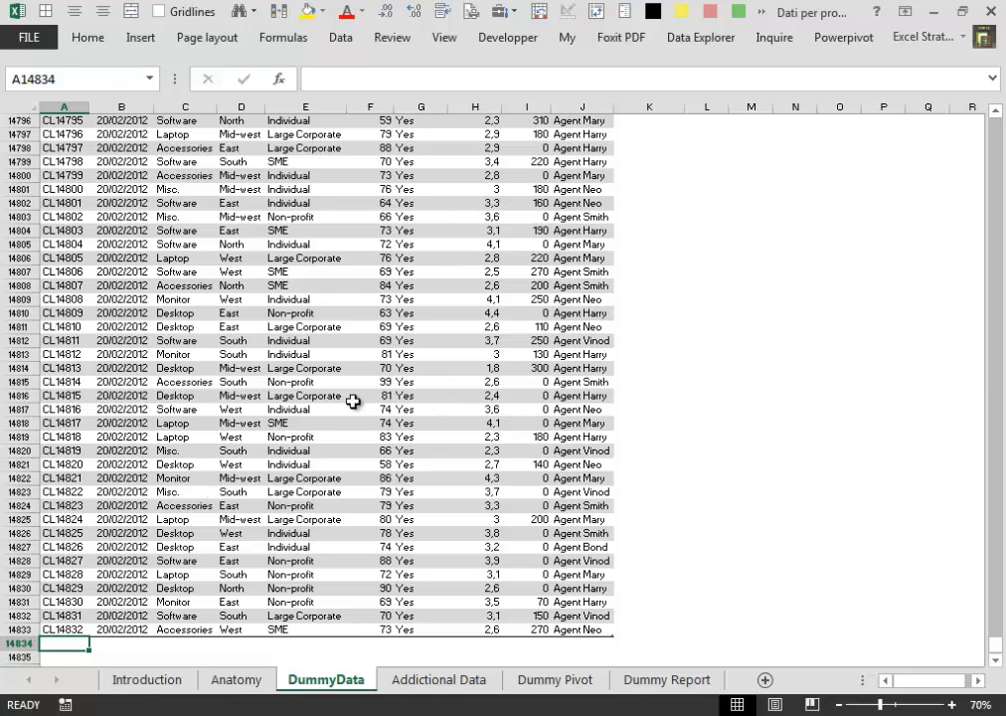
pyautogui.moveTo(557, 587)
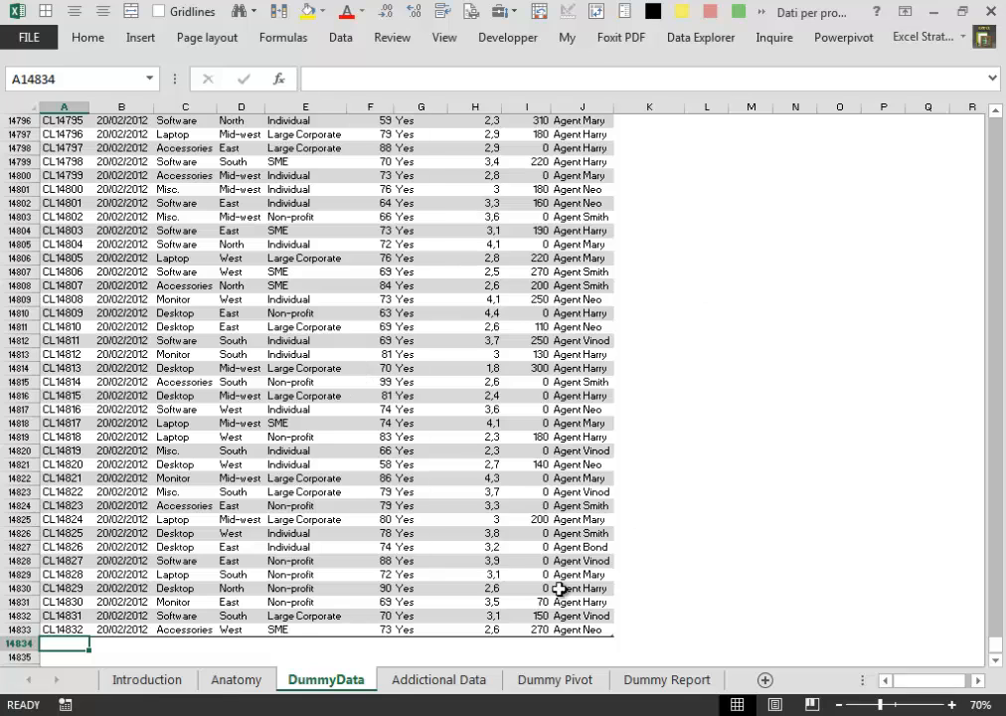
# - Copy the twenty March call records from Additional Data for appending below the DummyData table
pyautogui.click(437, 680)
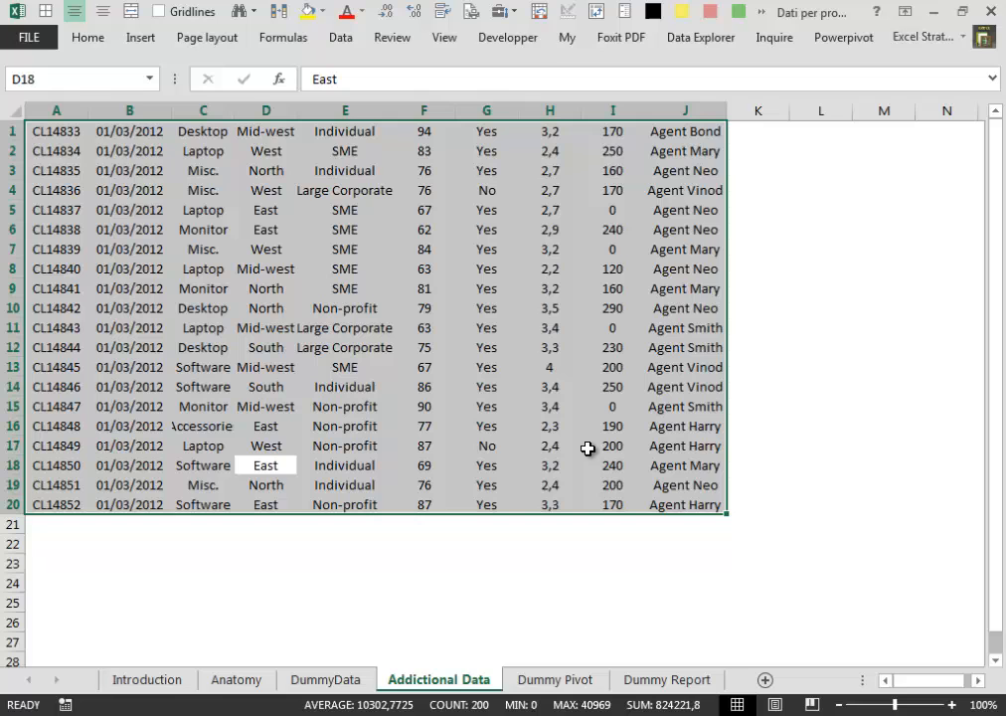
pyautogui.press('ctrl+c')
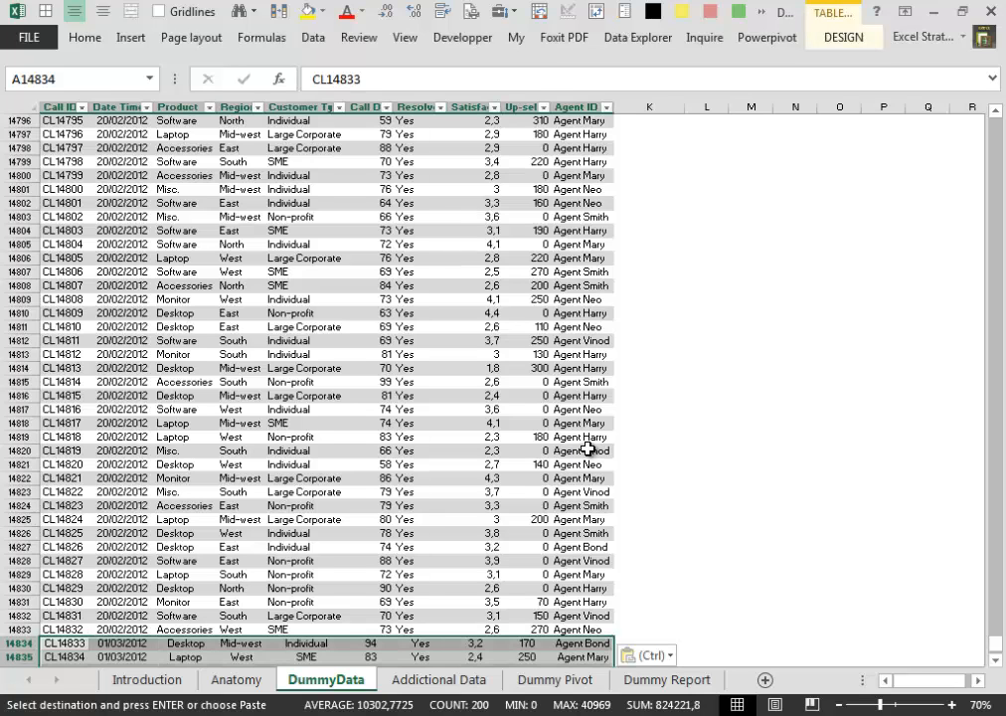
pyautogui.scroll(-3)
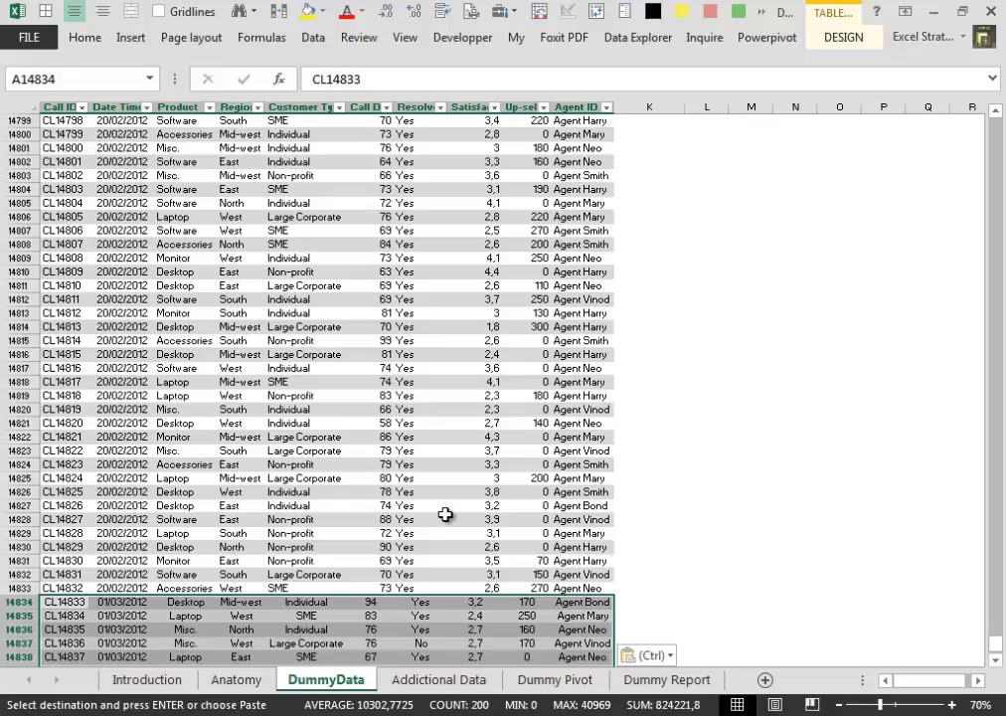
pyautogui.scroll(-3)
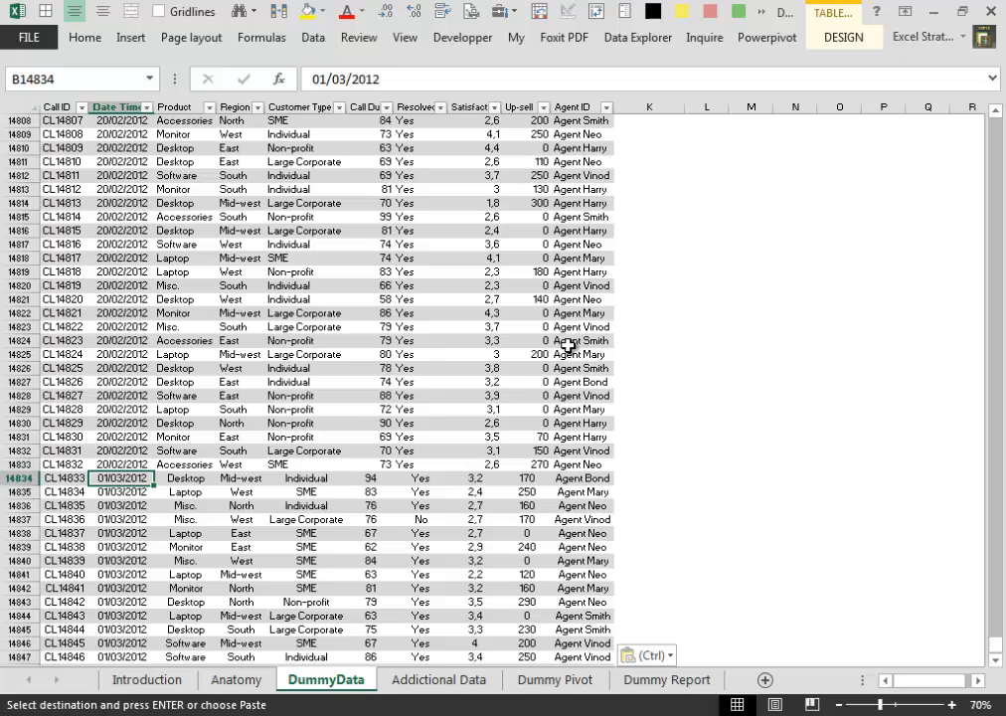
pyautogui.moveTo(566, 376)
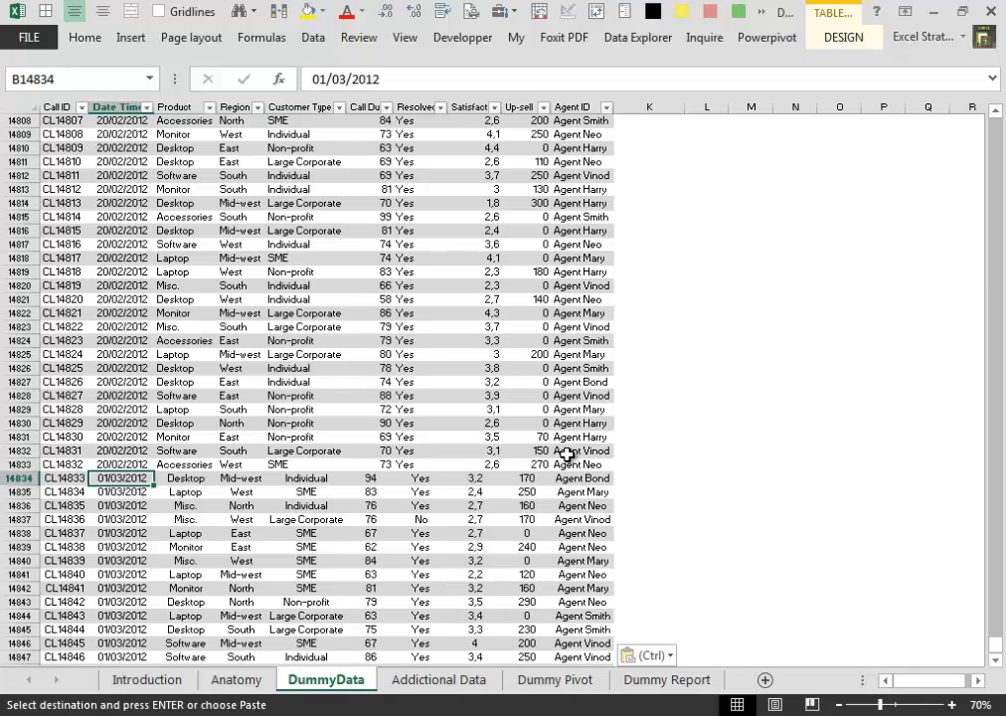
pyautogui.moveTo(688, 687)
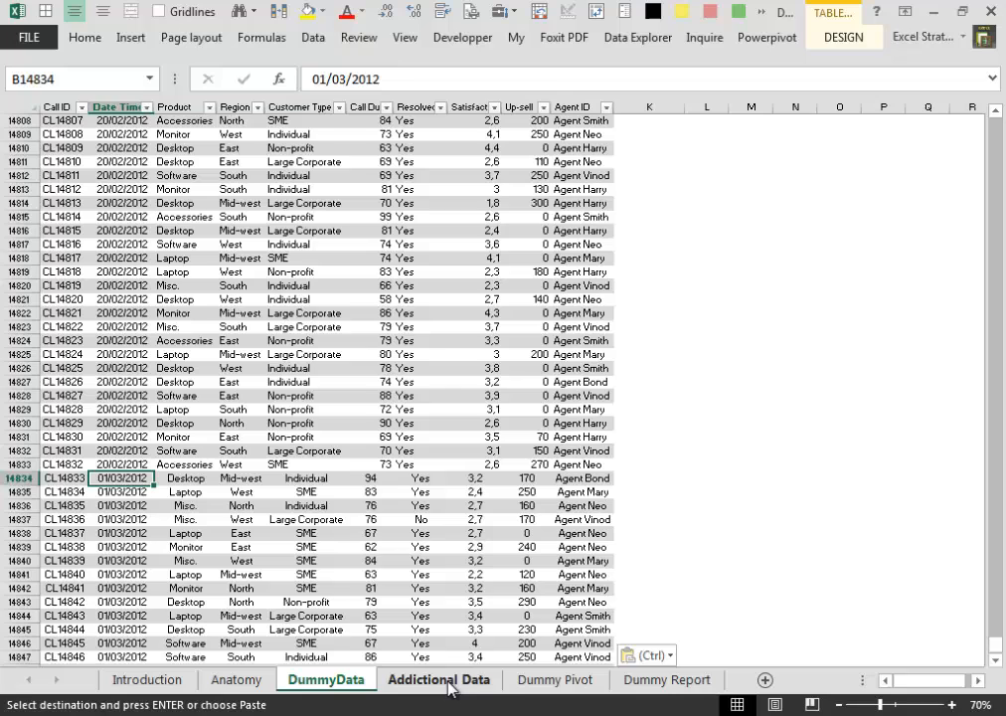
# - Refresh the Dummy Pivot and scroll right to reveal the new mar column of March values by agent
pyautogui.click(554, 680)
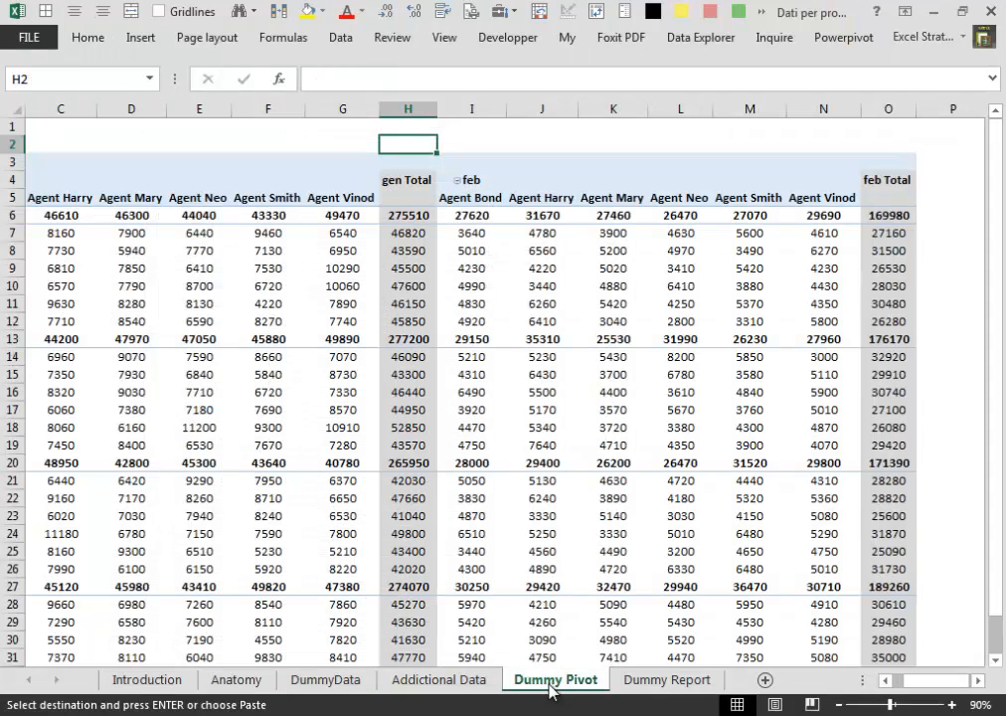
pyautogui.moveTo(892, 241)
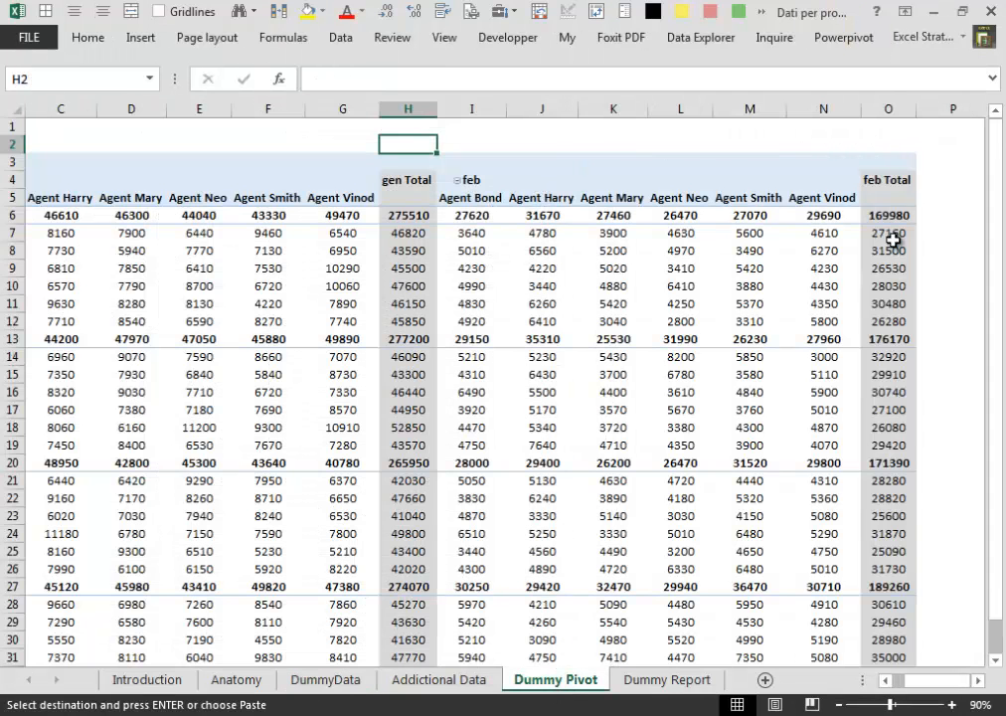
pyautogui.click(471, 266)
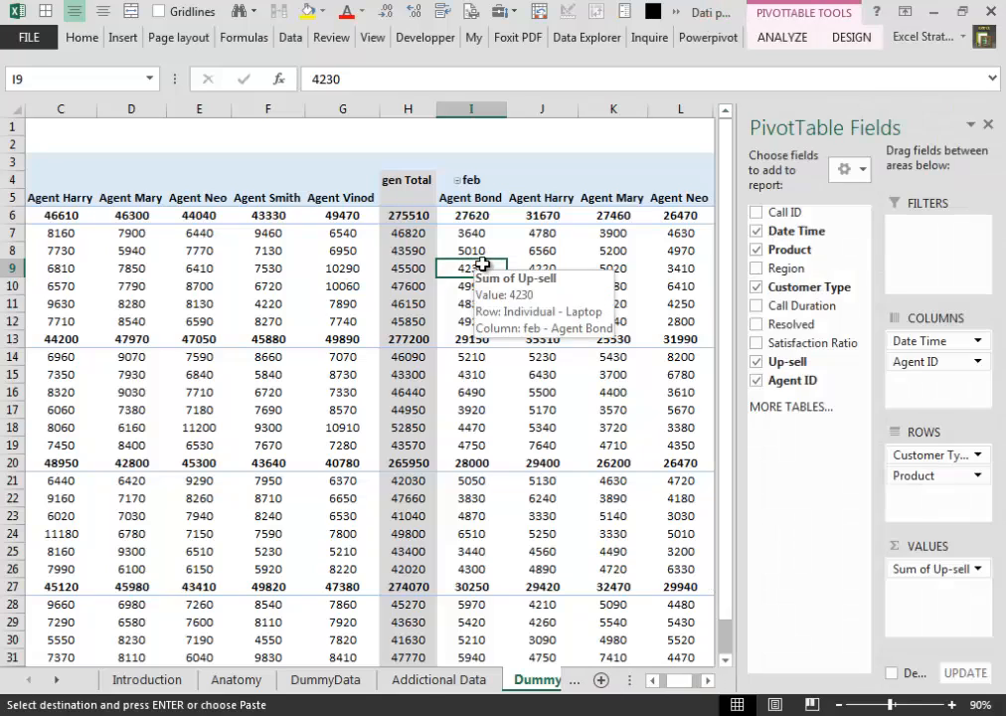
pyautogui.moveTo(787, 52)
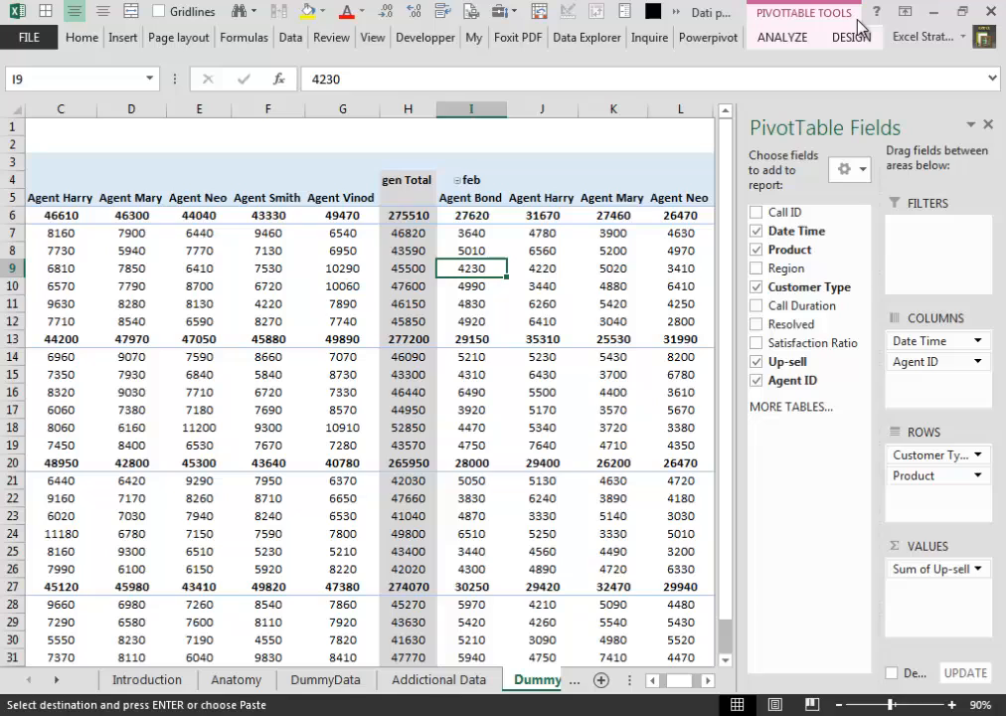
pyautogui.moveTo(825, 28)
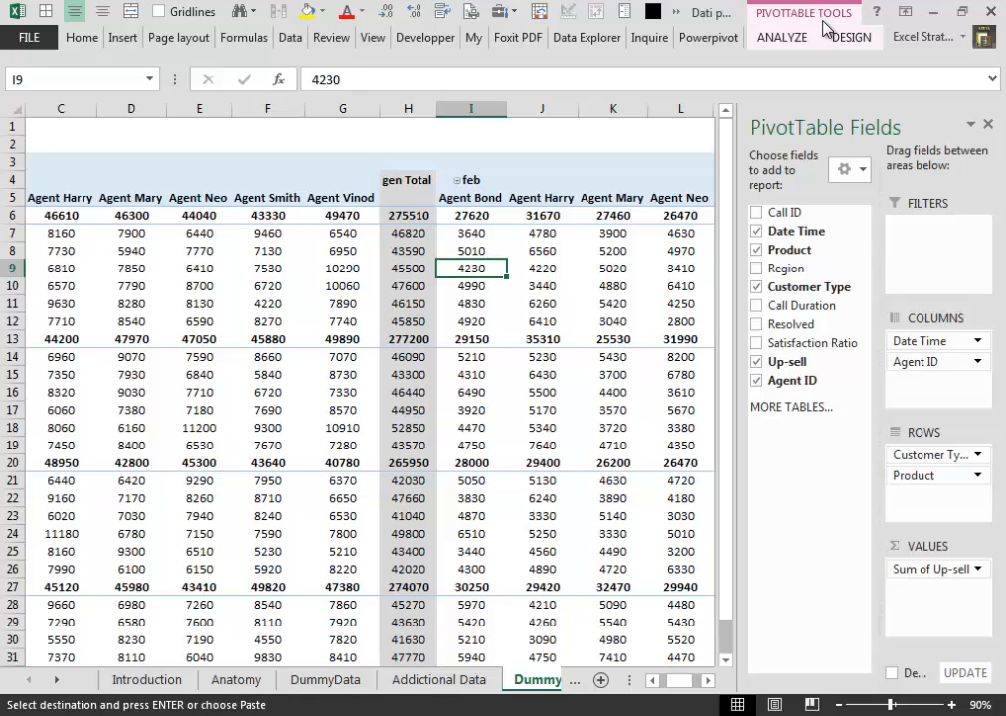
pyautogui.moveTo(816, 21)
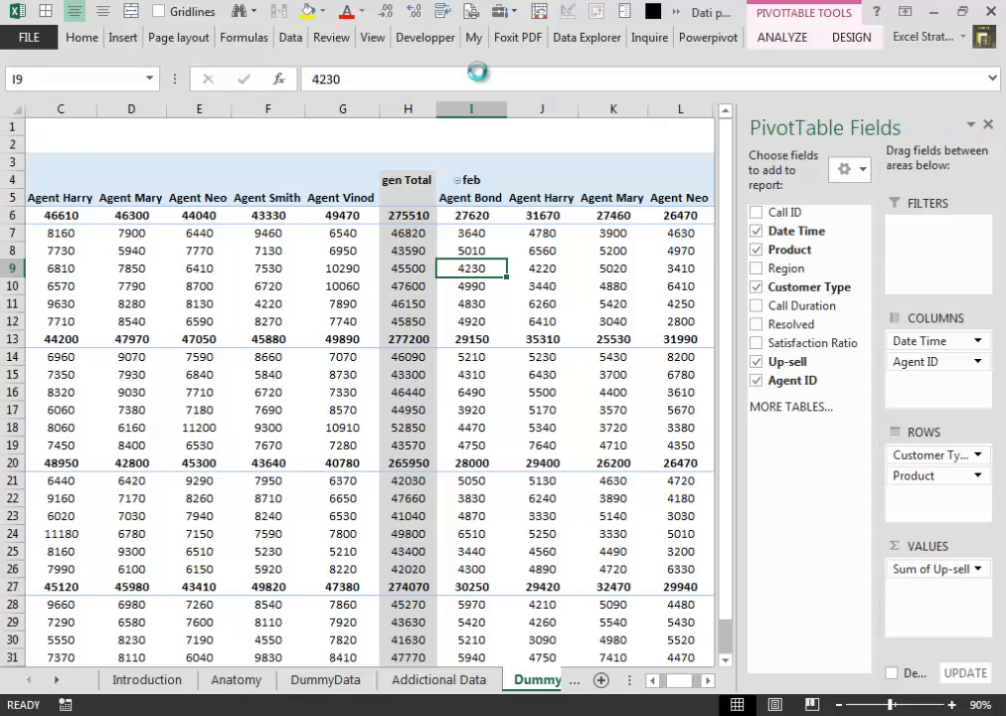
pyautogui.click(613, 302)
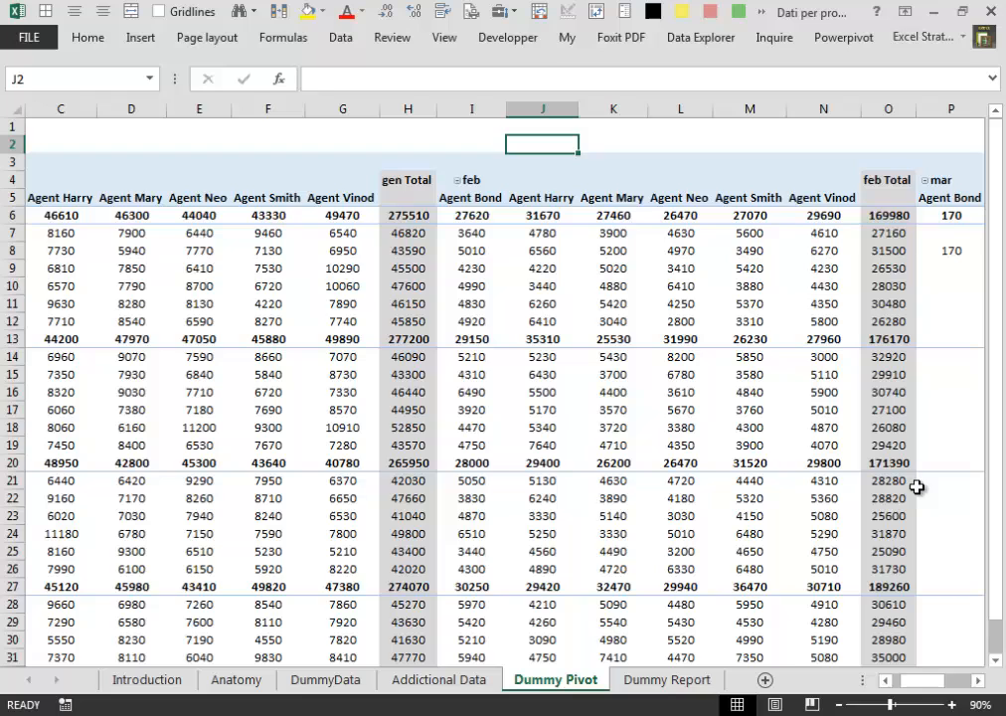
pyautogui.hscroll(3)
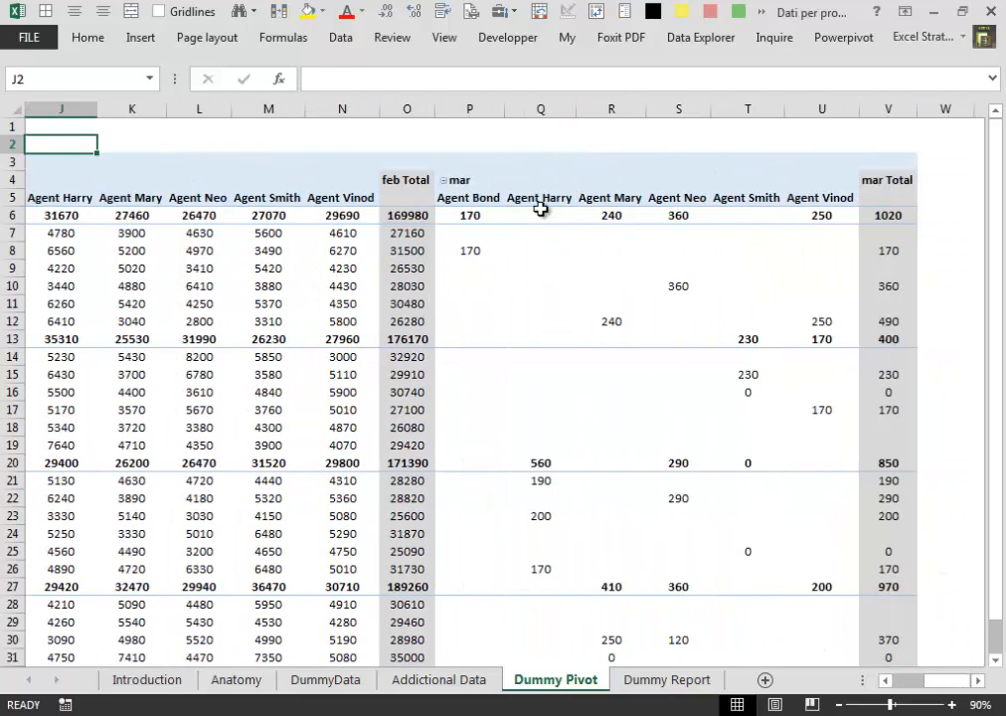
pyautogui.moveTo(604, 303)
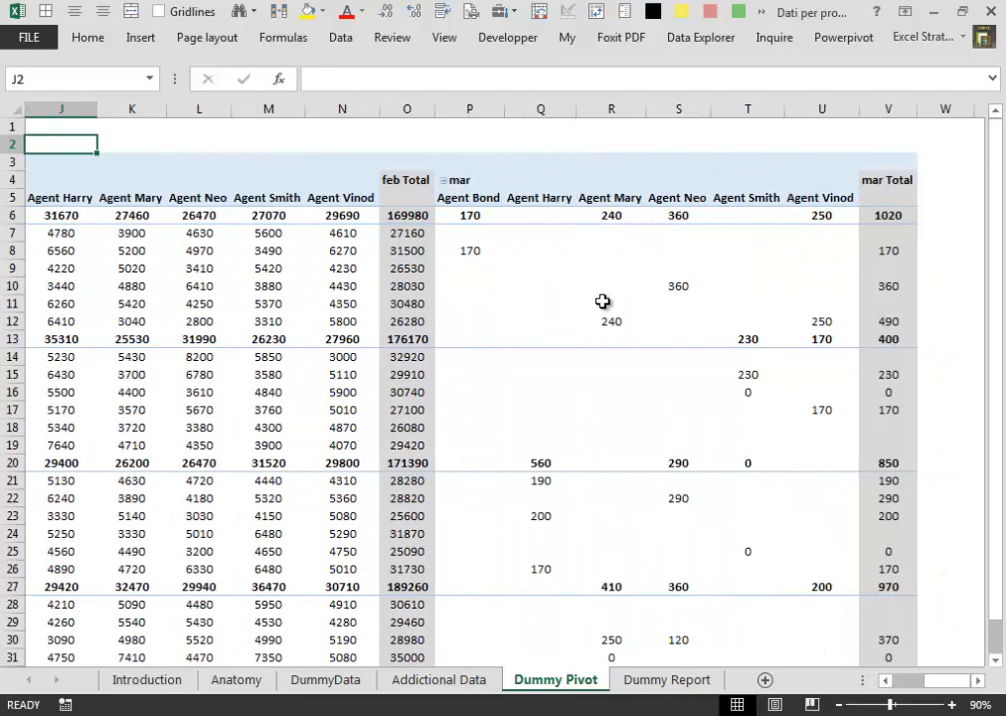
pyautogui.moveTo(736, 362)
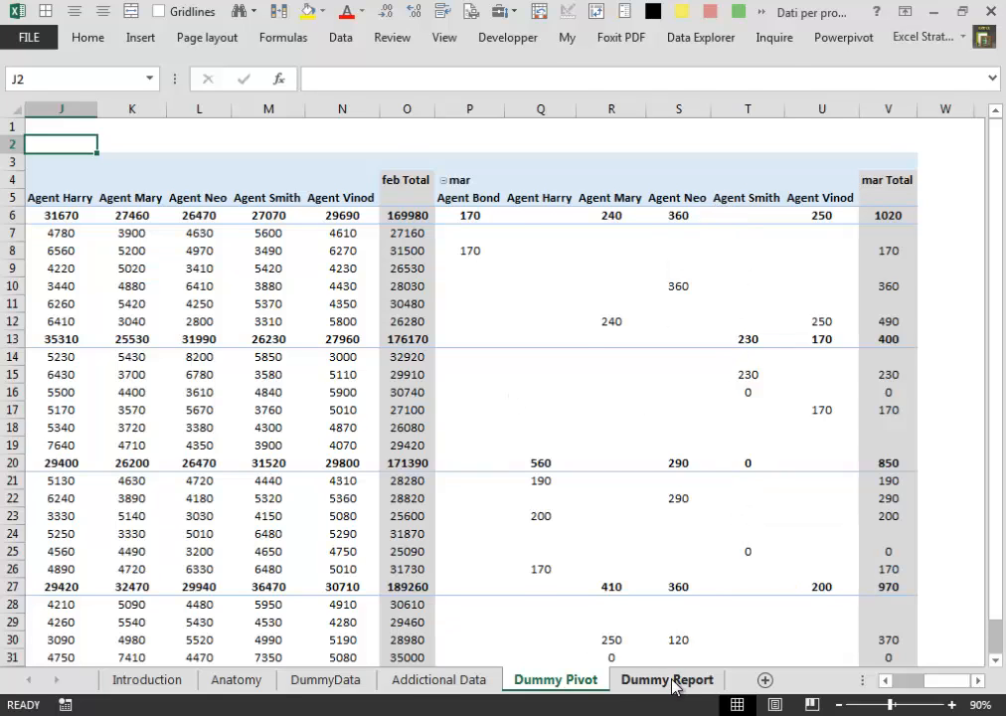
# - On the Dummy Report sheet, set the Customer Type filter to Non-profit
pyautogui.click(666, 680)
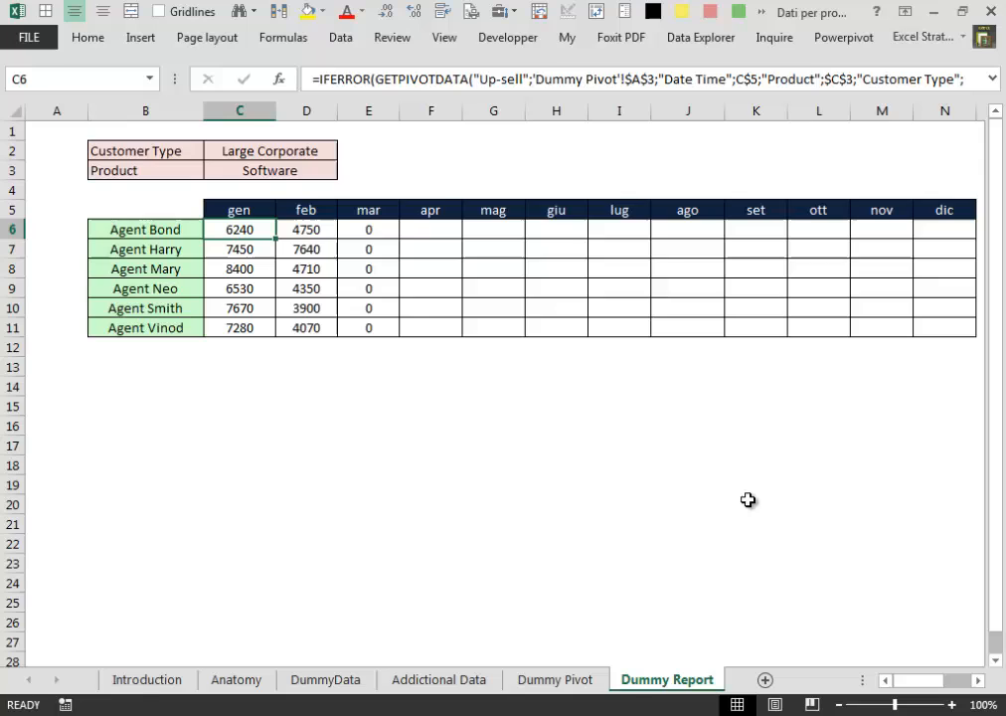
pyautogui.moveTo(374, 228)
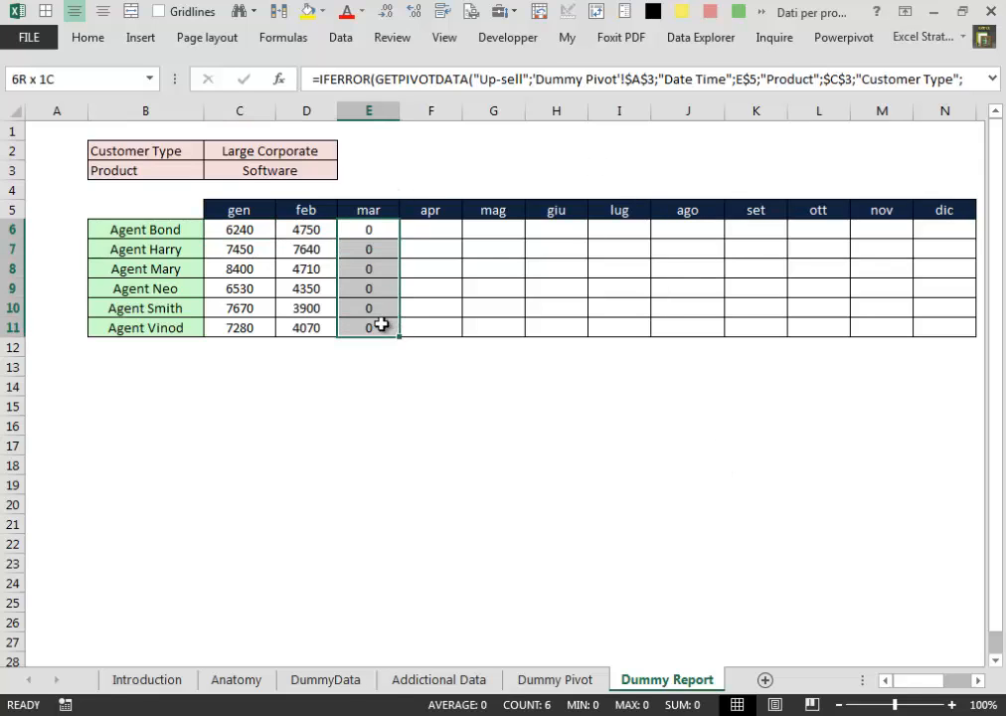
pyautogui.click(346, 151)
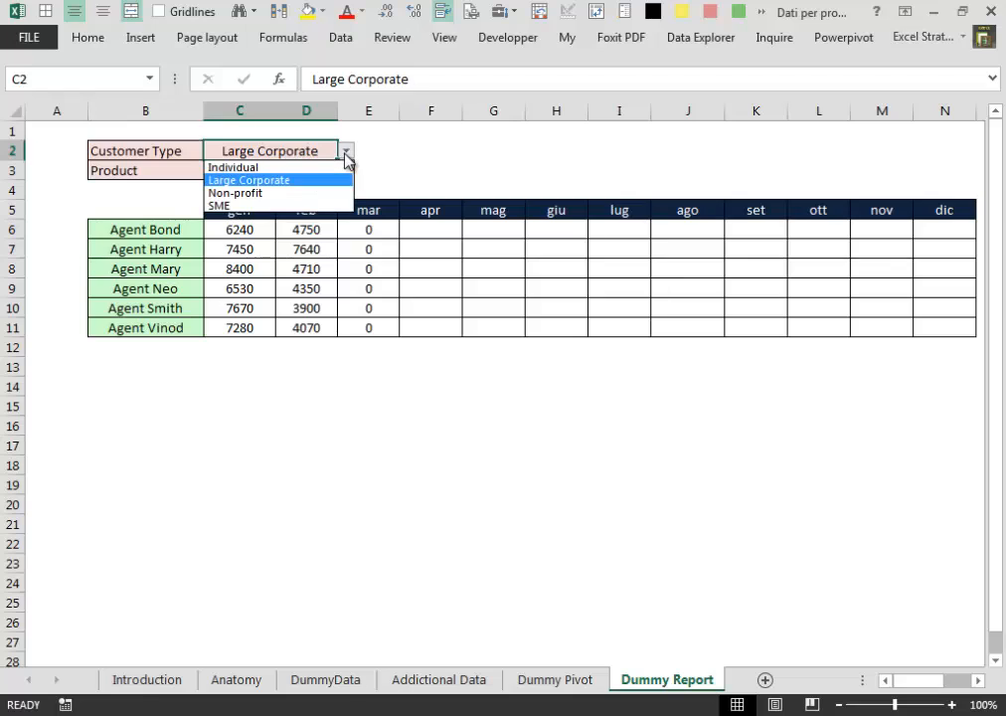
pyautogui.click(232, 167)
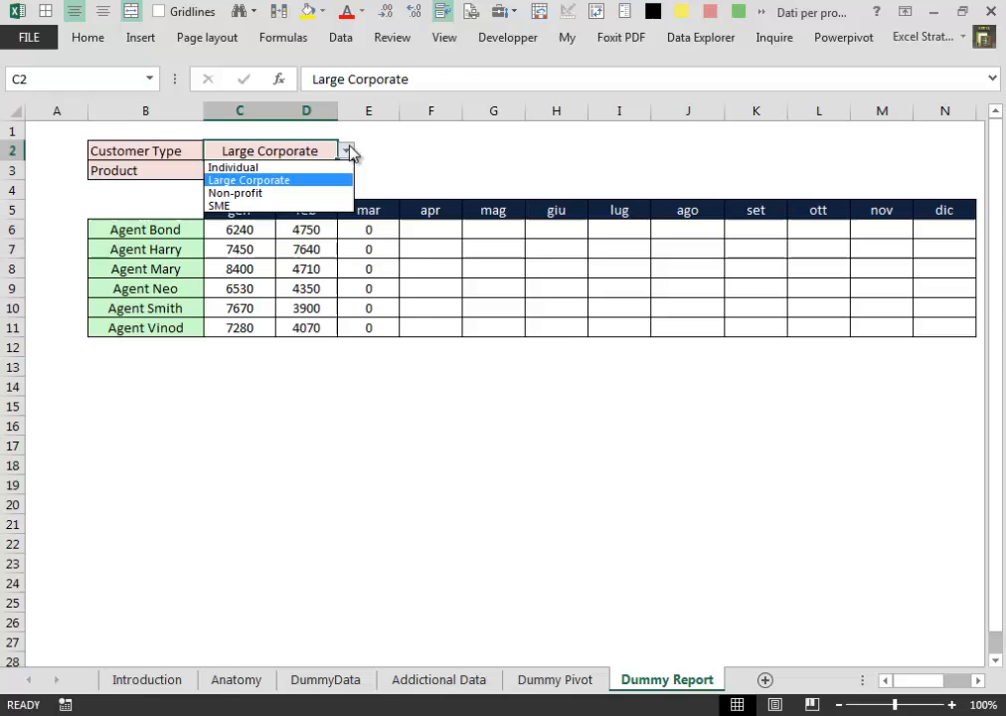
pyautogui.click(235, 193)
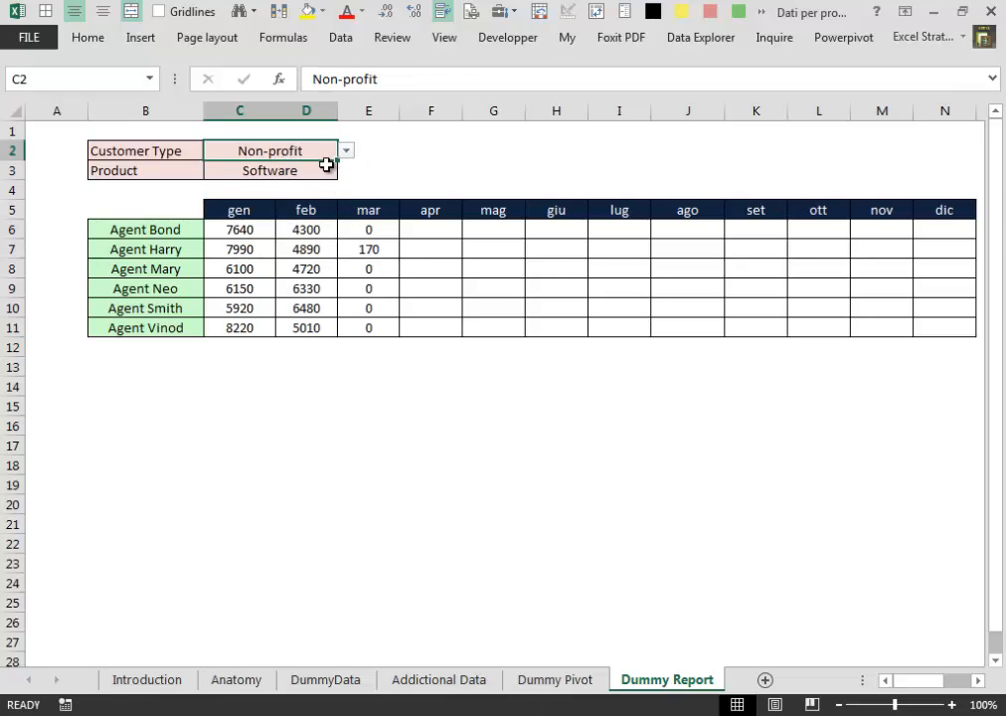
# - Set the Product filter to Laptop so the March column shows 200 for Agent Harry
pyautogui.click(346, 172)
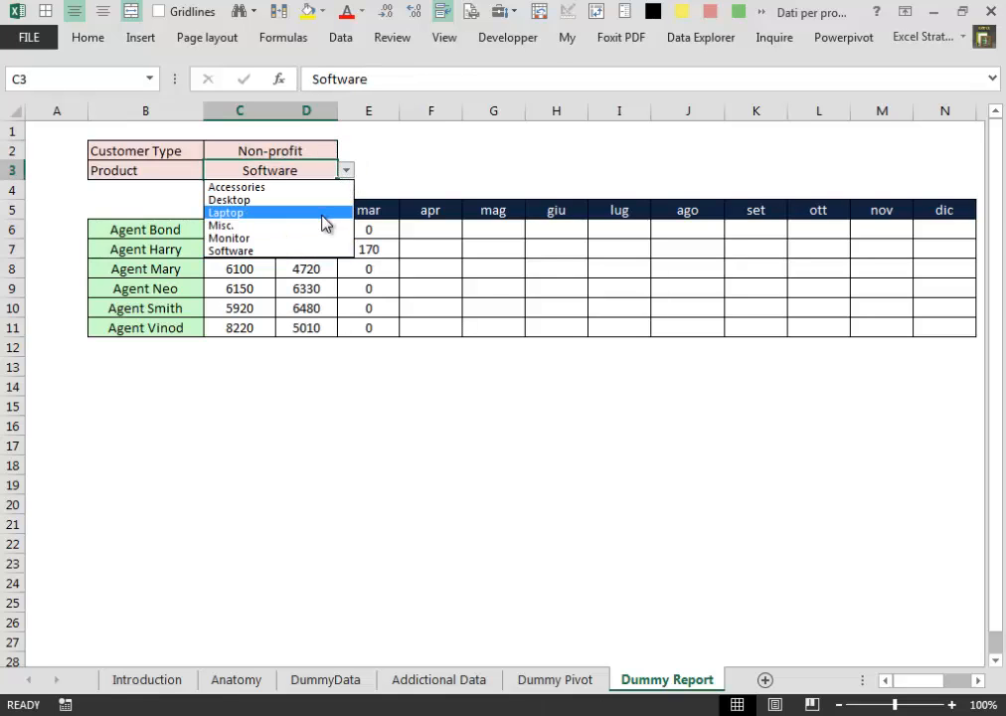
pyautogui.click(227, 211)
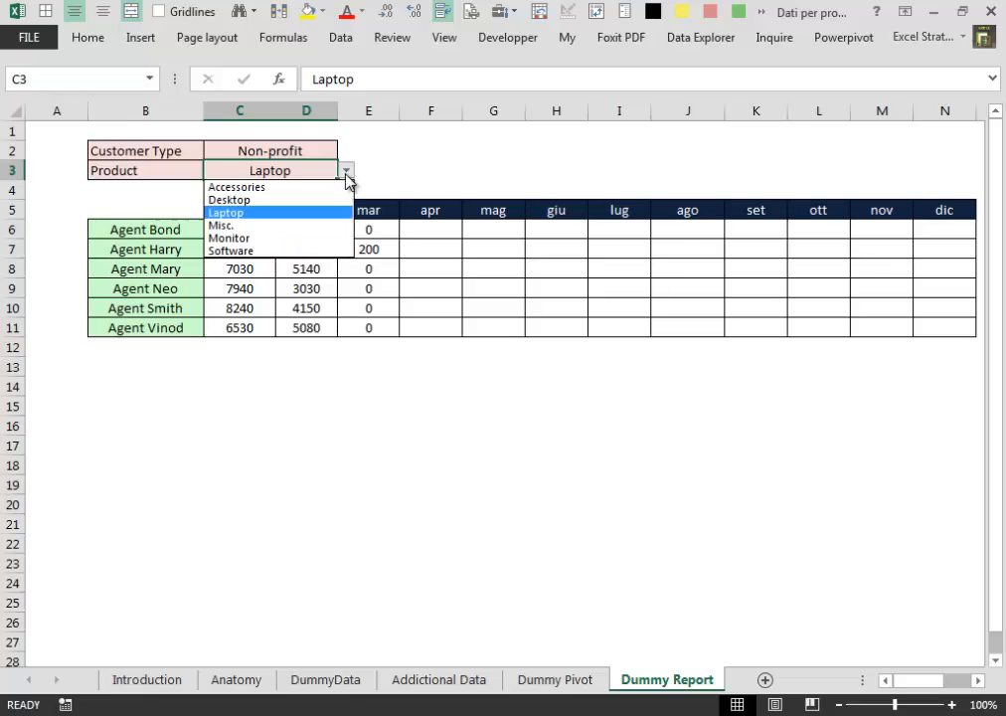
pyautogui.click(229, 238)
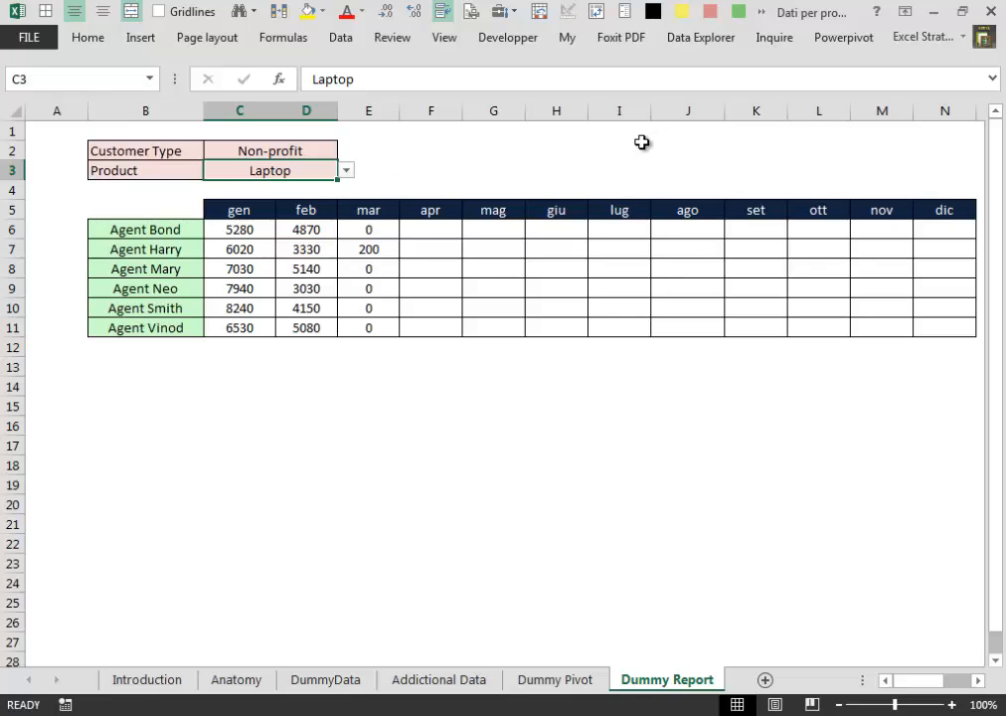
pyautogui.moveTo(485, 124)
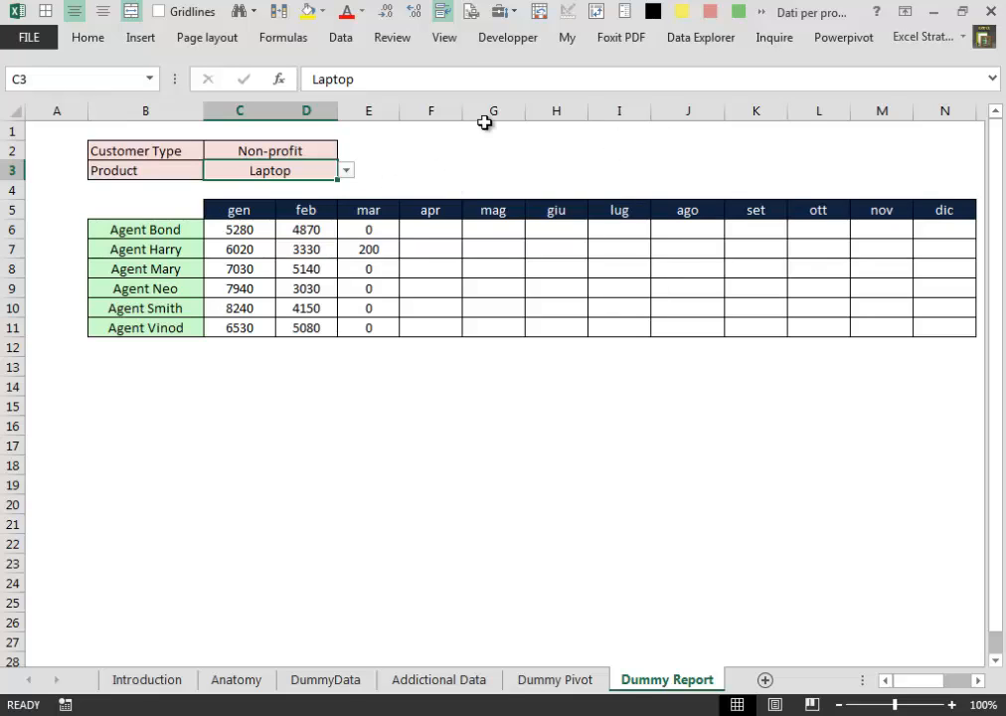
pyautogui.moveTo(594, 415)
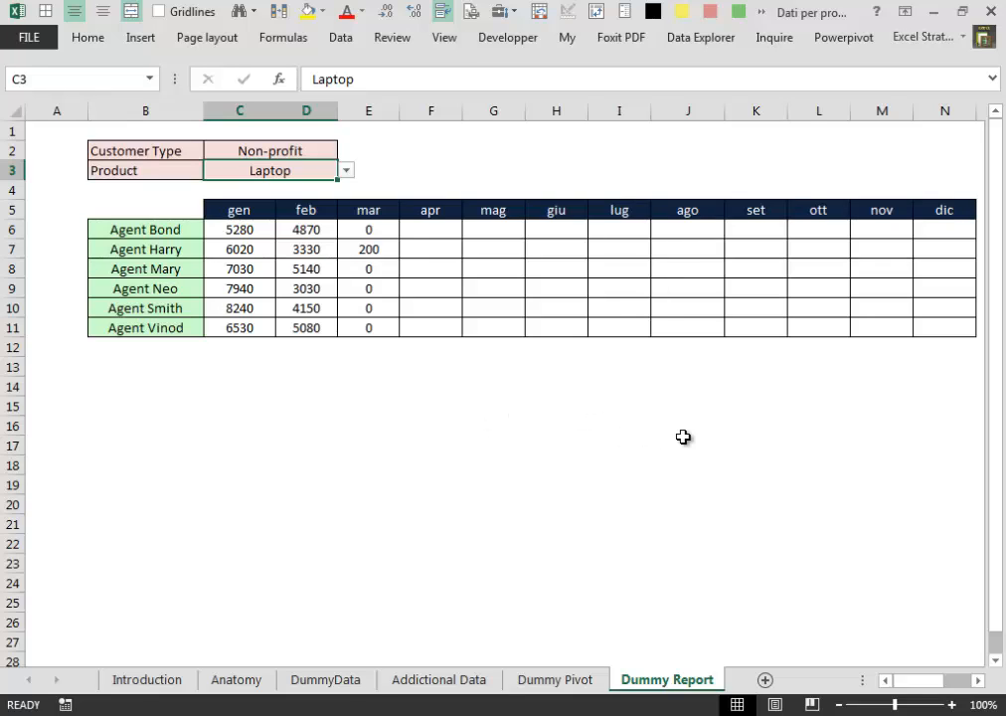
pyautogui.moveTo(692, 433)
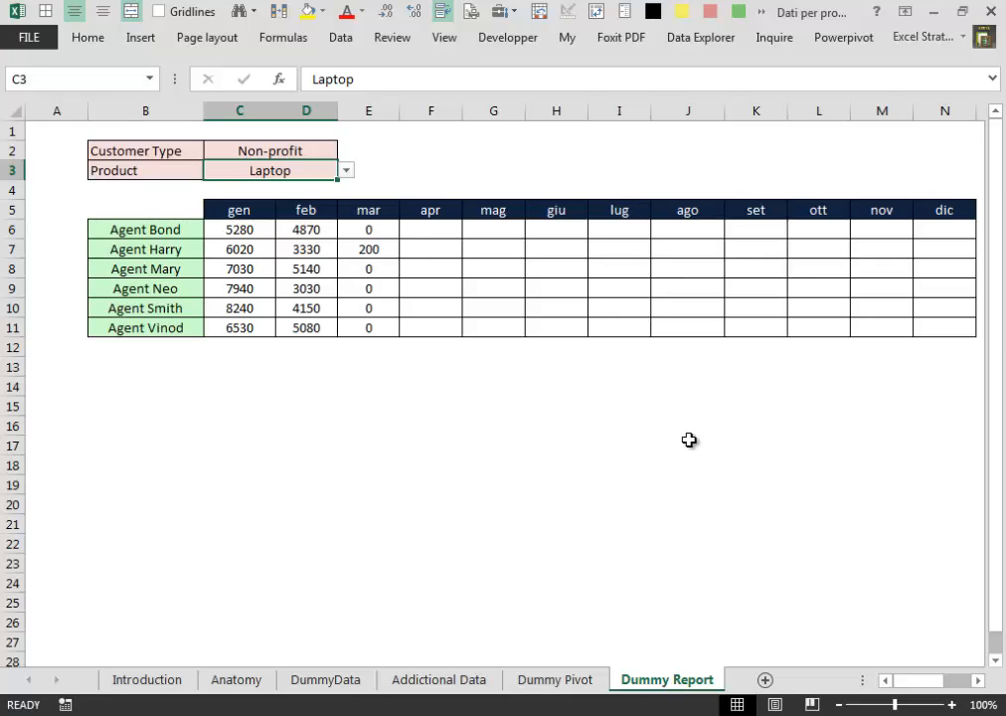
pyautogui.moveTo(684, 445)
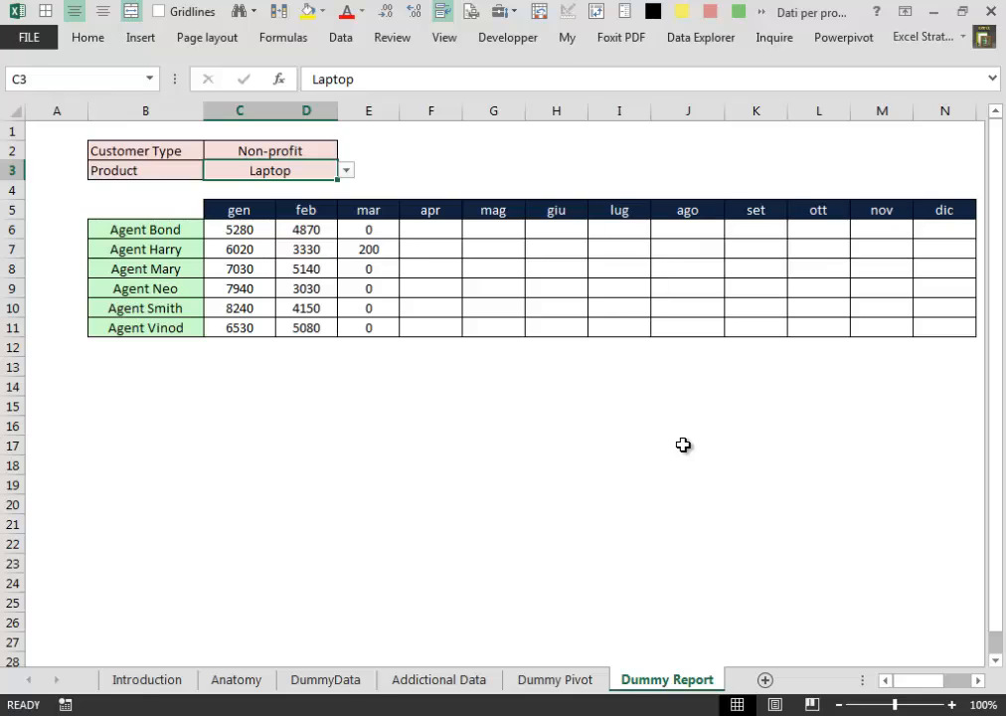
pyautogui.moveTo(814, 348)
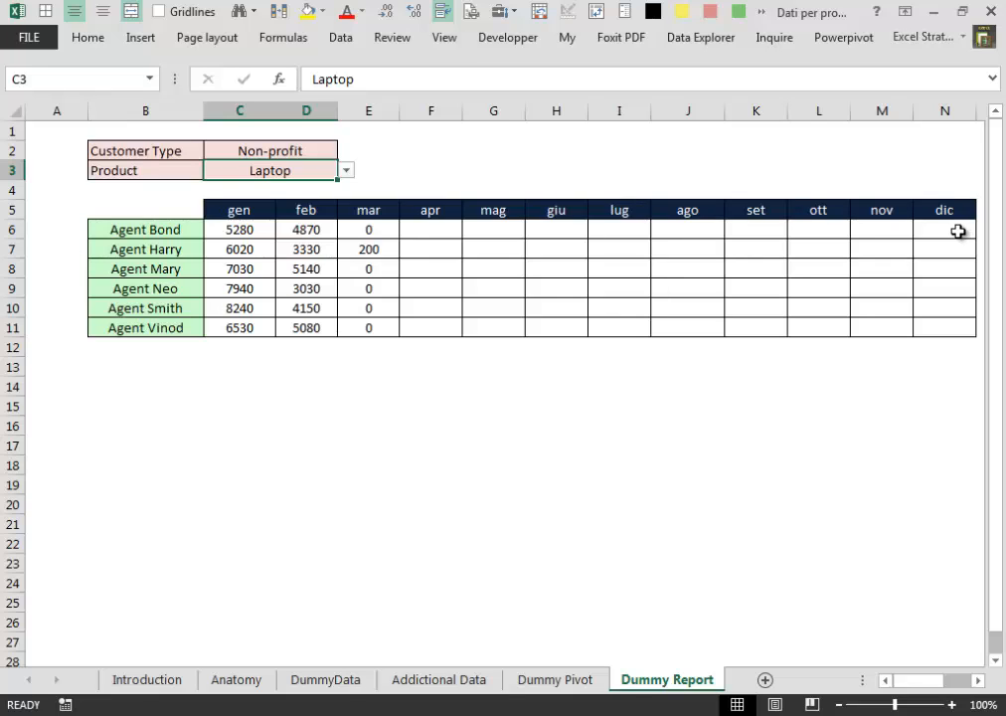
pyautogui.moveTo(728, 208)
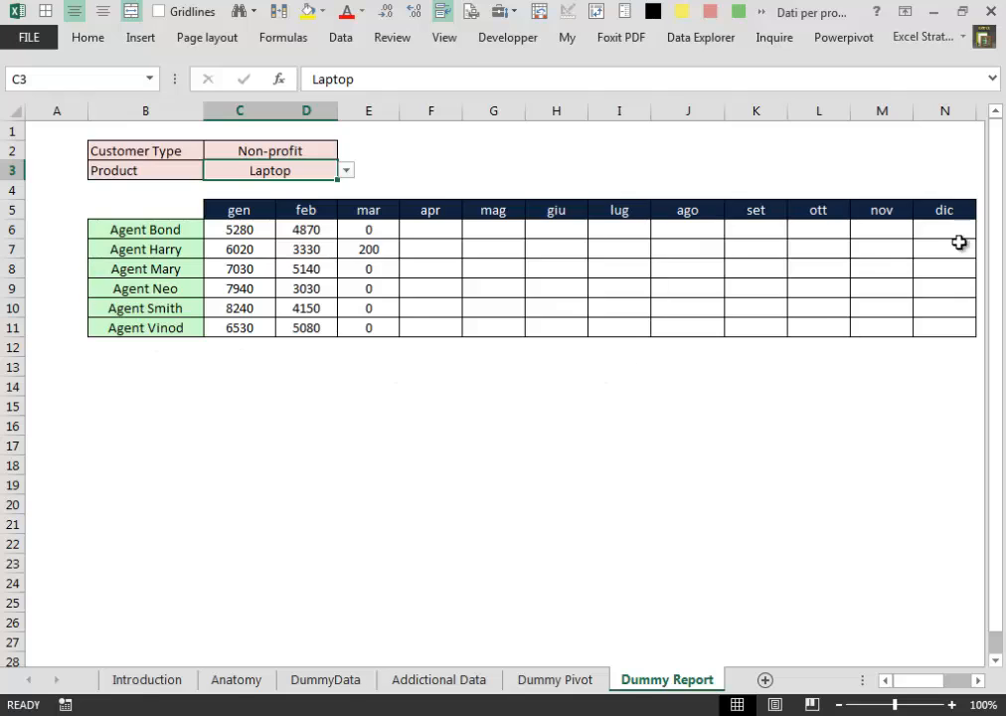
pyautogui.moveTo(426, 167)
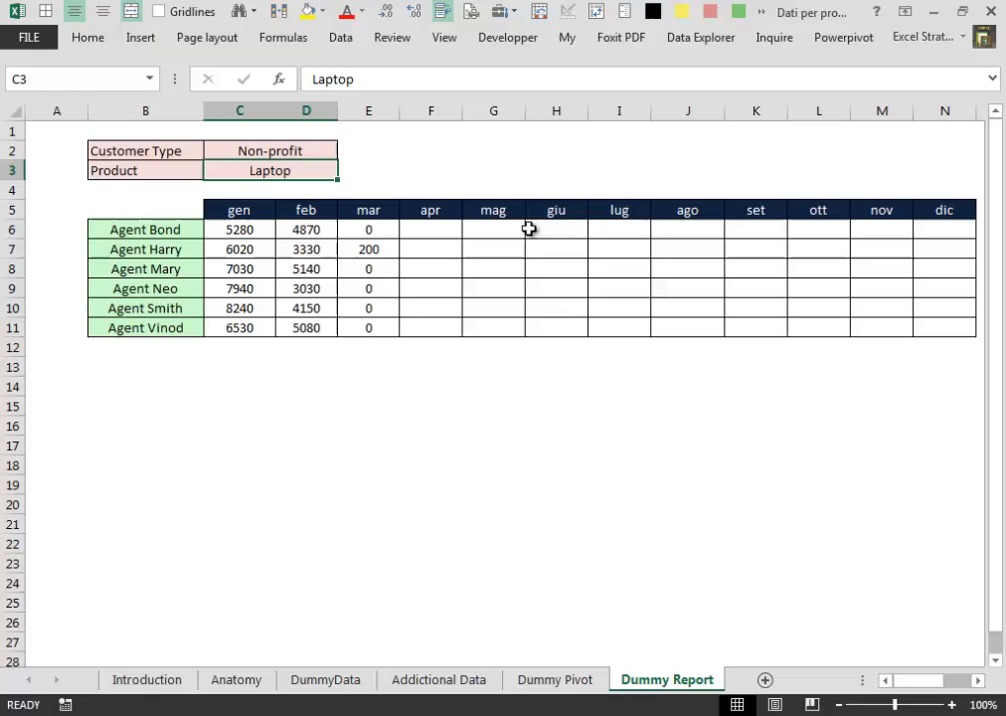
pyautogui.moveTo(398, 308)
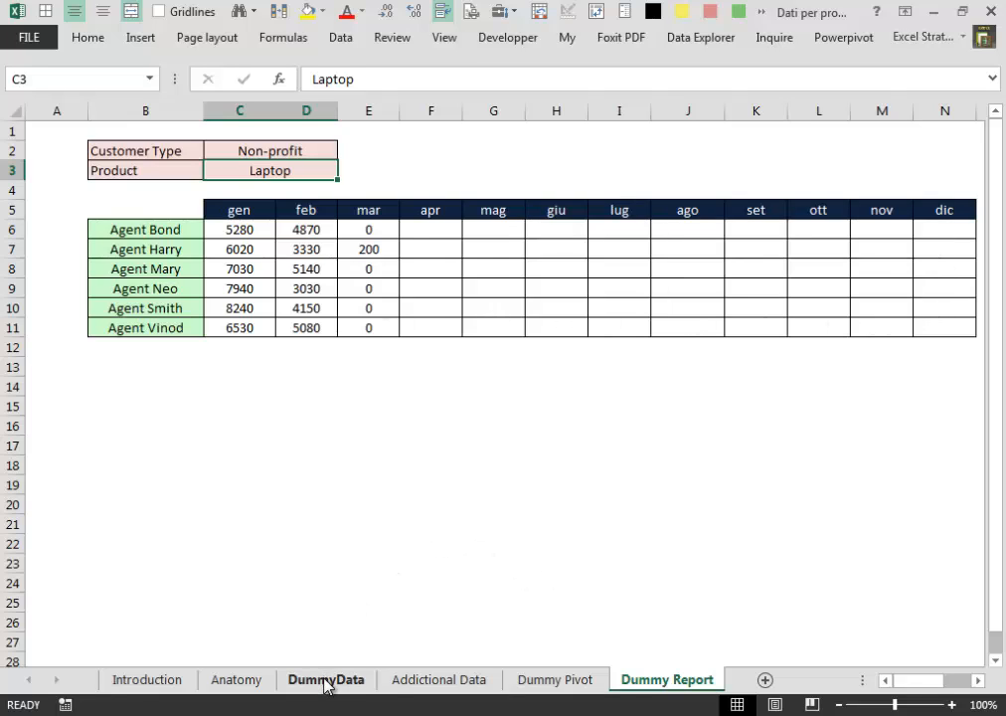
pyautogui.moveTo(608, 525)
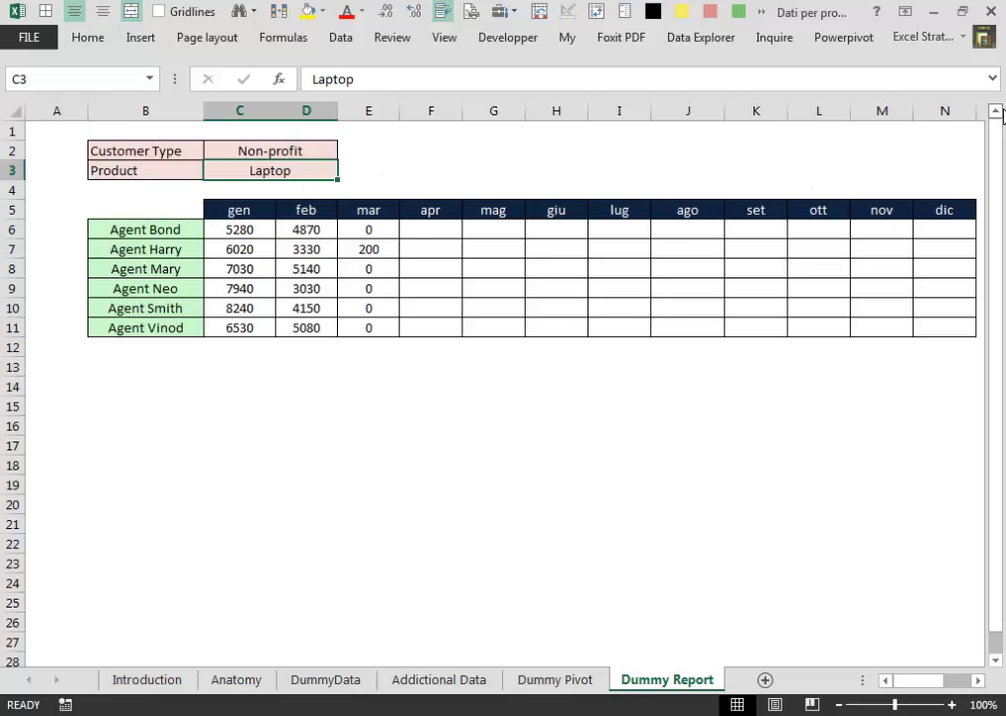
pyautogui.moveTo(672, 374)
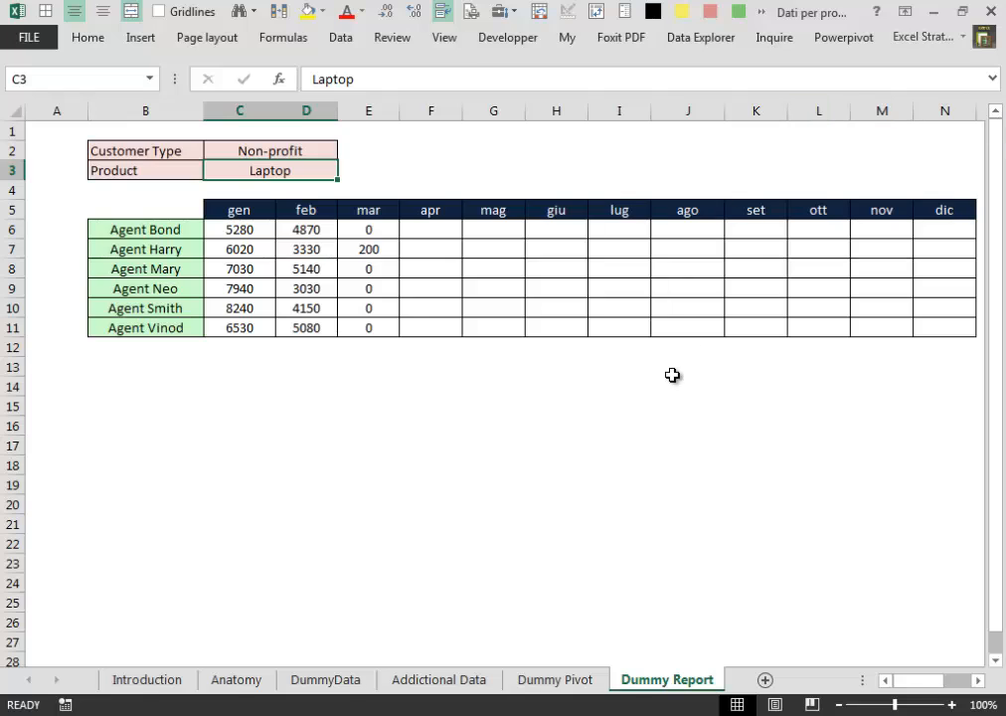
pyautogui.click(238, 229)
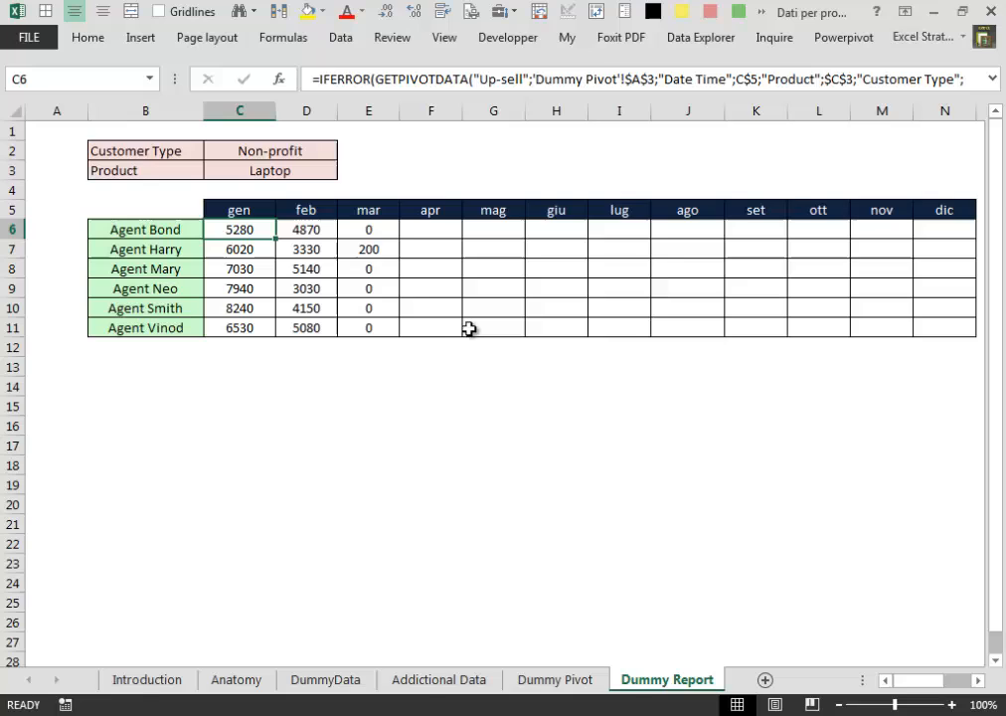
pyautogui.moveTo(553, 325)
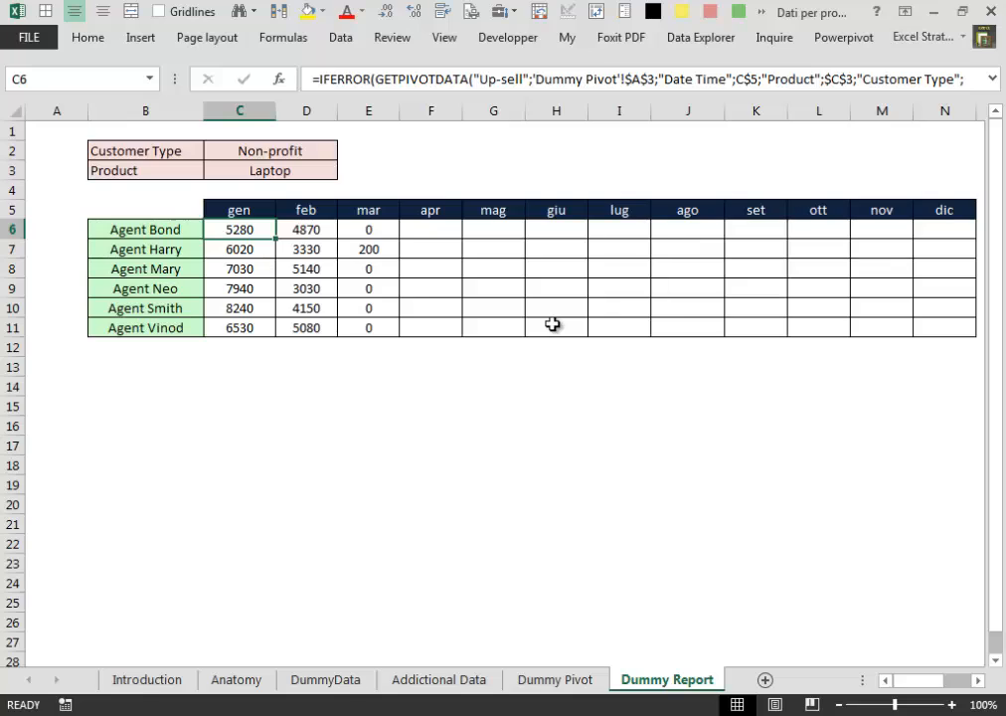
pyautogui.moveTo(561, 330)
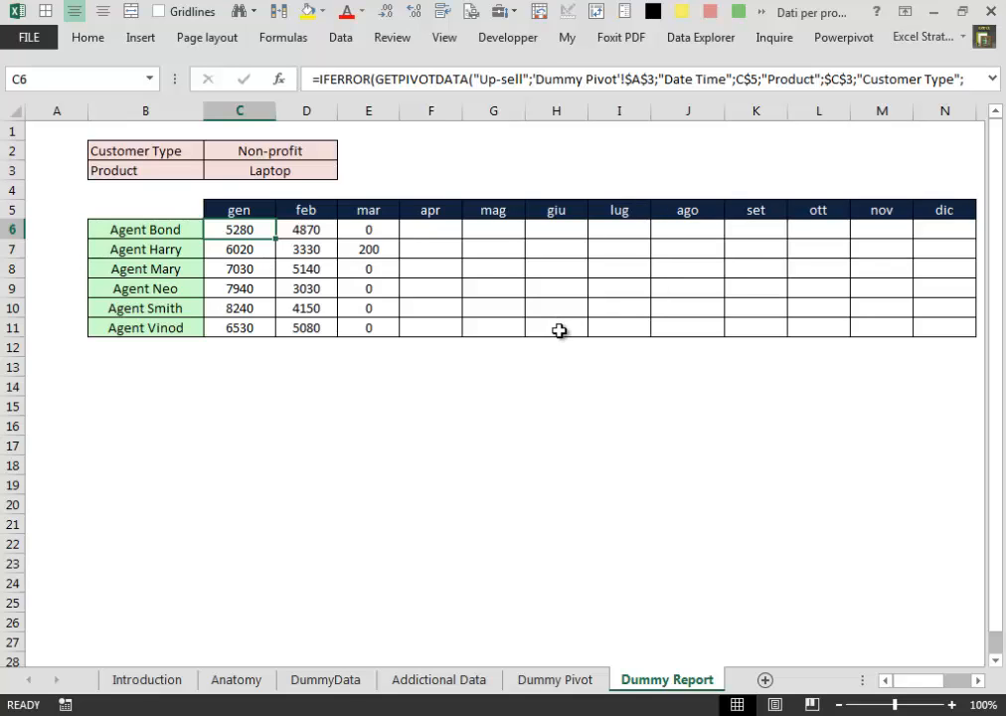